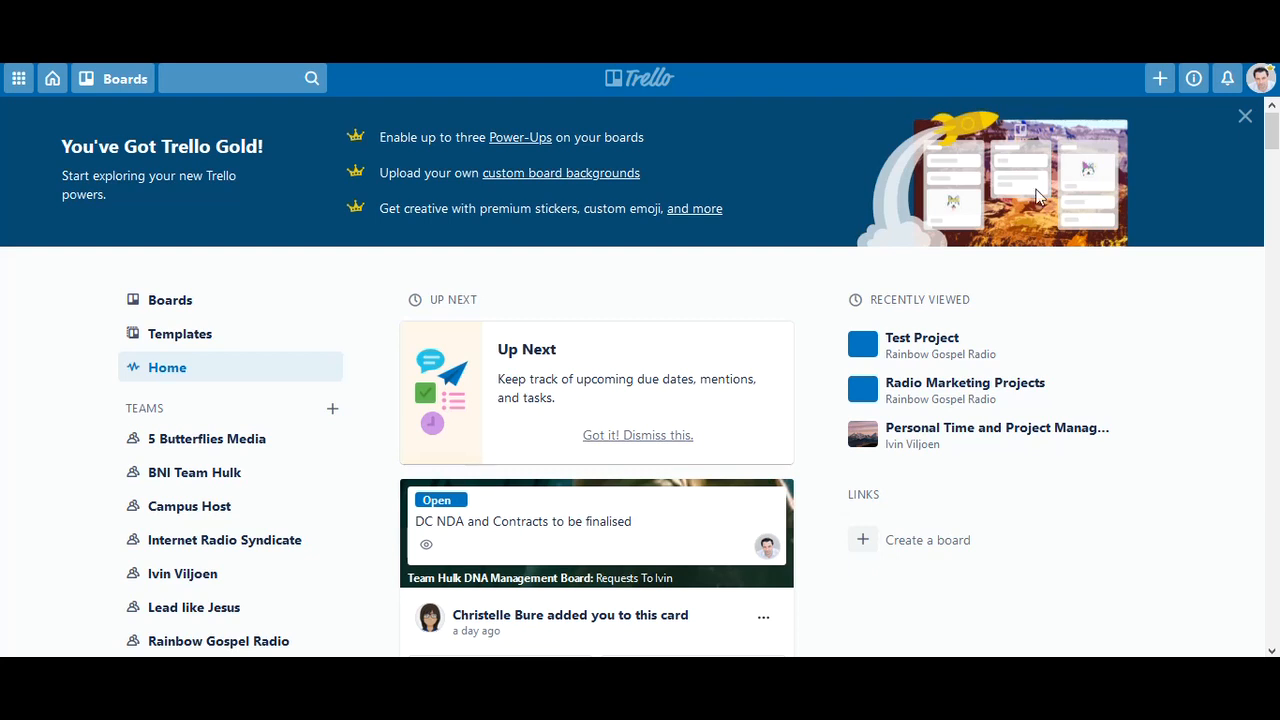
mouse_move(478, 412)
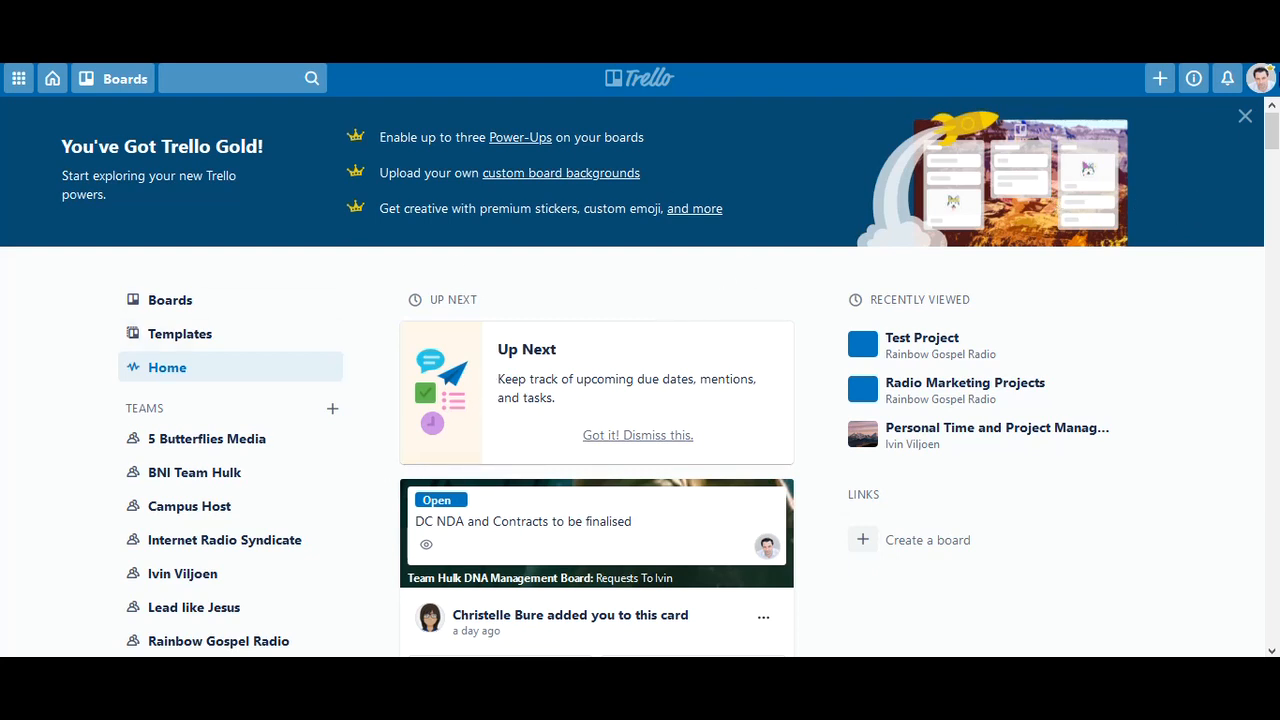
mouse_move(1262, 78)
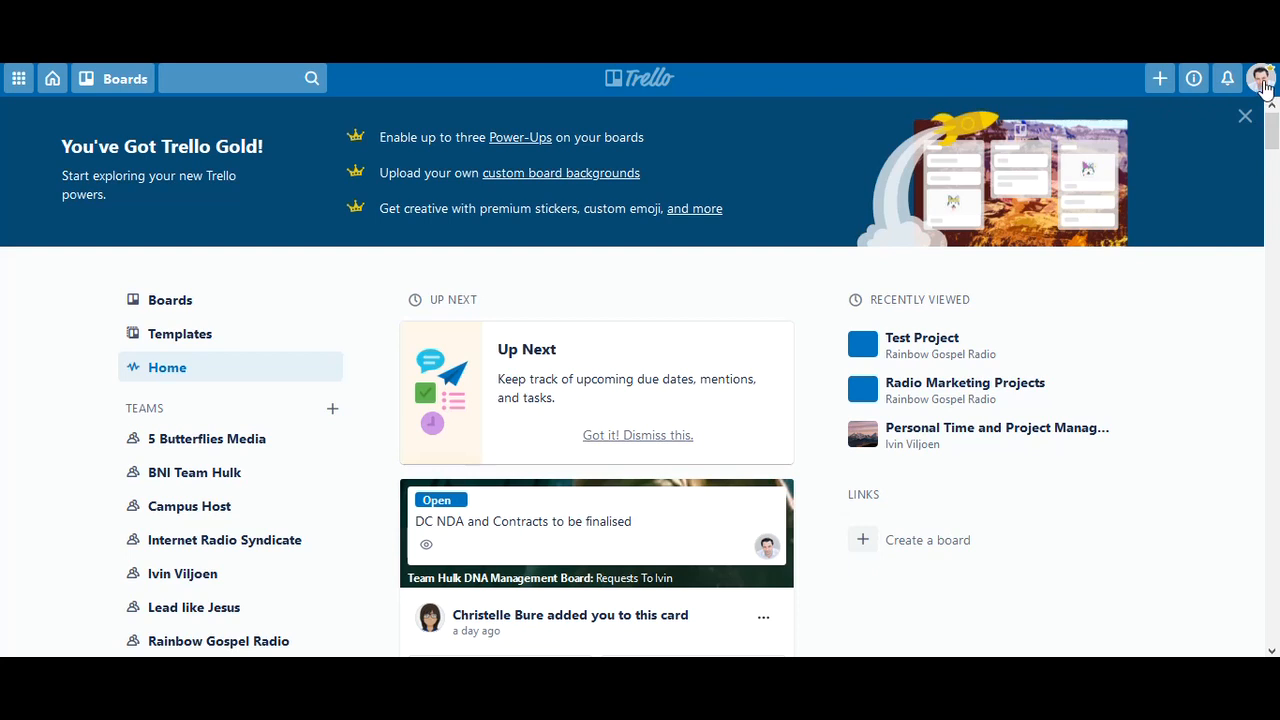
Go to your member profile via the avatar and reopen the account menu
left_click(1262, 78)
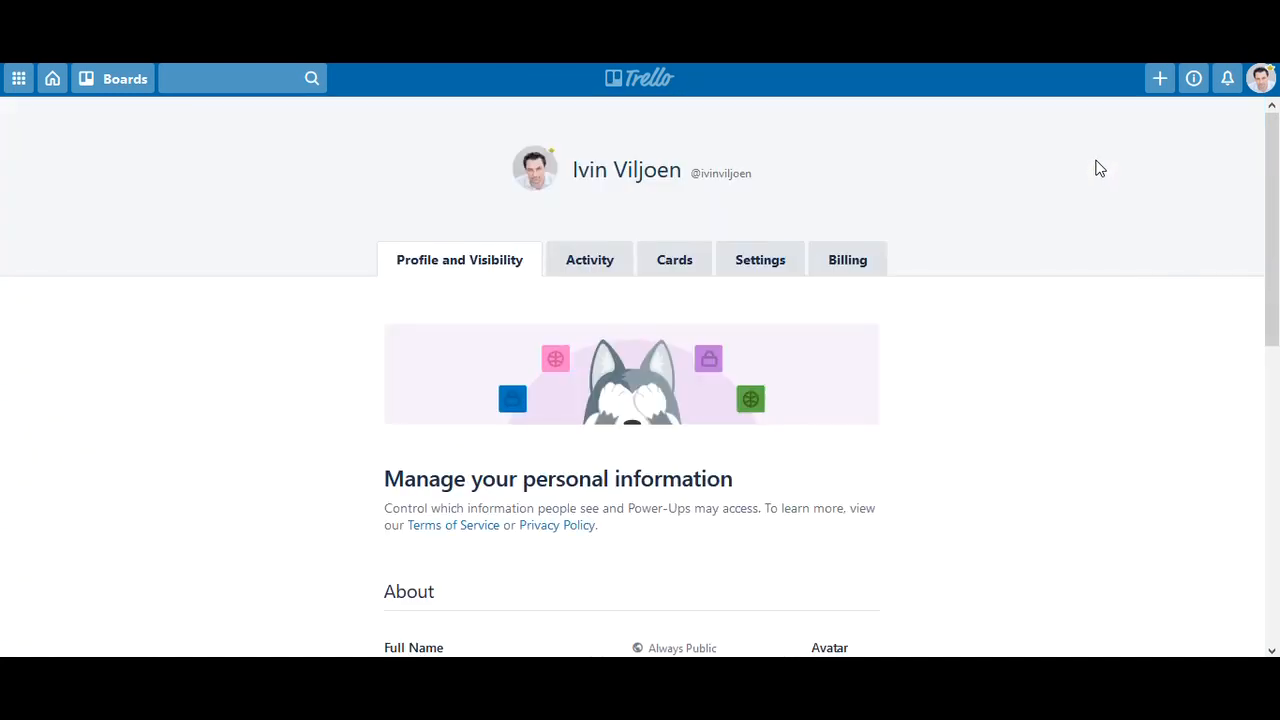
mouse_move(1006, 416)
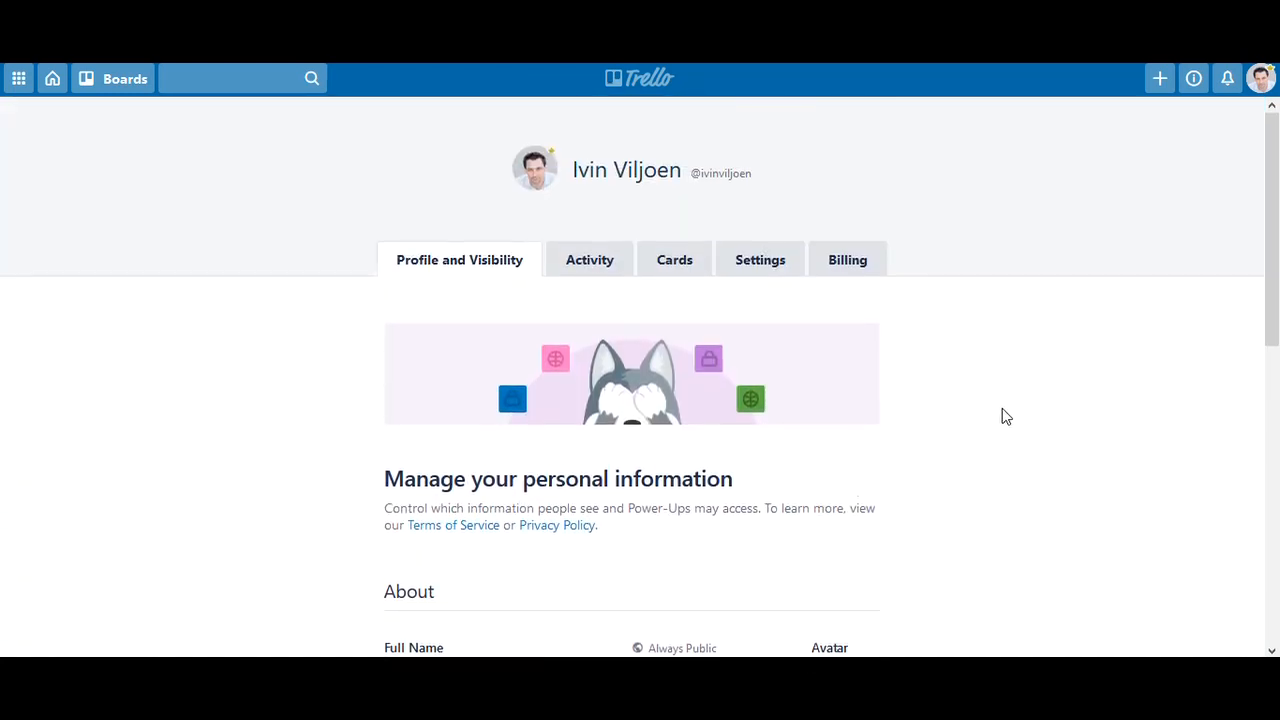
mouse_move(834, 284)
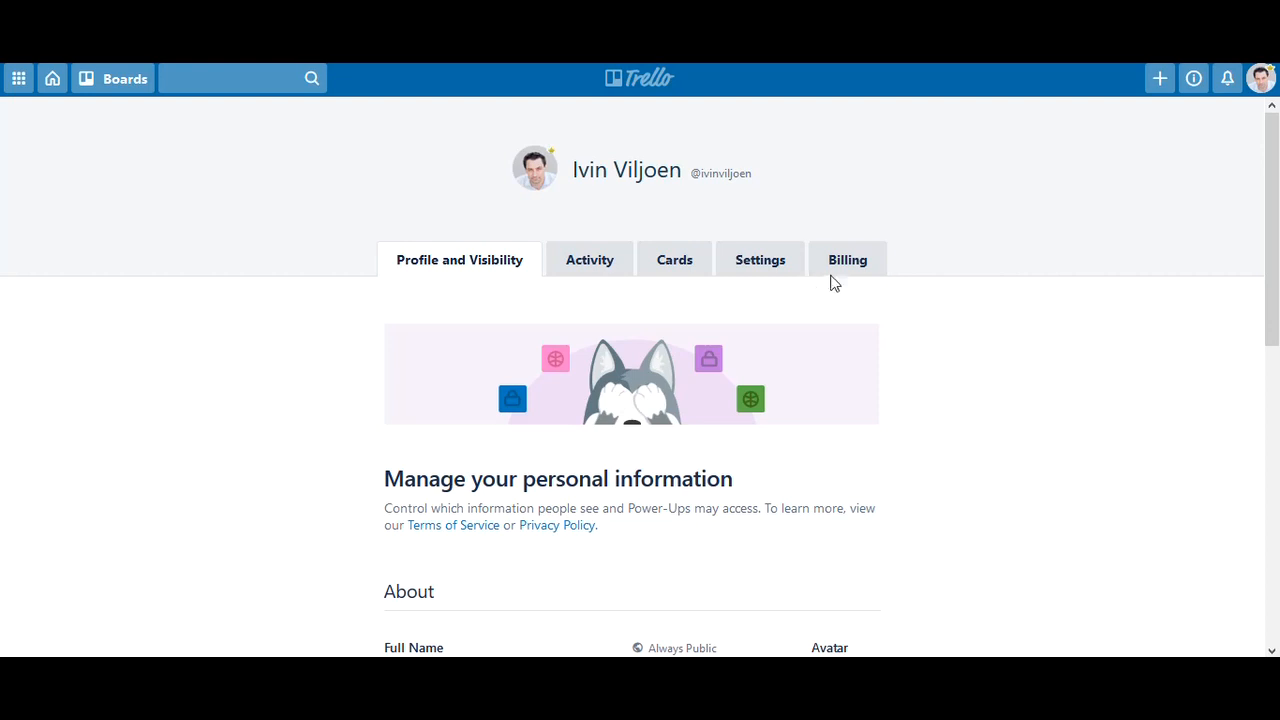
mouse_move(1262, 78)
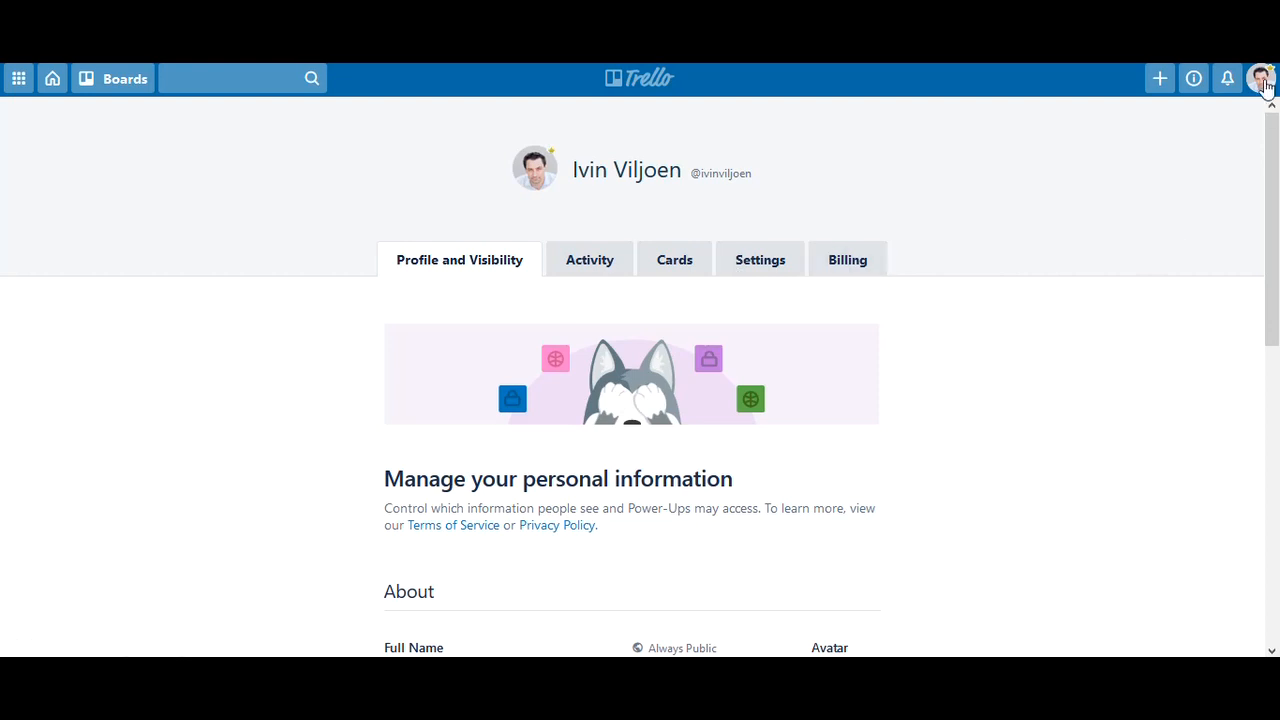
left_click(1262, 78)
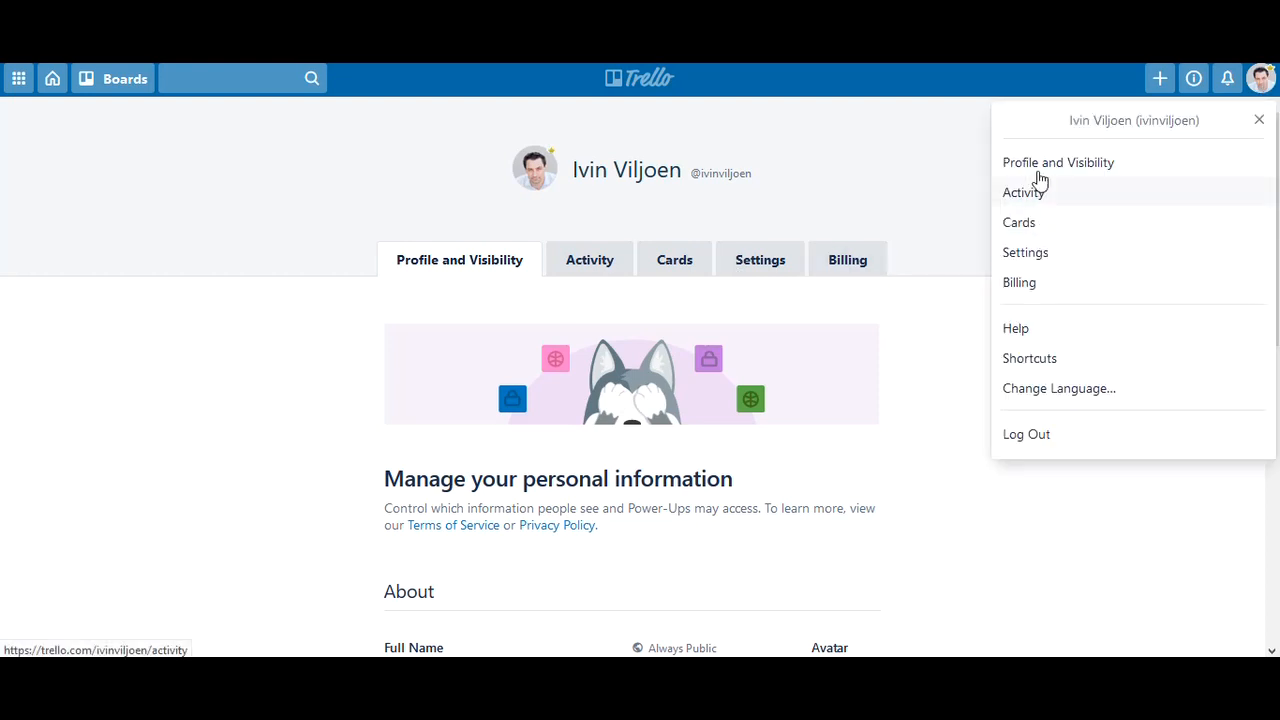
mouse_move(1036, 248)
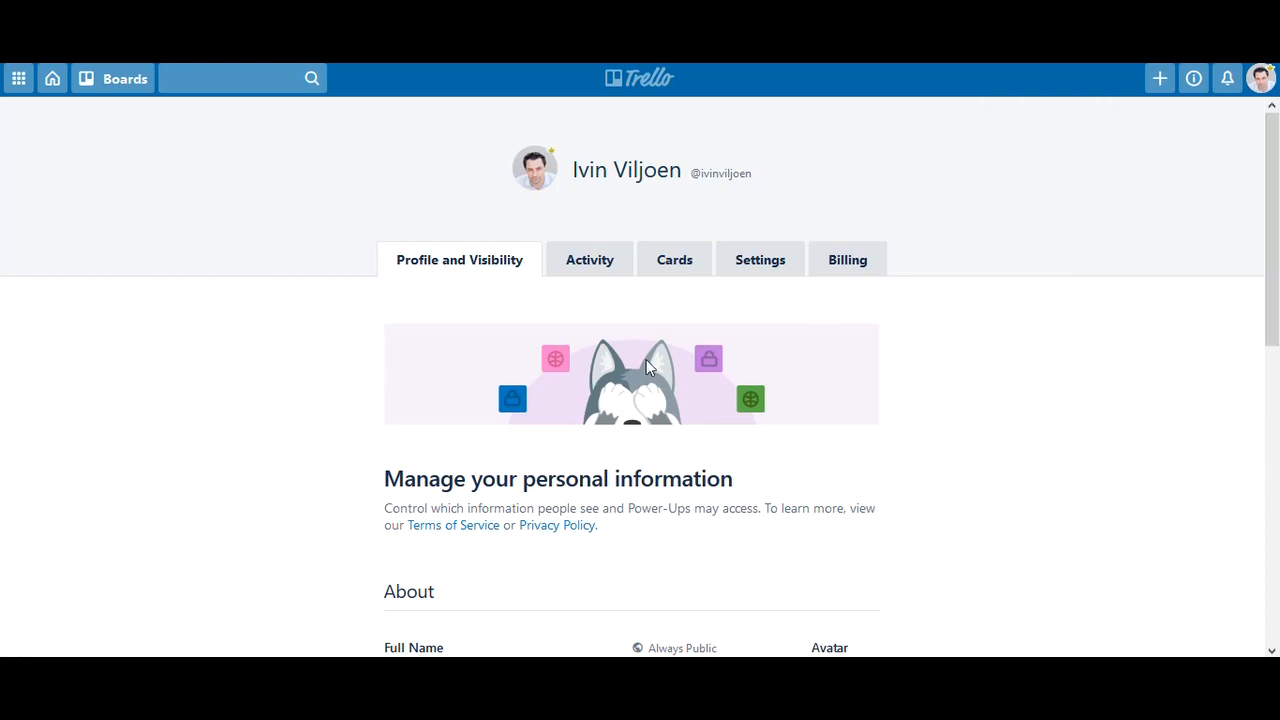
mouse_move(960, 394)
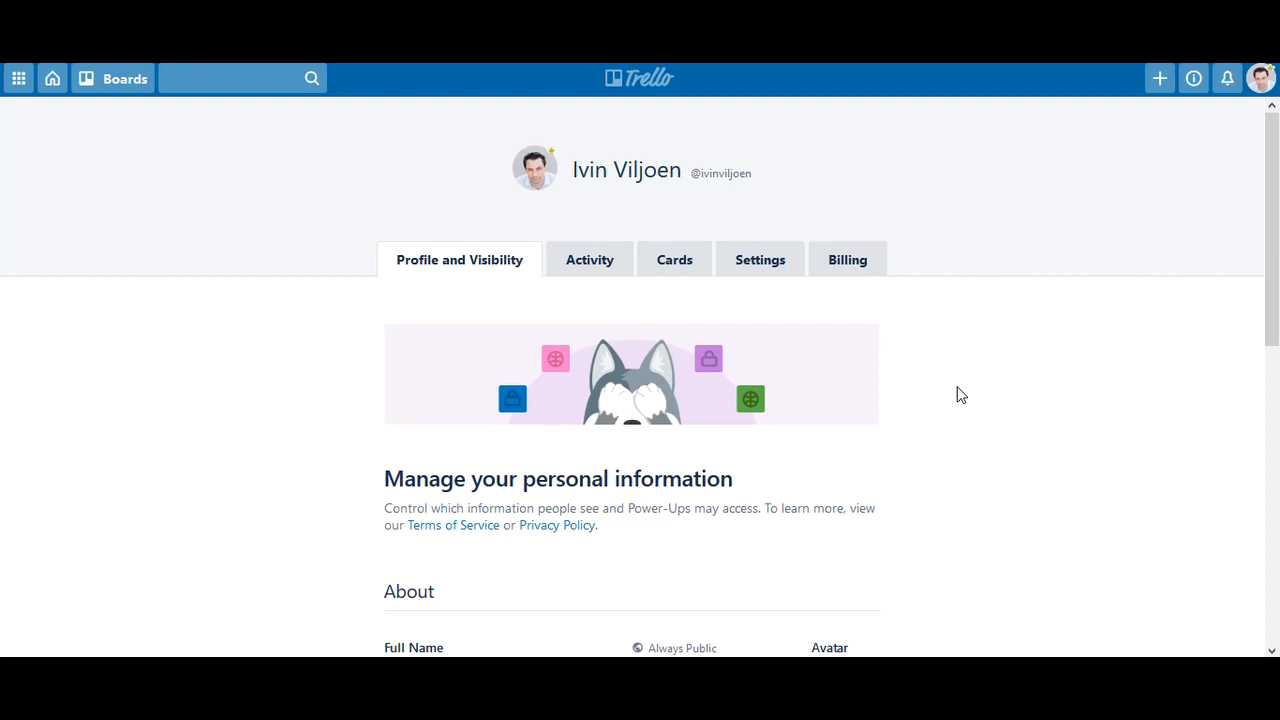
mouse_move(352, 388)
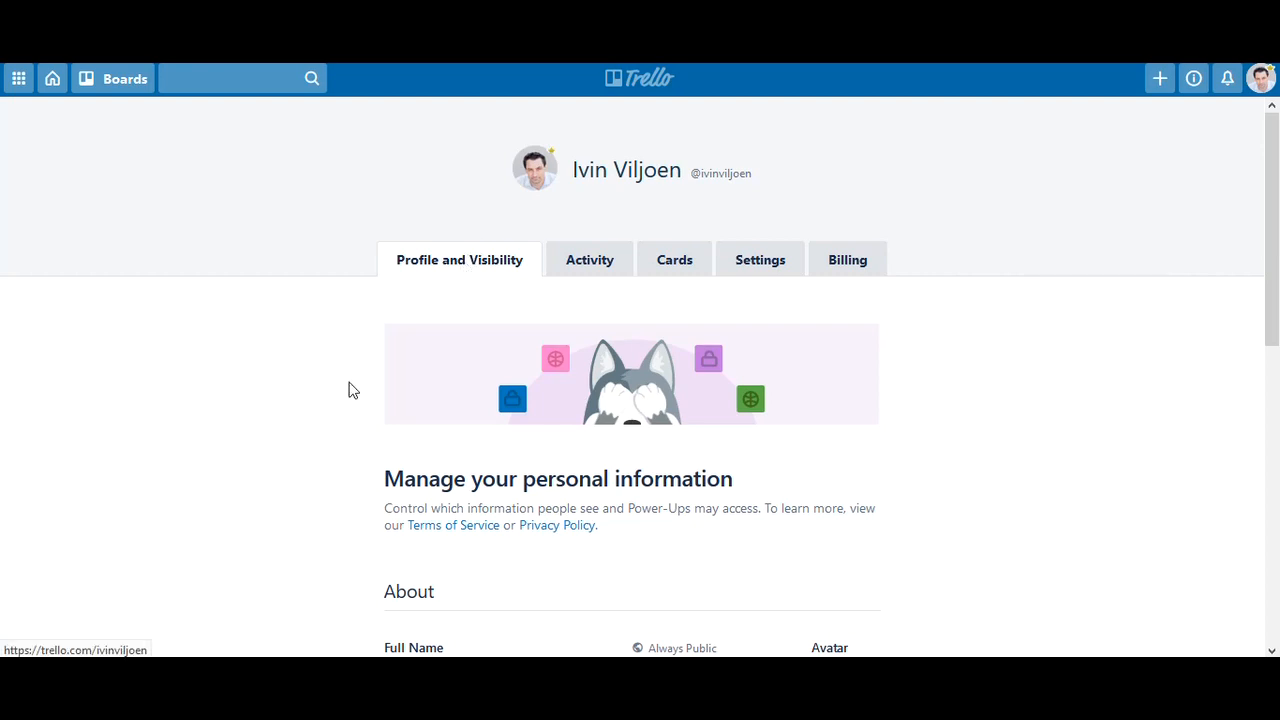
scroll("down", 3)
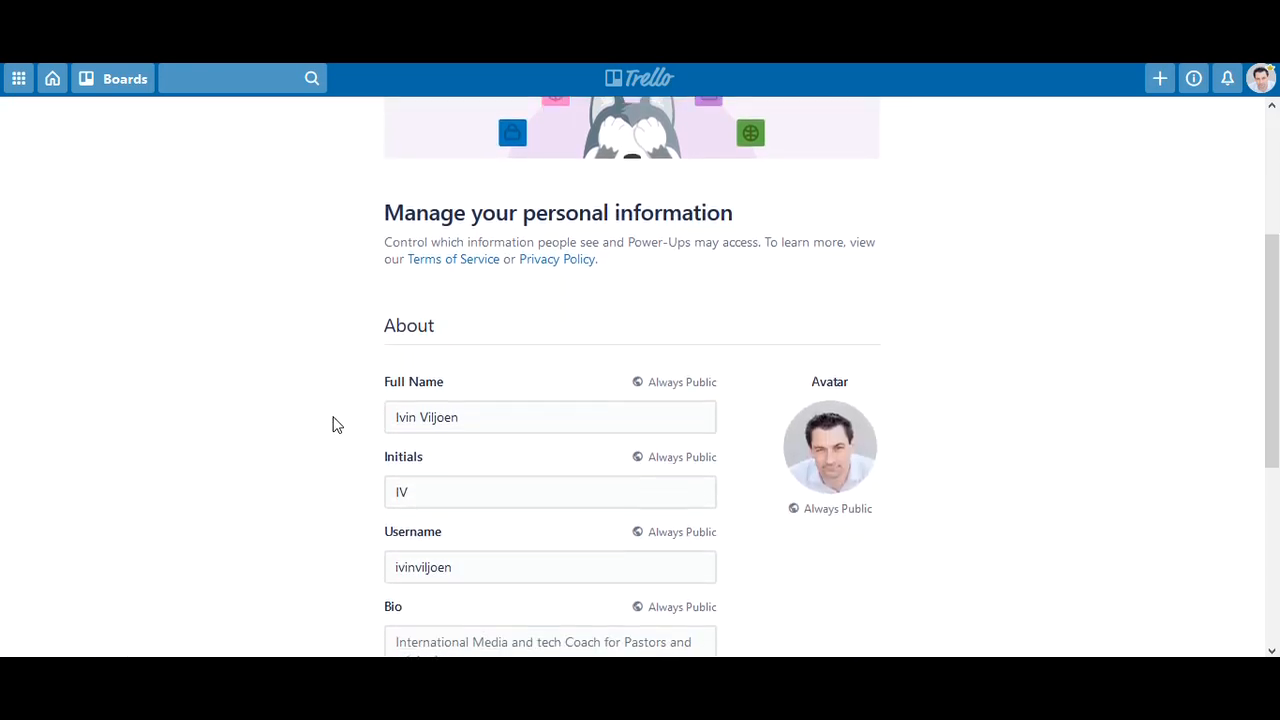
scroll("down", 3)
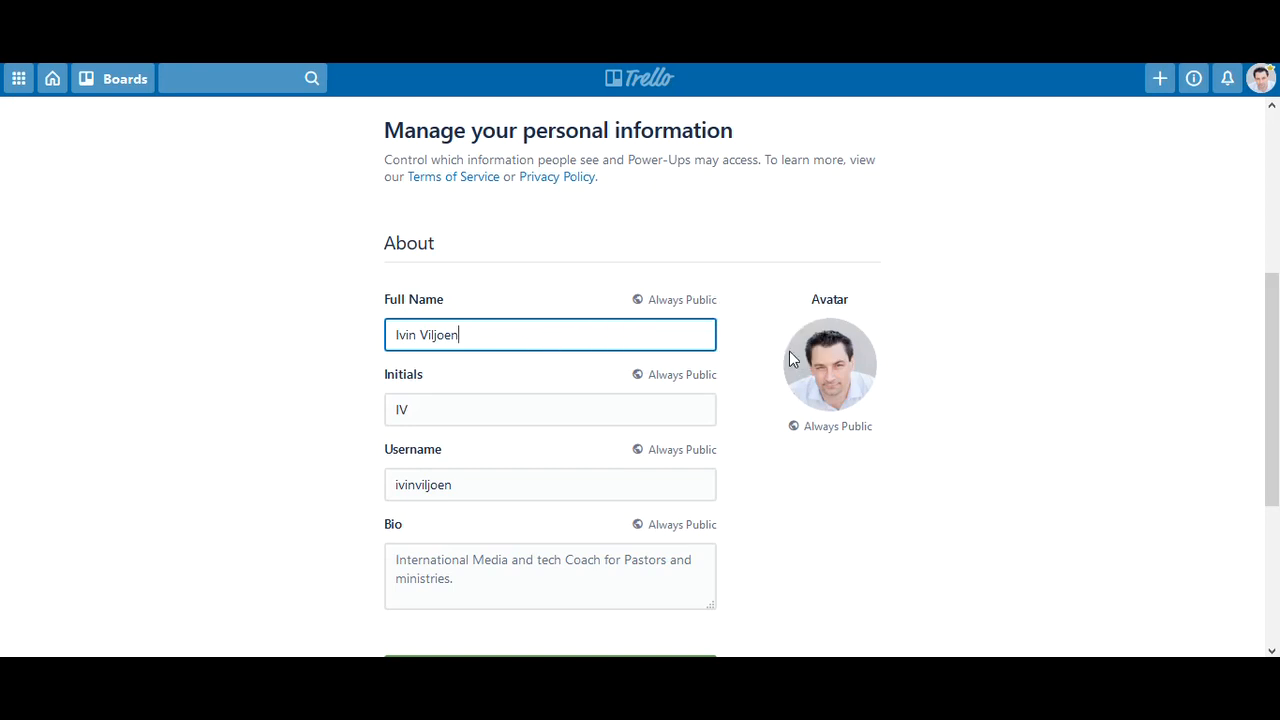
mouse_move(830, 384)
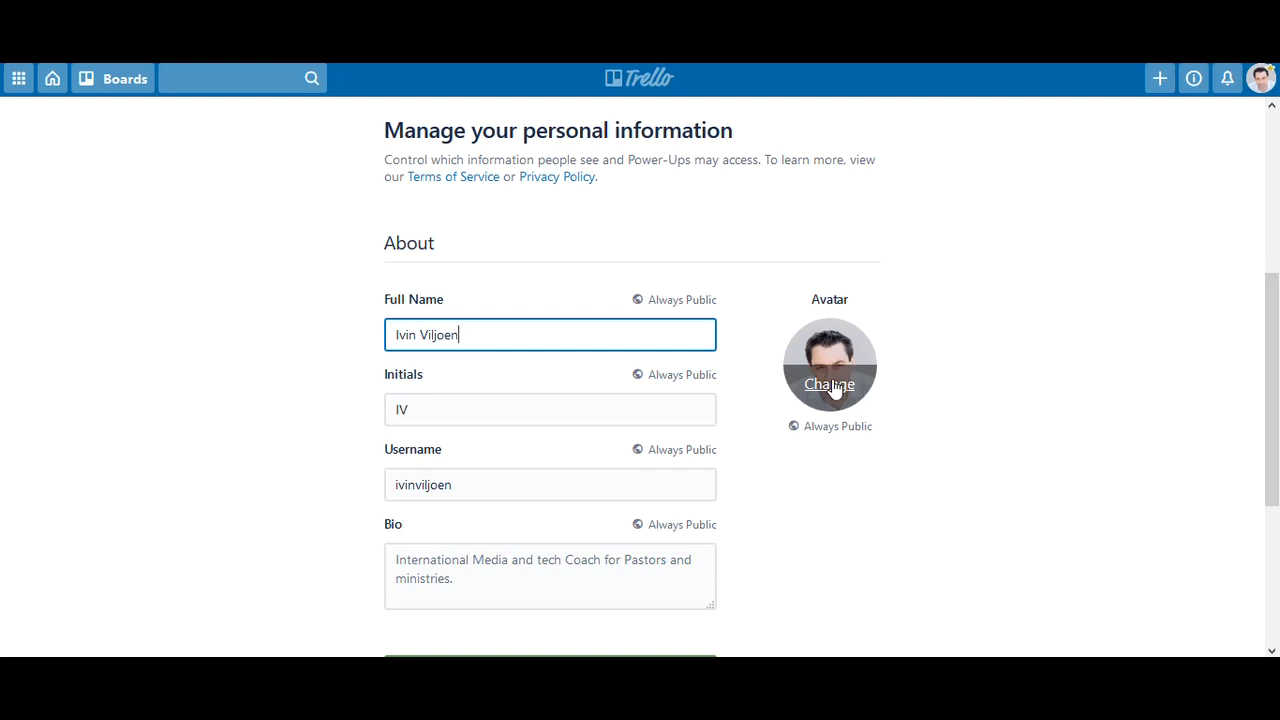
left_click(828, 384)
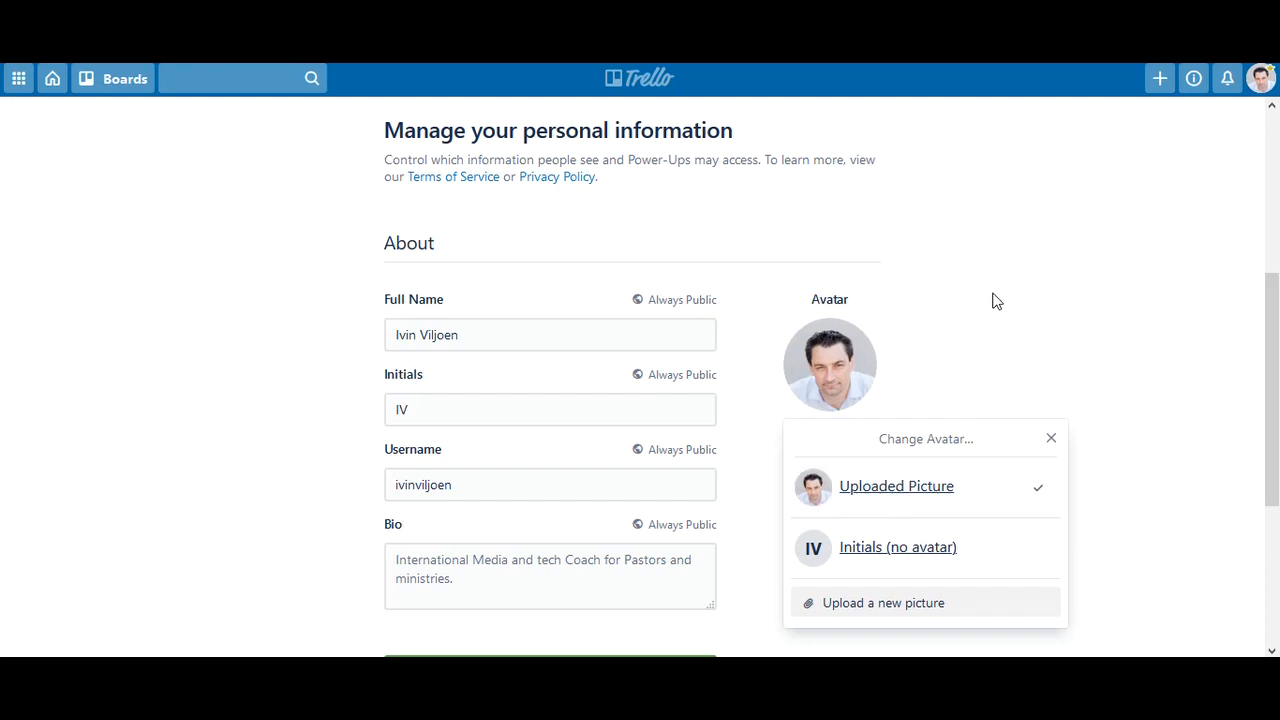
left_click(1052, 438)
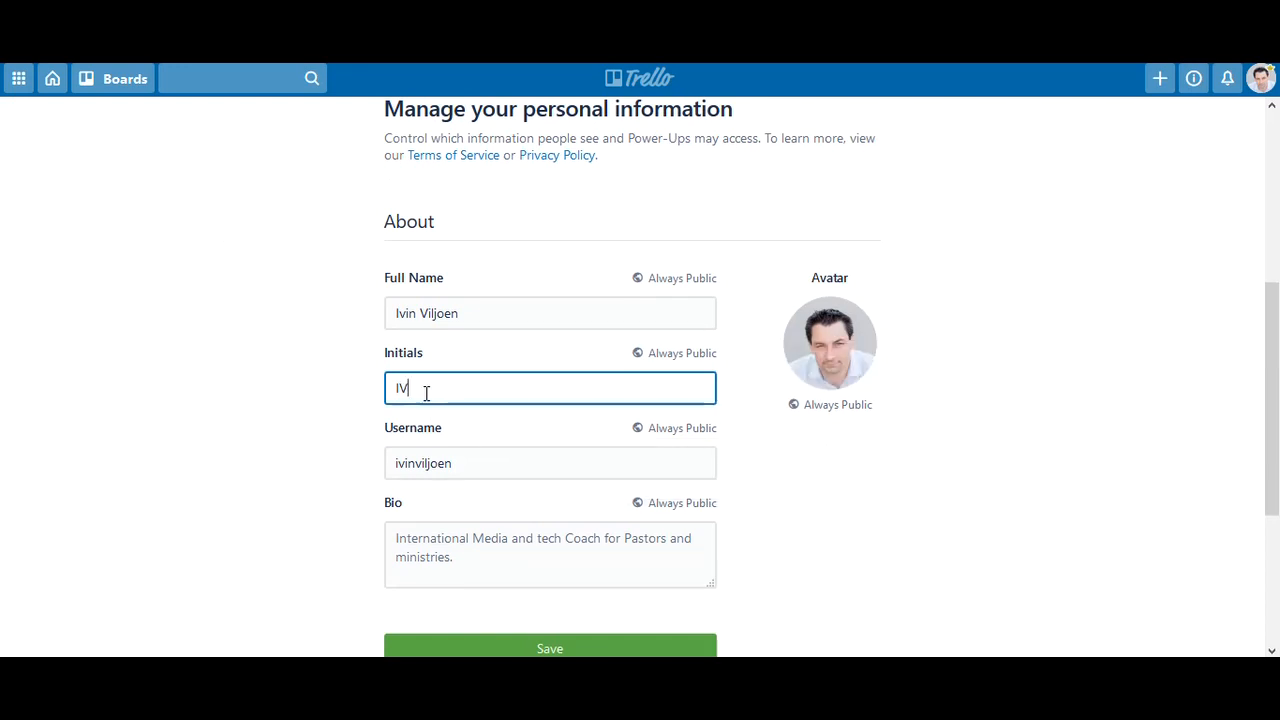
scroll("down", 3)
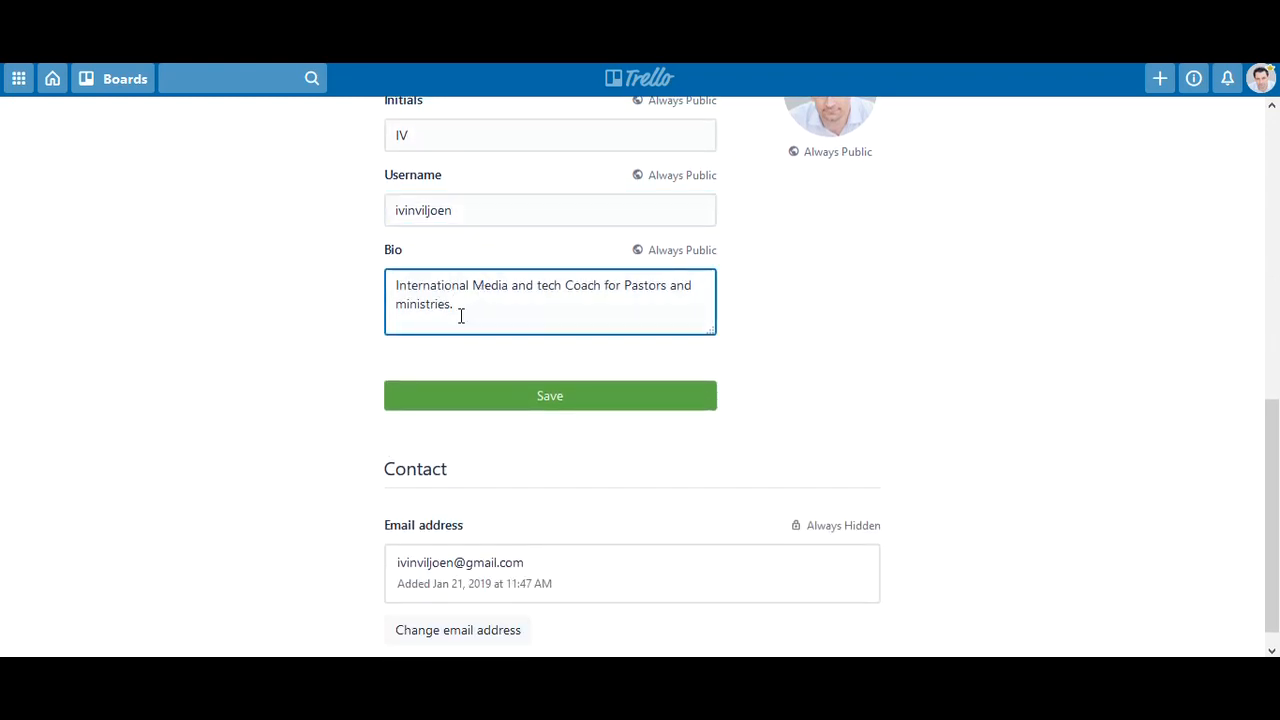
mouse_move(468, 298)
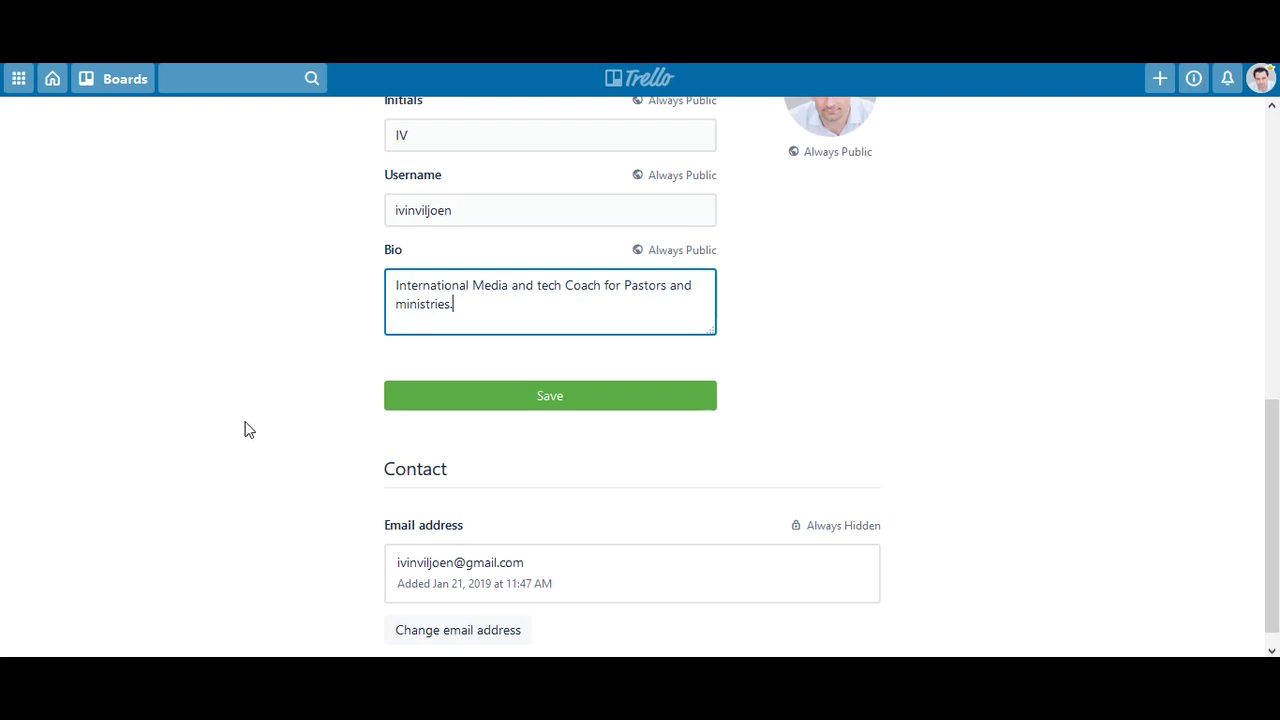
scroll("down", 3)
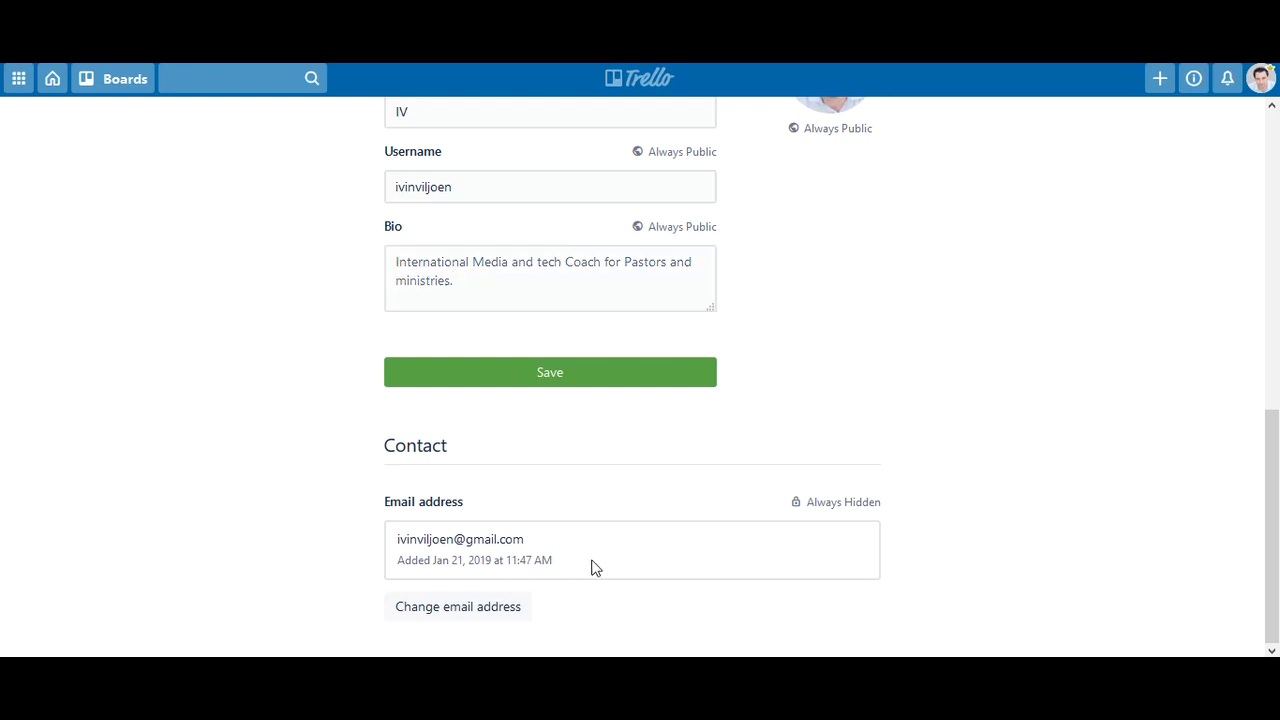
left_click(458, 606)
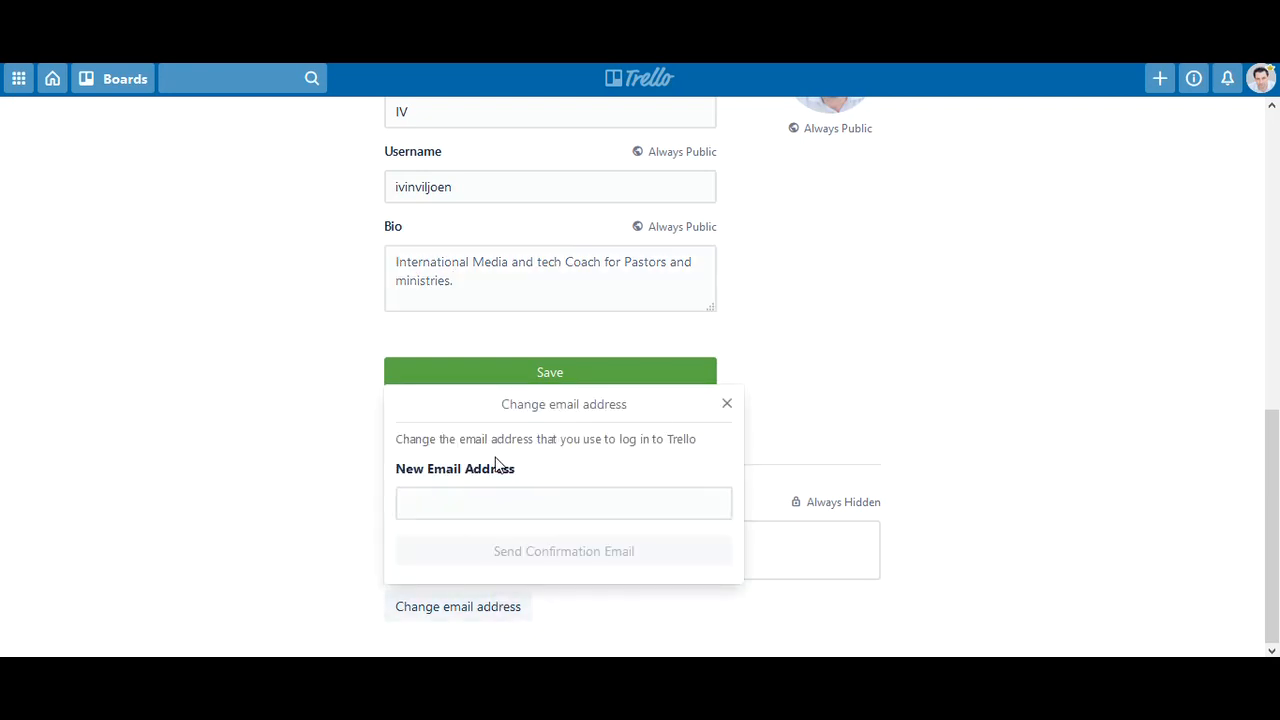
left_click(728, 404)
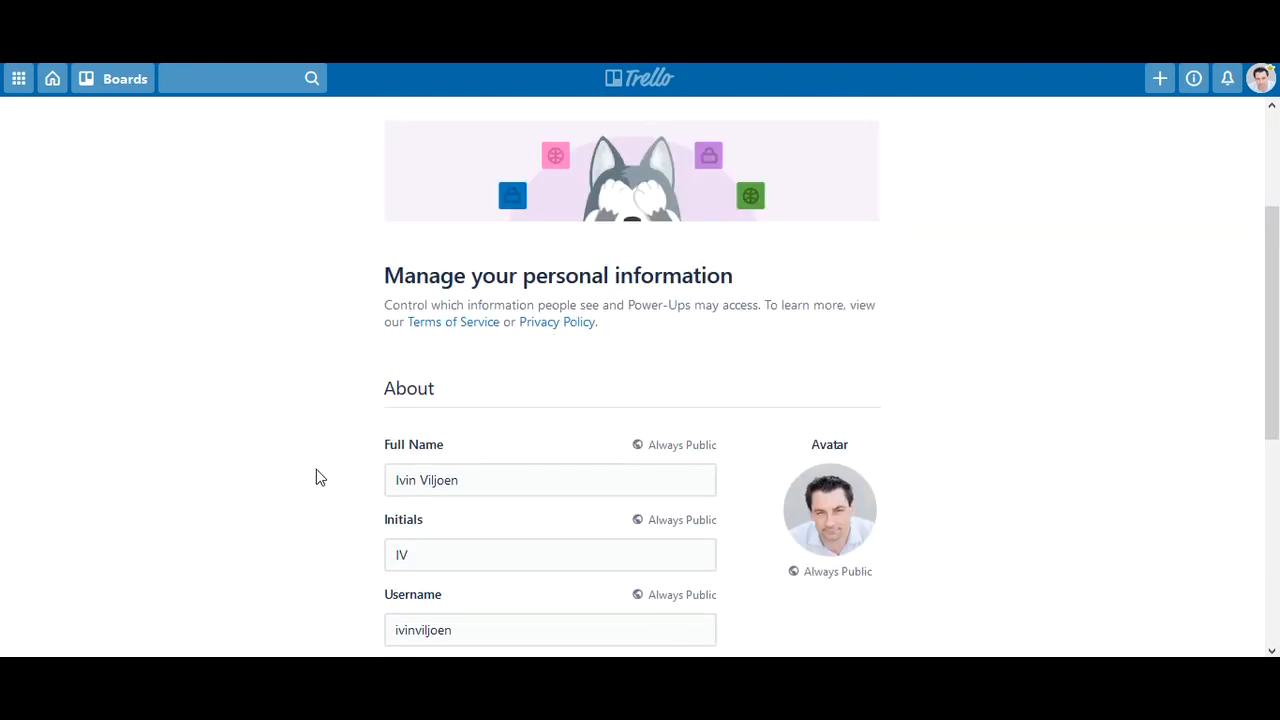
Browse the Activity section's teams and recent actions, then view a linked card
left_click(598, 260)
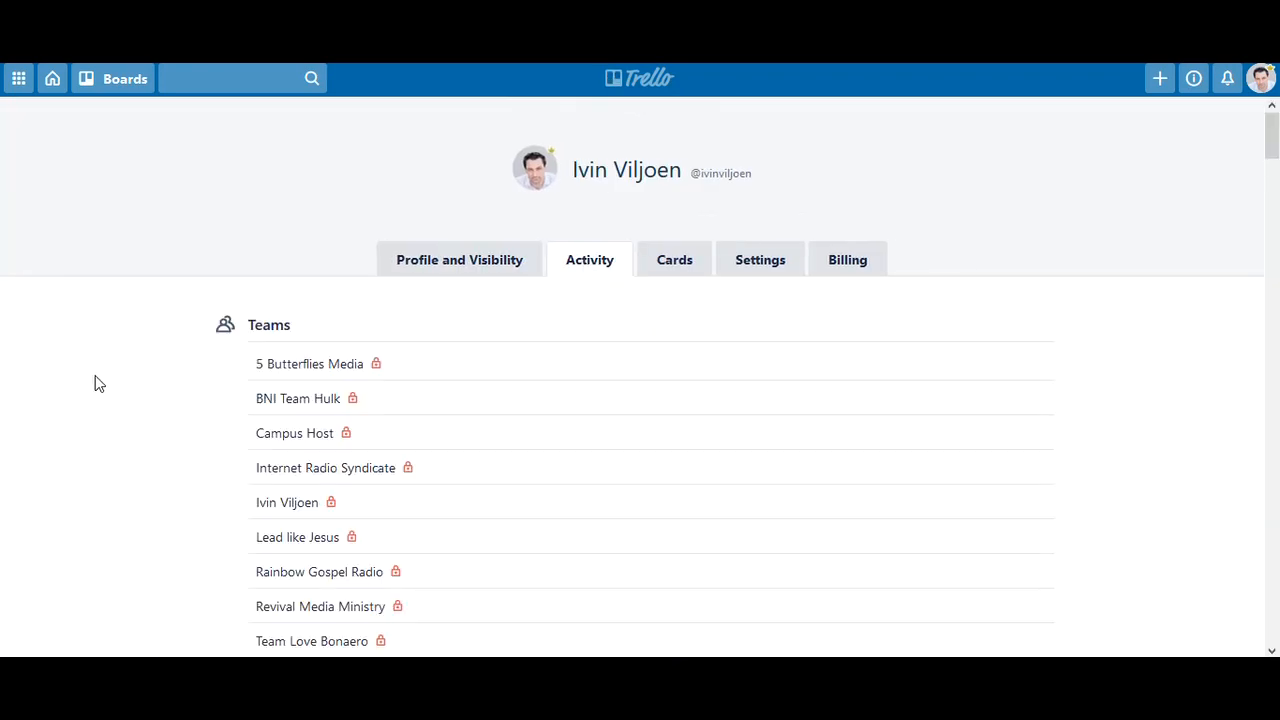
scroll("down", 3)
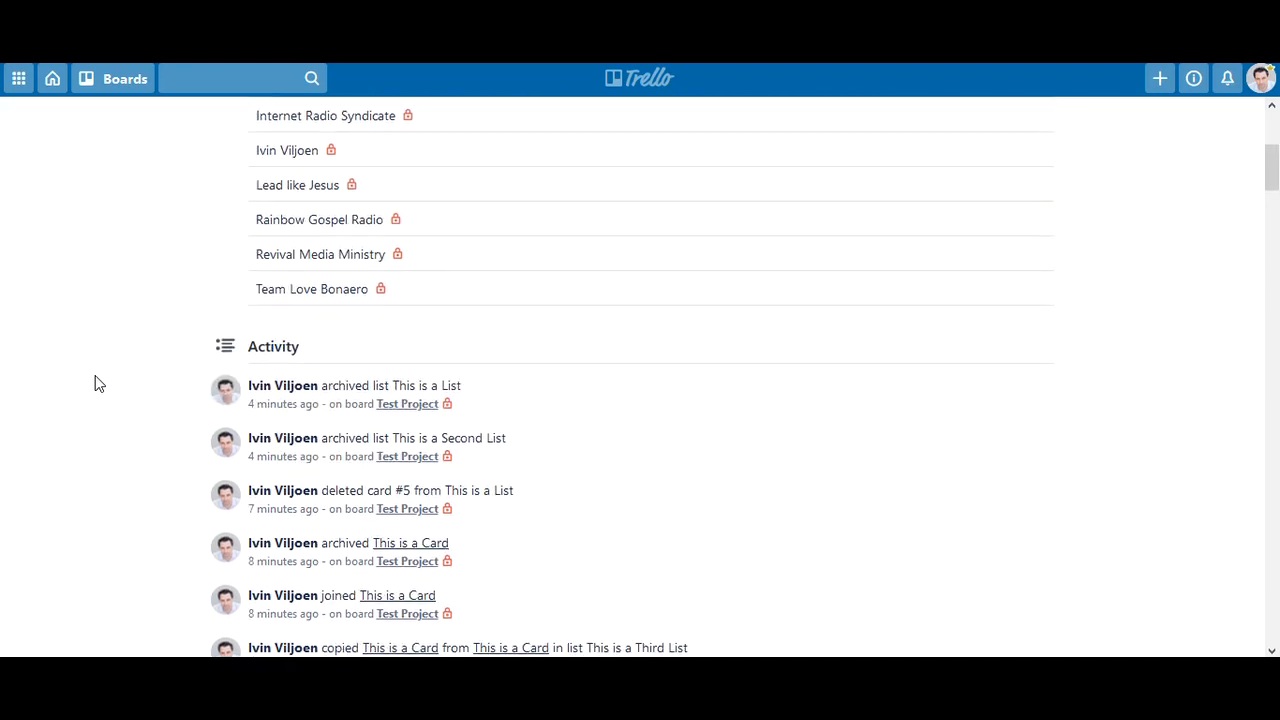
scroll("down", 3)
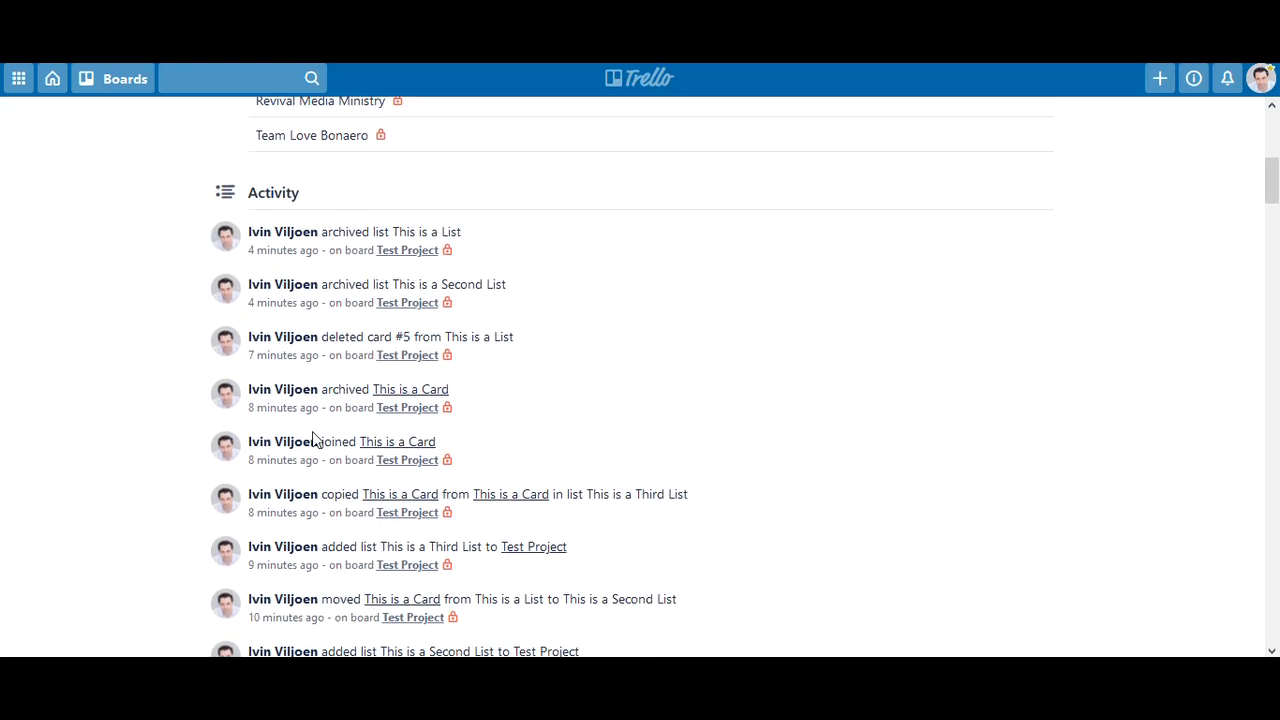
scroll("down", 3)
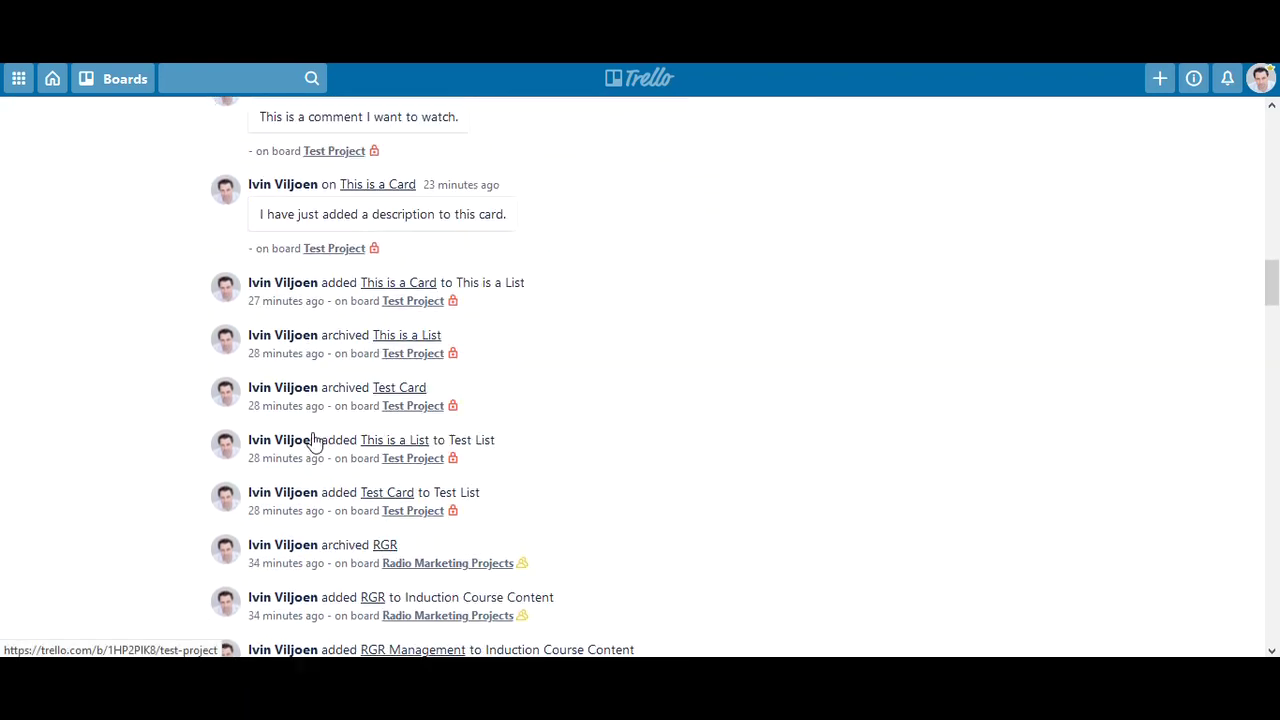
scroll("down", 3)
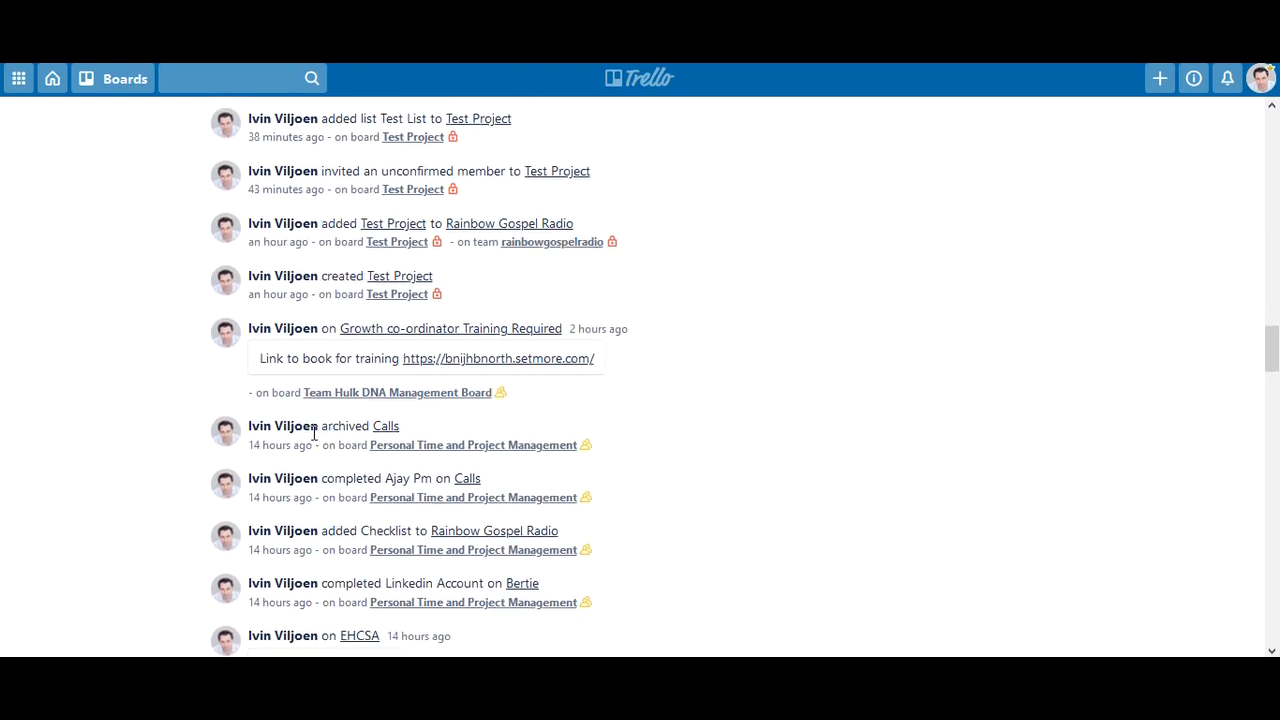
scroll("down", 3)
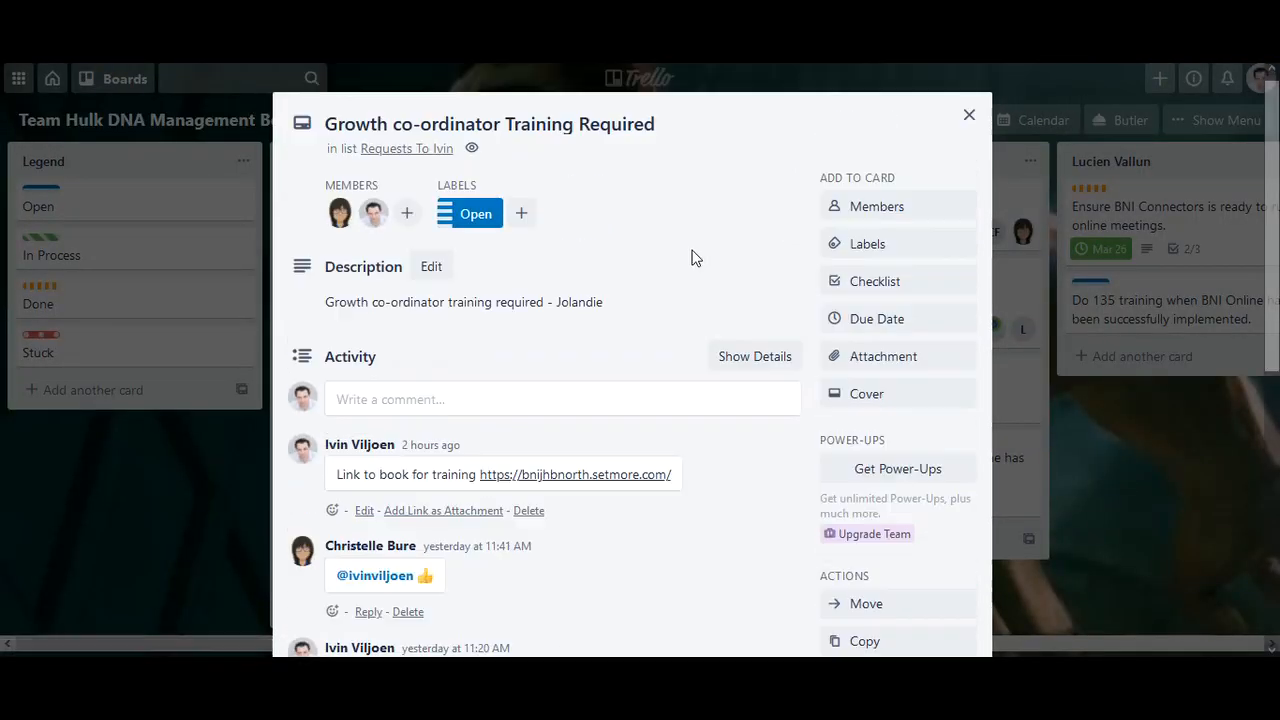
left_click(968, 114)
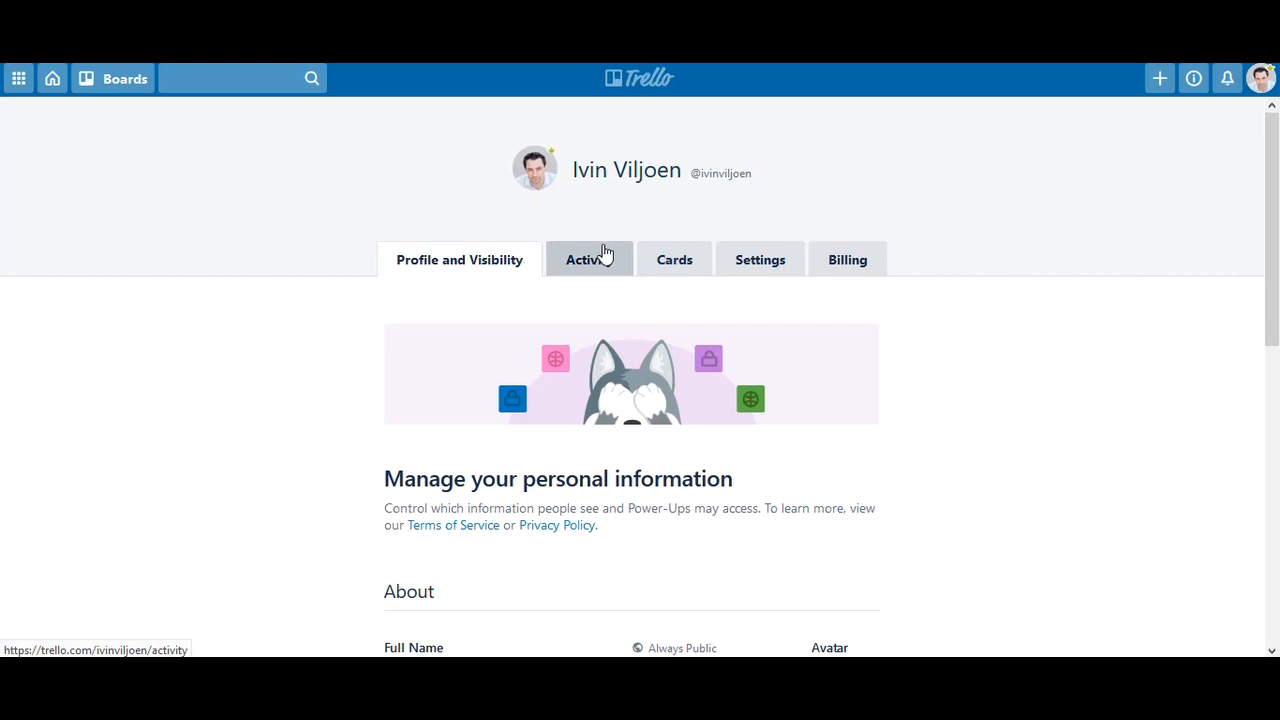
From the Activity section's teams list, visit the 5 Butterflies Media team page
left_click(588, 260)
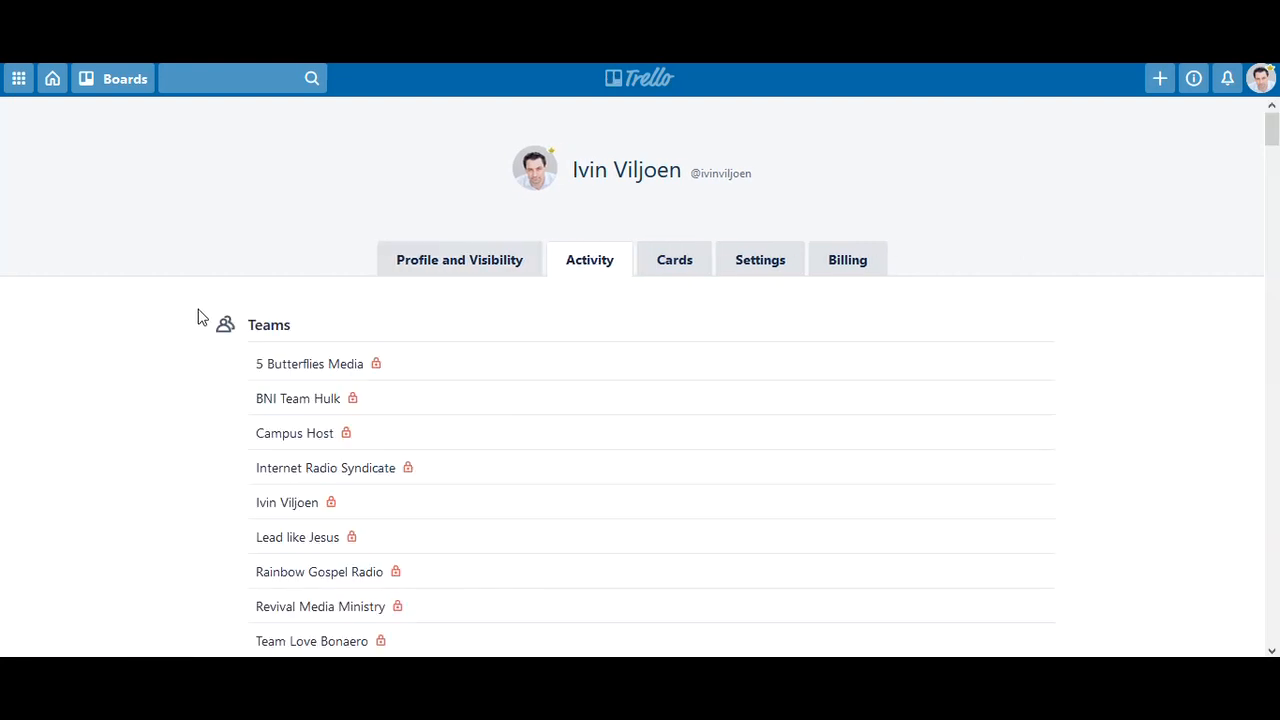
mouse_move(156, 392)
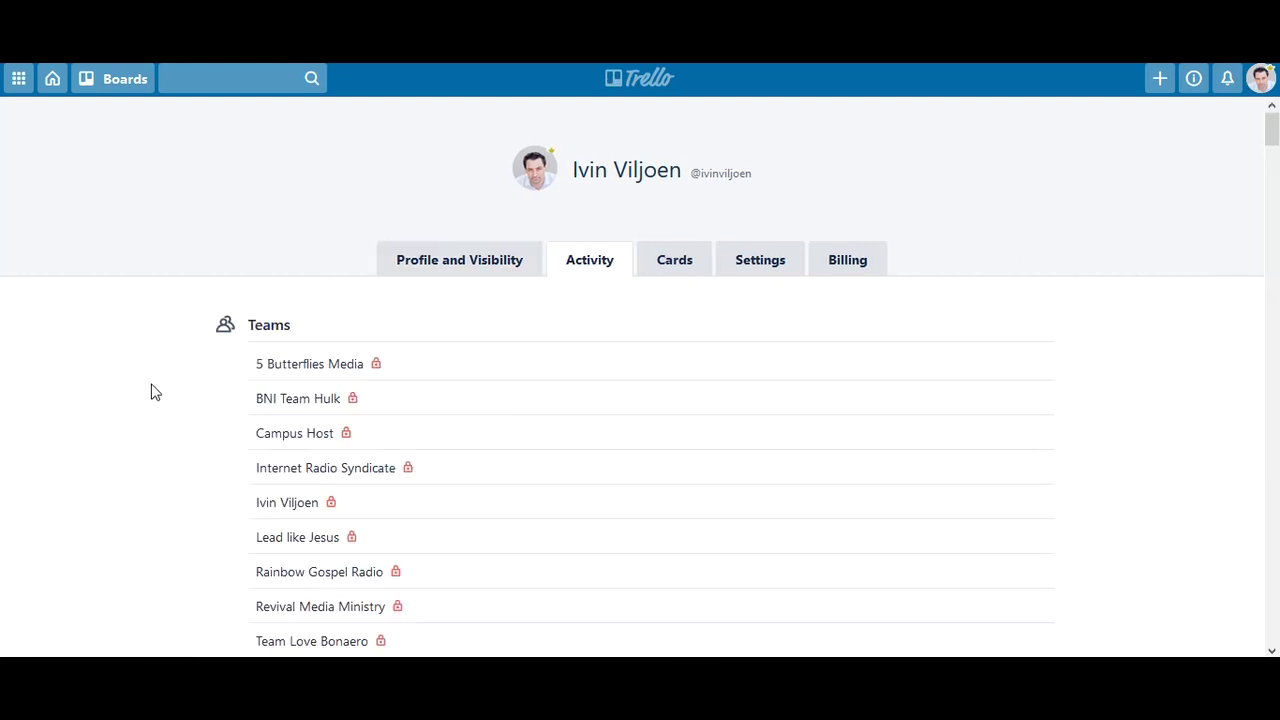
scroll("down", 3)
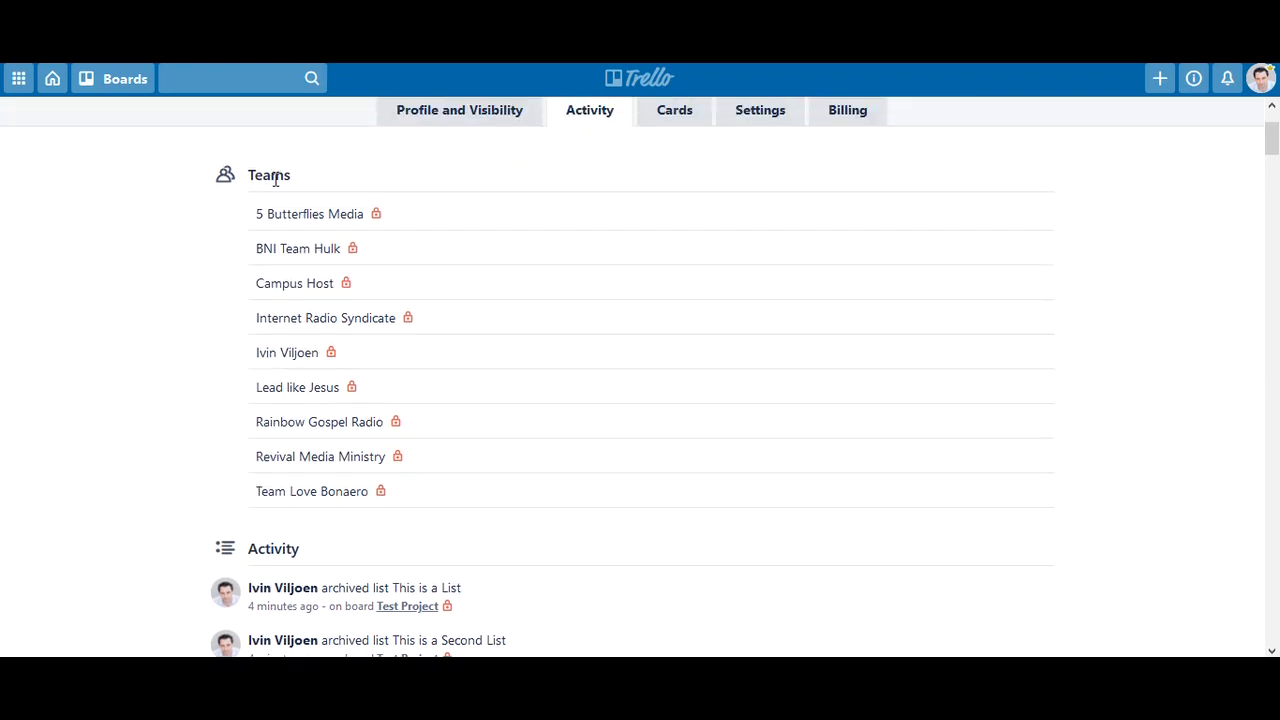
mouse_move(318, 212)
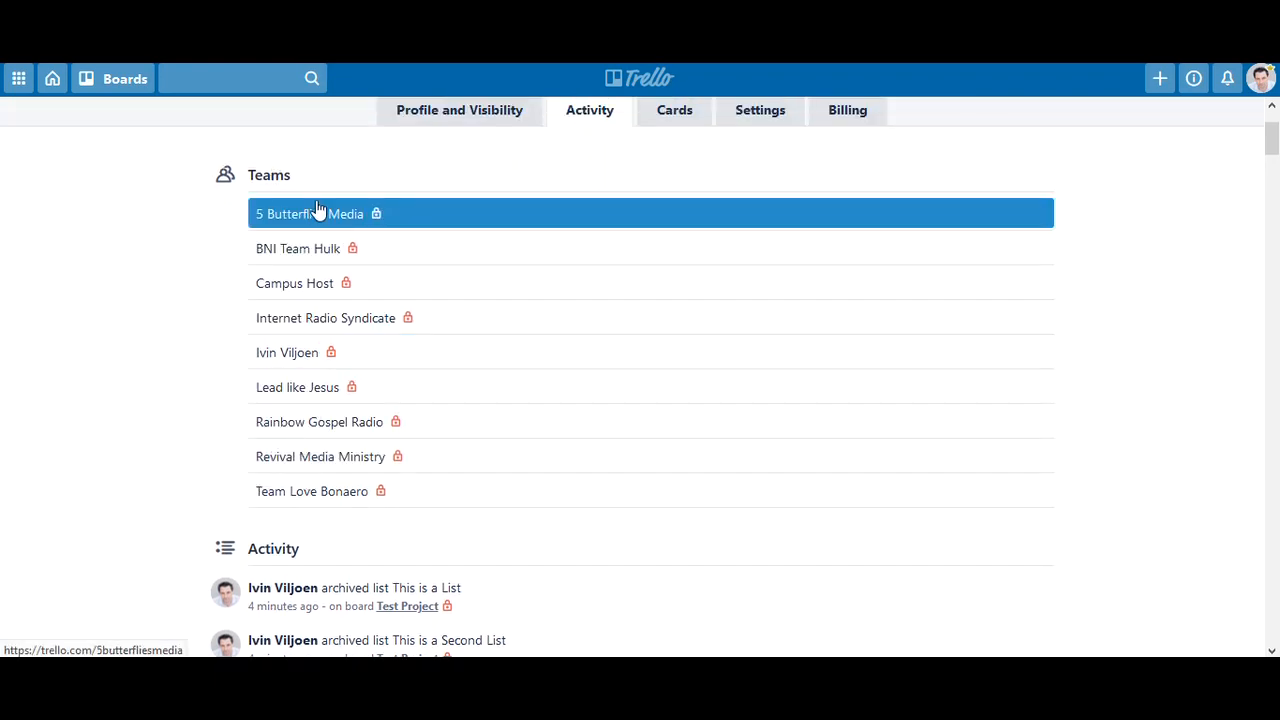
left_click(296, 248)
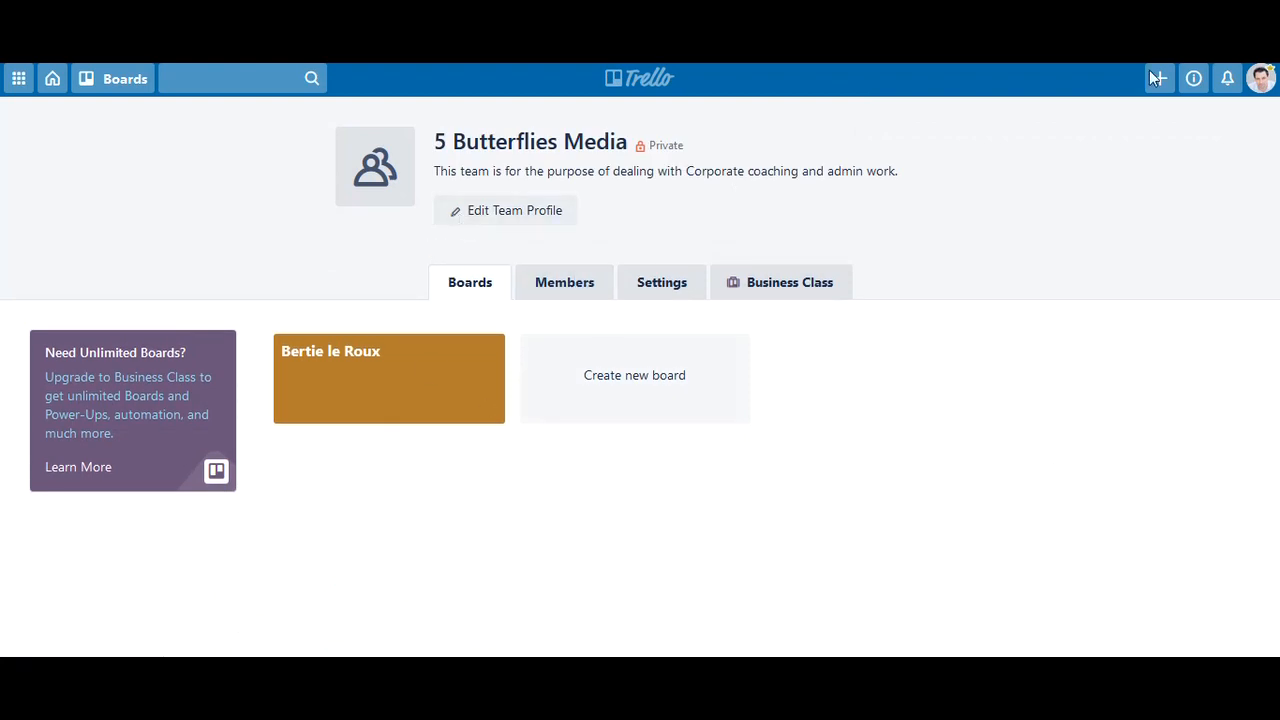
Return to the profile via the account menu and show the Activity section again
left_click(1262, 76)
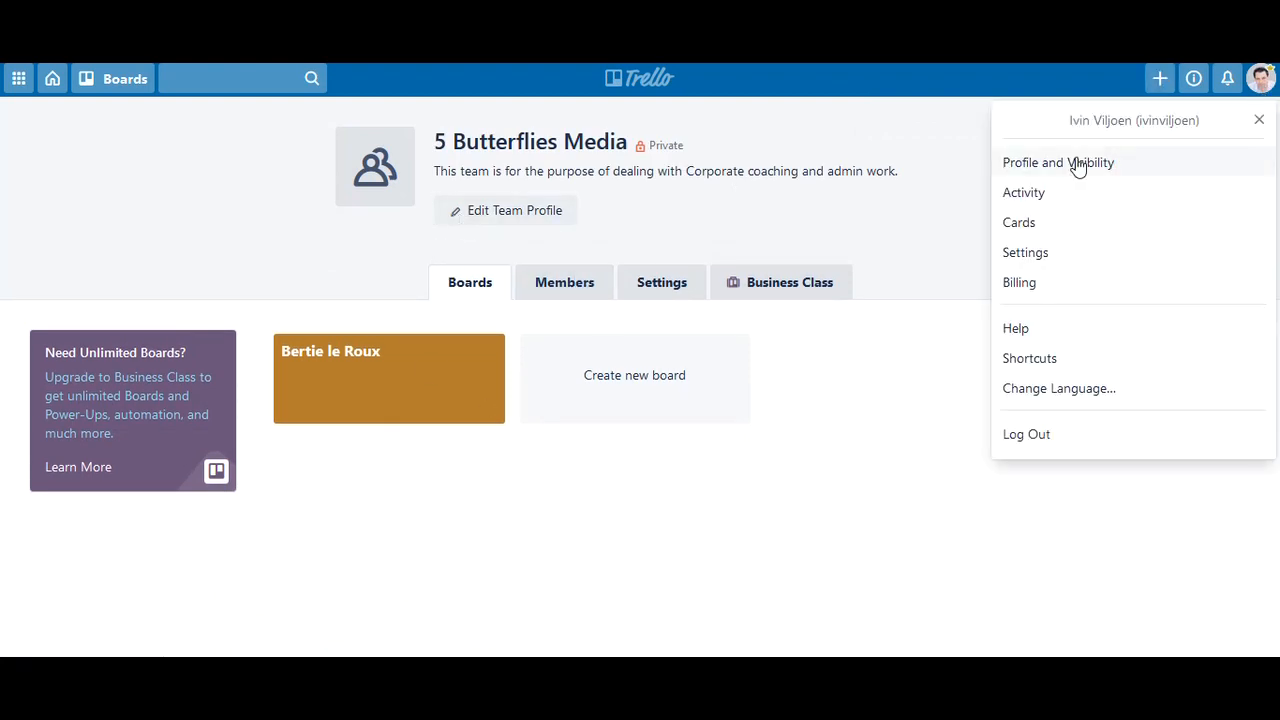
left_click(1058, 162)
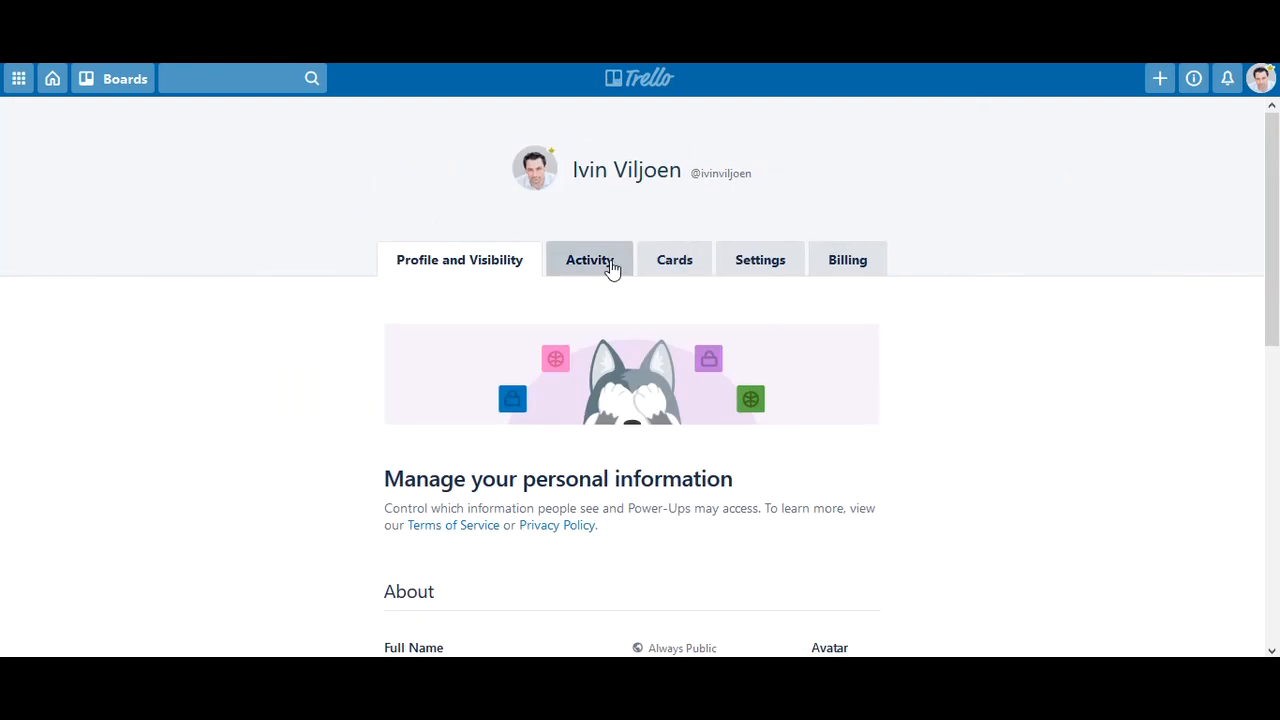
left_click(588, 260)
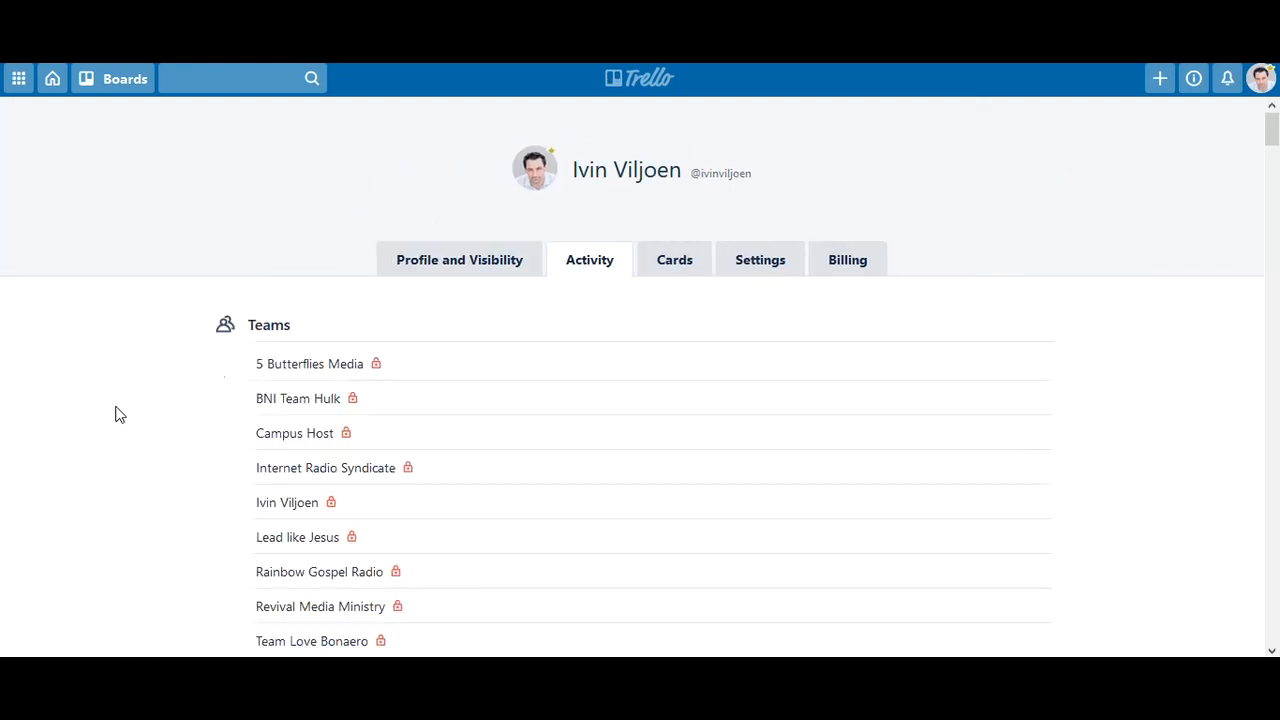
scroll("down", 3)
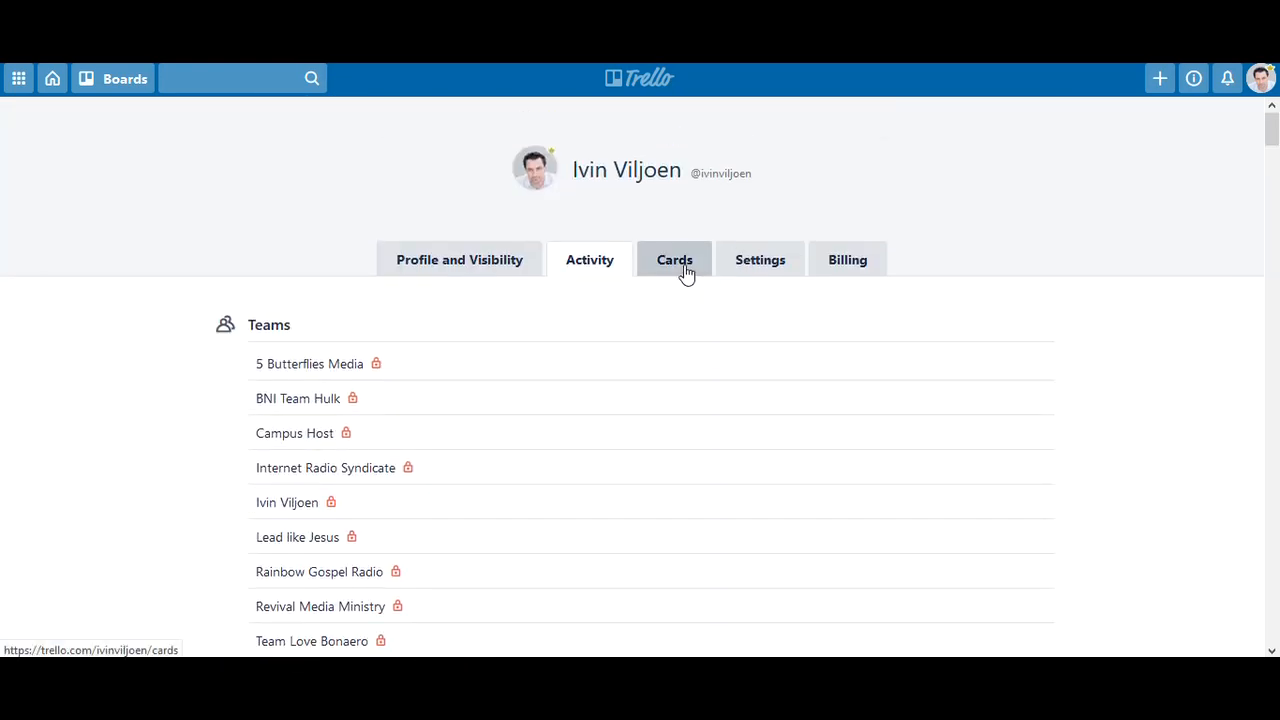
Show the Cards section filtered to cards active in the last day
left_click(674, 260)
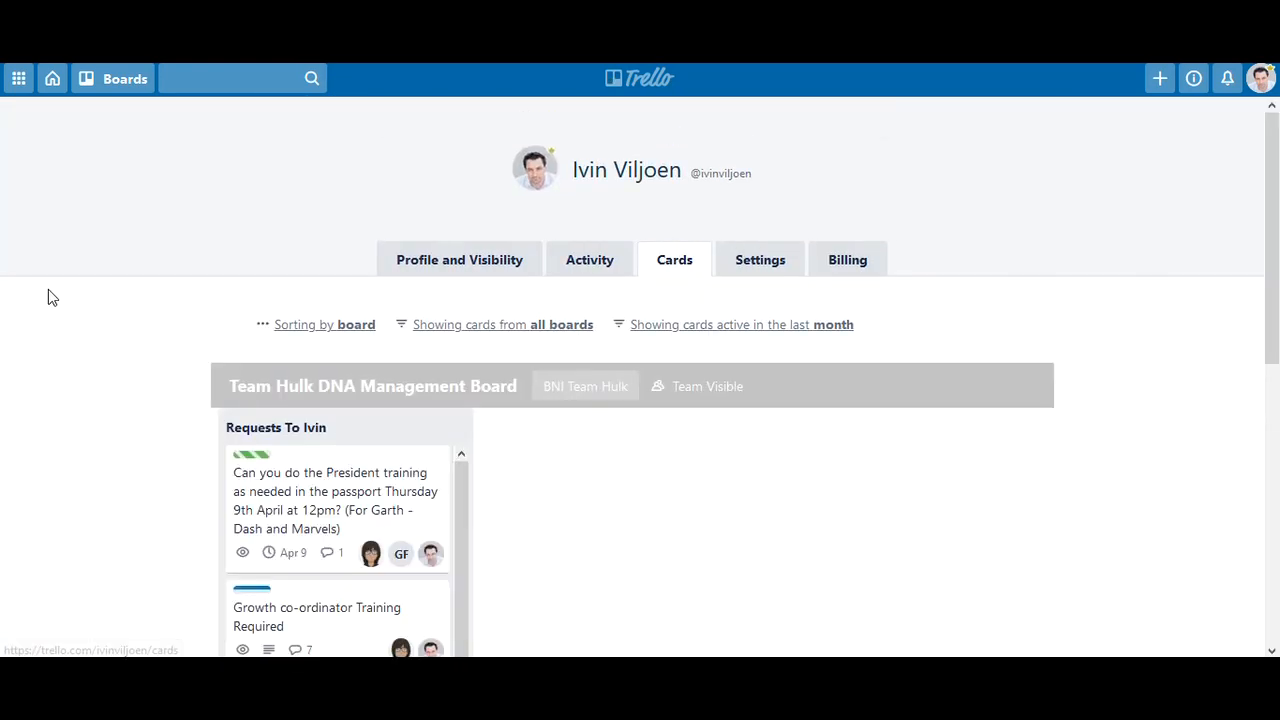
scroll("down", 3)
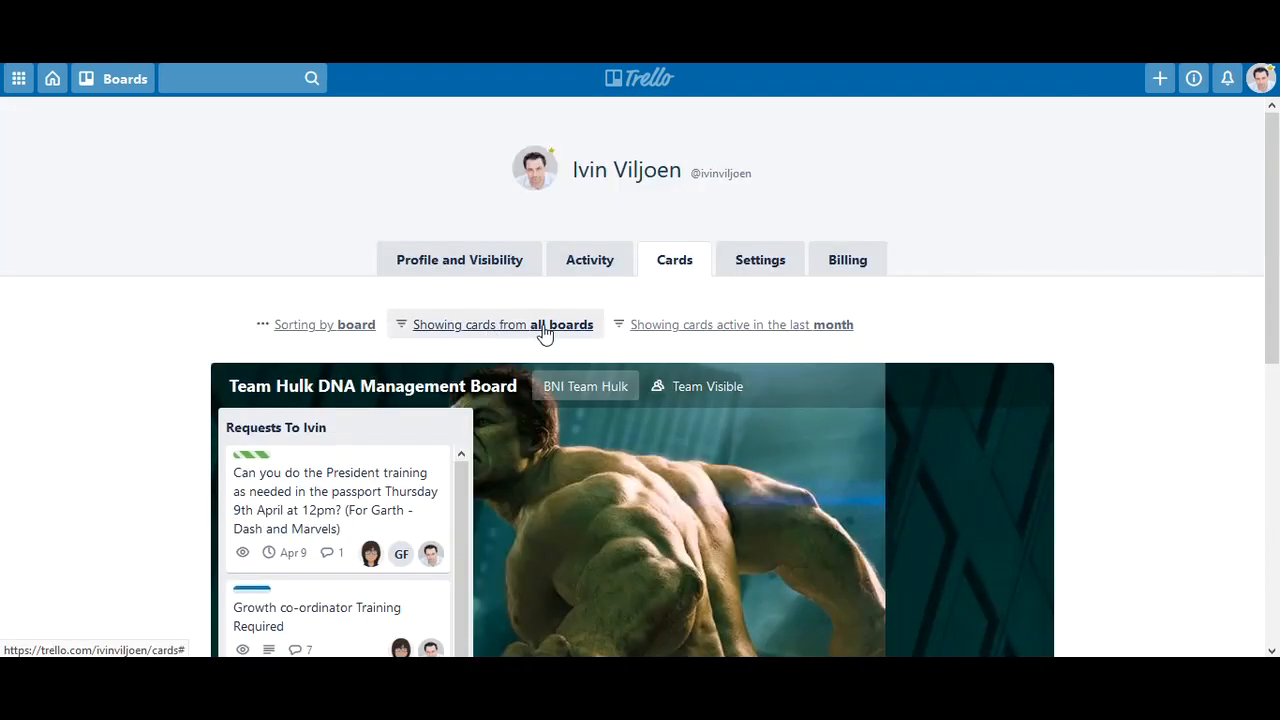
mouse_move(300, 354)
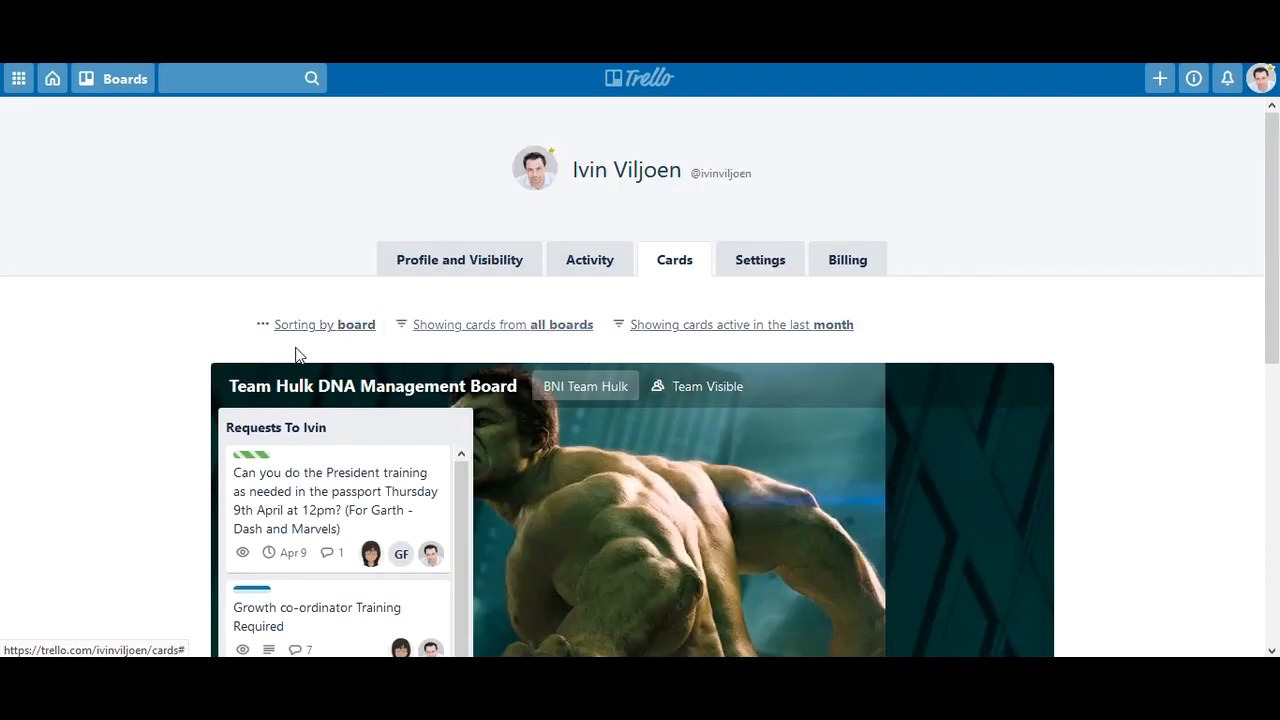
mouse_move(720, 338)
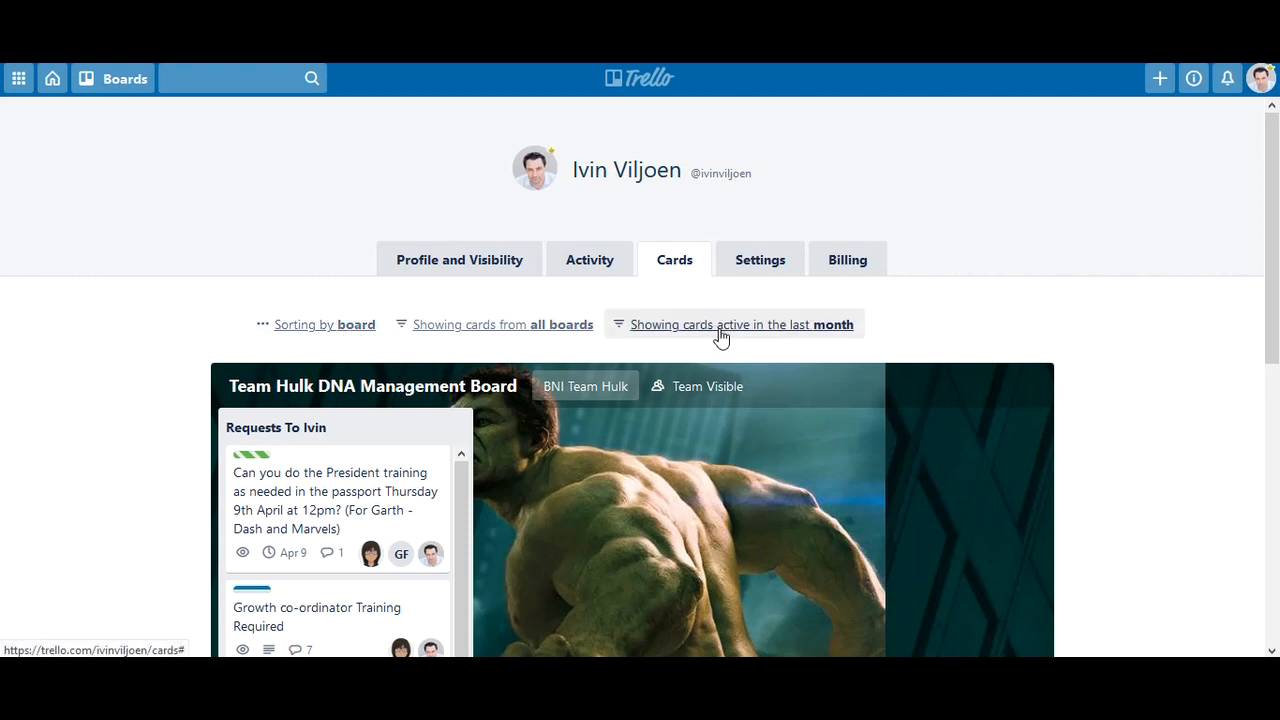
left_click(736, 324)
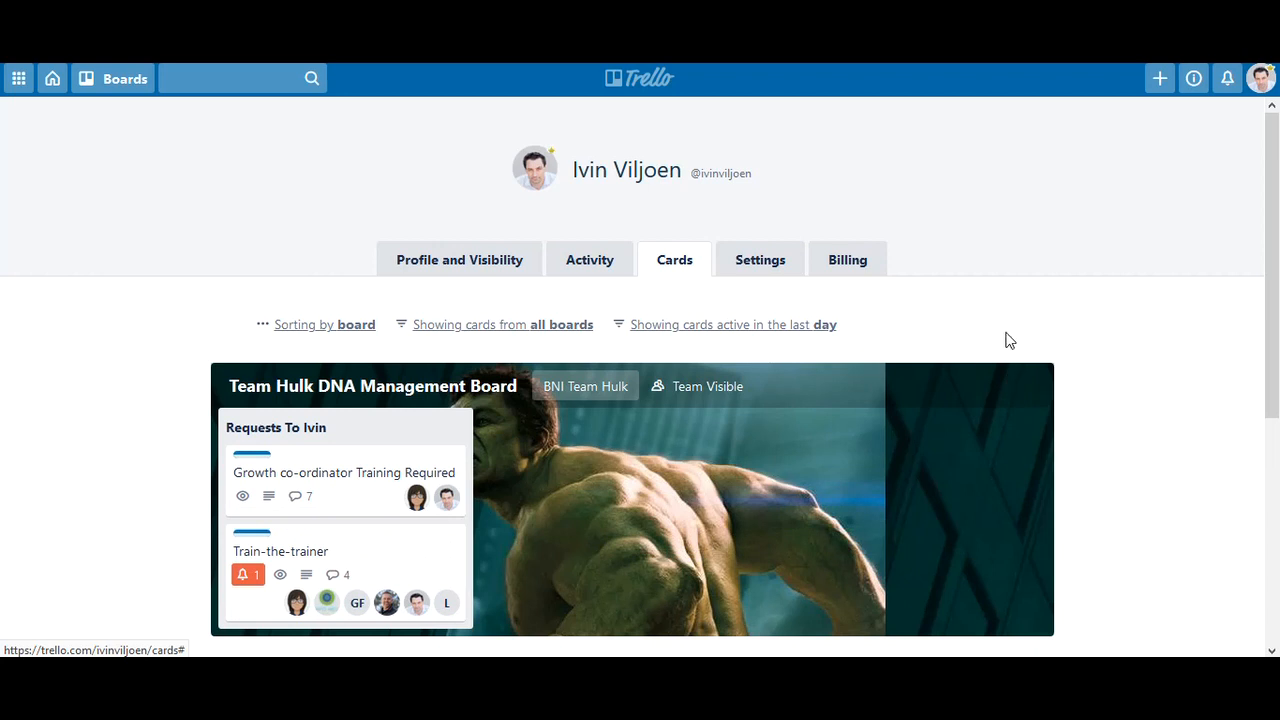
mouse_move(780, 292)
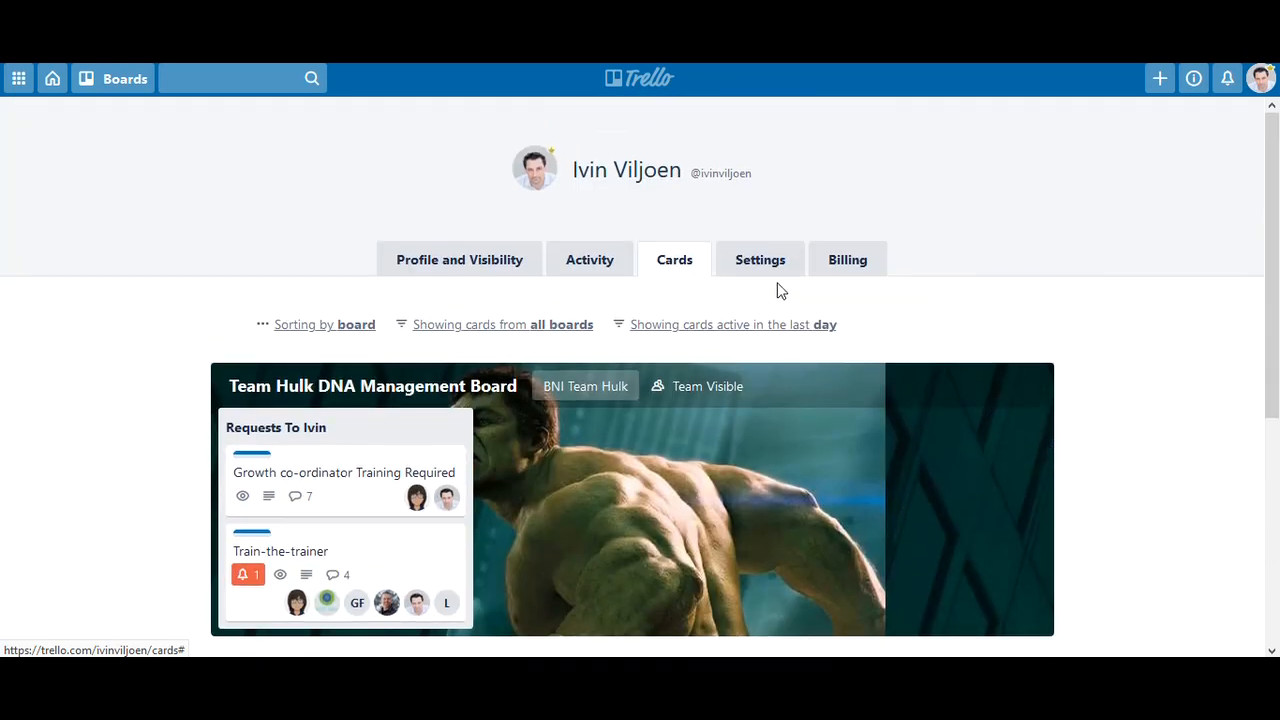
Show the profile's Settings section with its account options
left_click(760, 260)
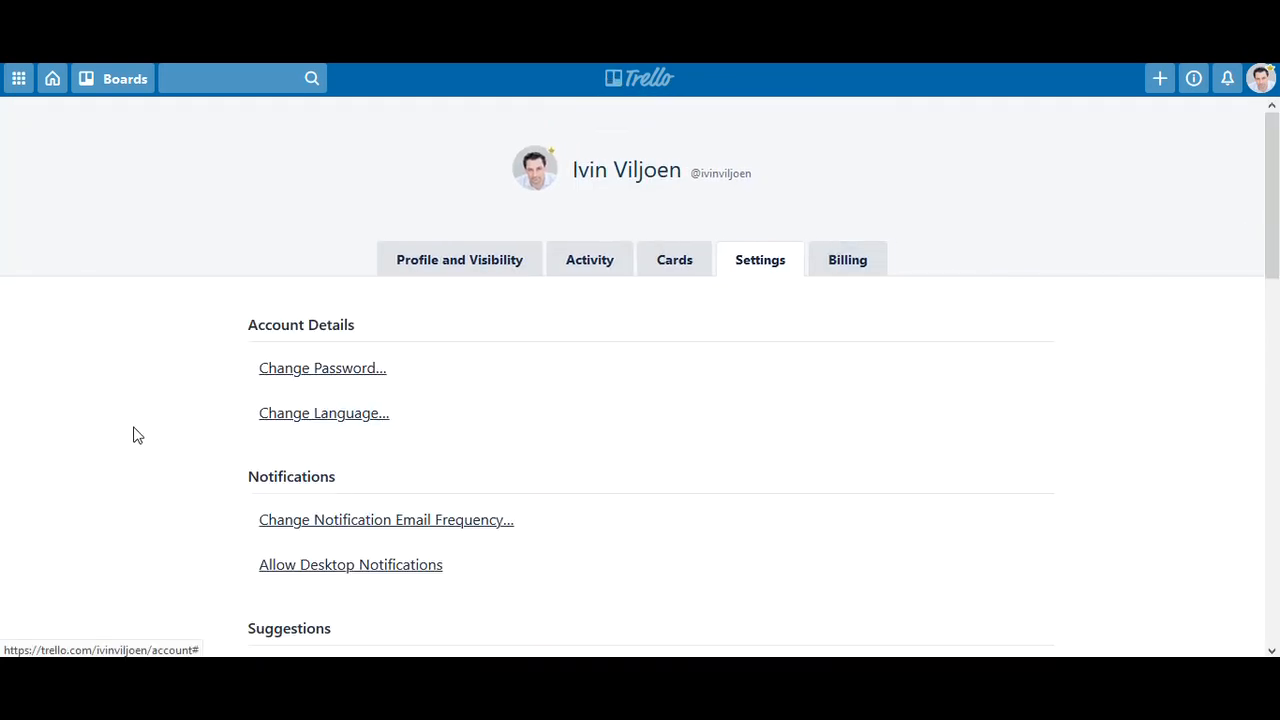
scroll("down", 3)
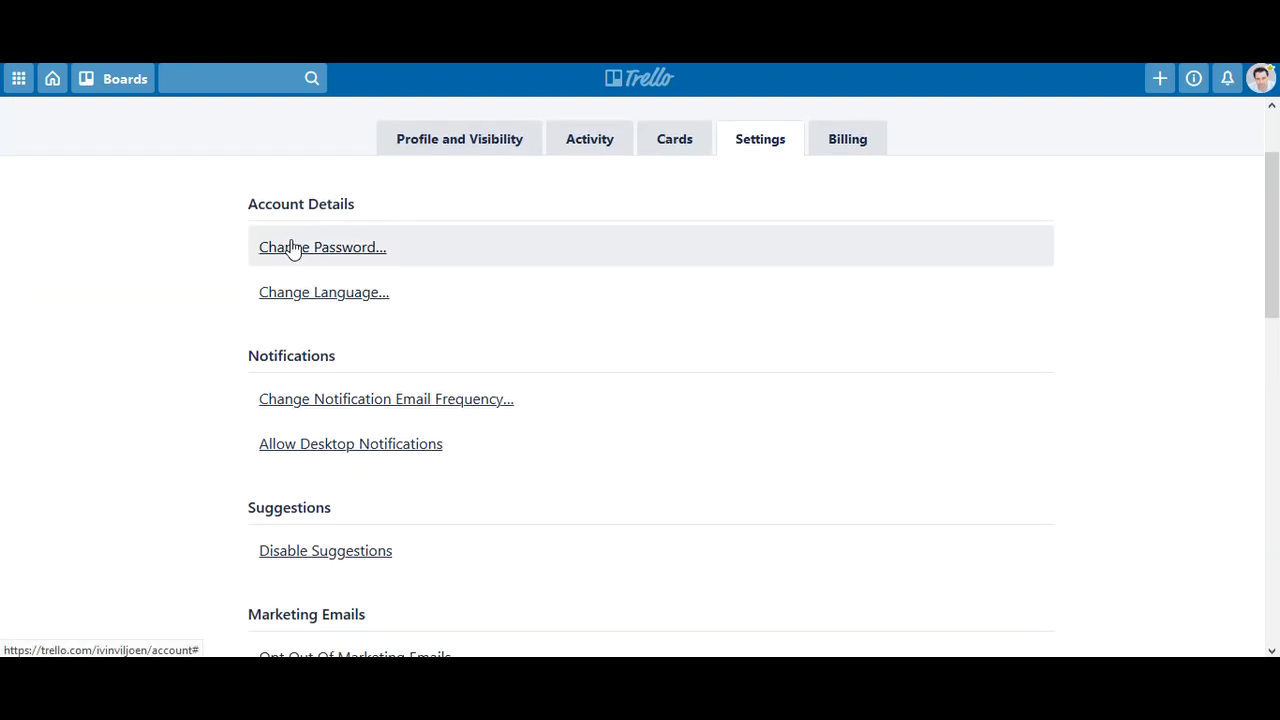
mouse_move(310, 298)
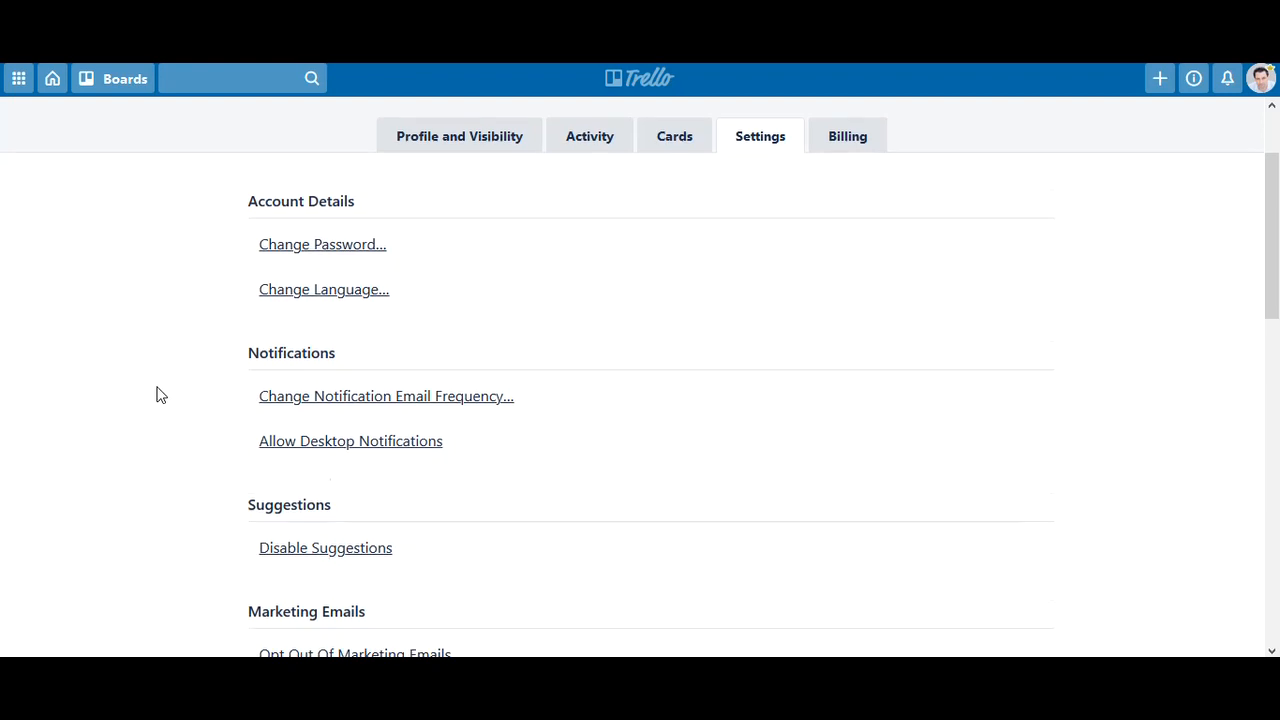
scroll("down", 3)
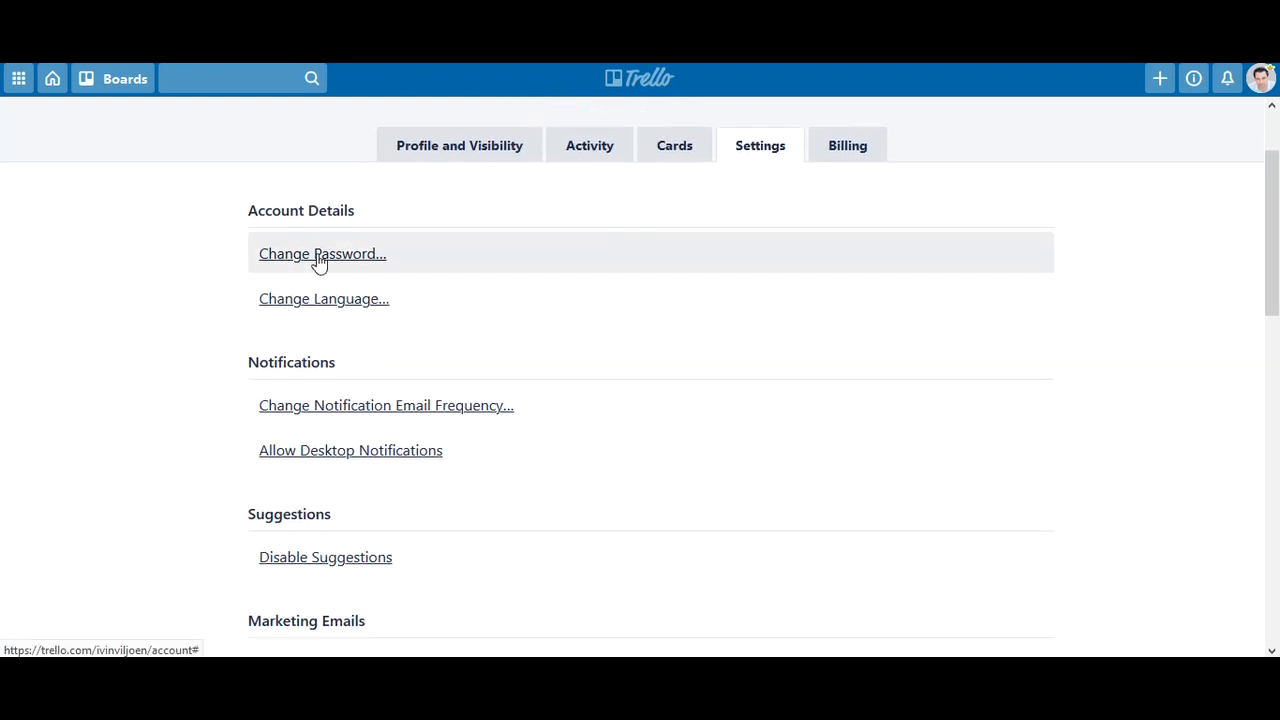
Look at the Change Password and Change Language dialogs without changing anything
left_click(322, 252)
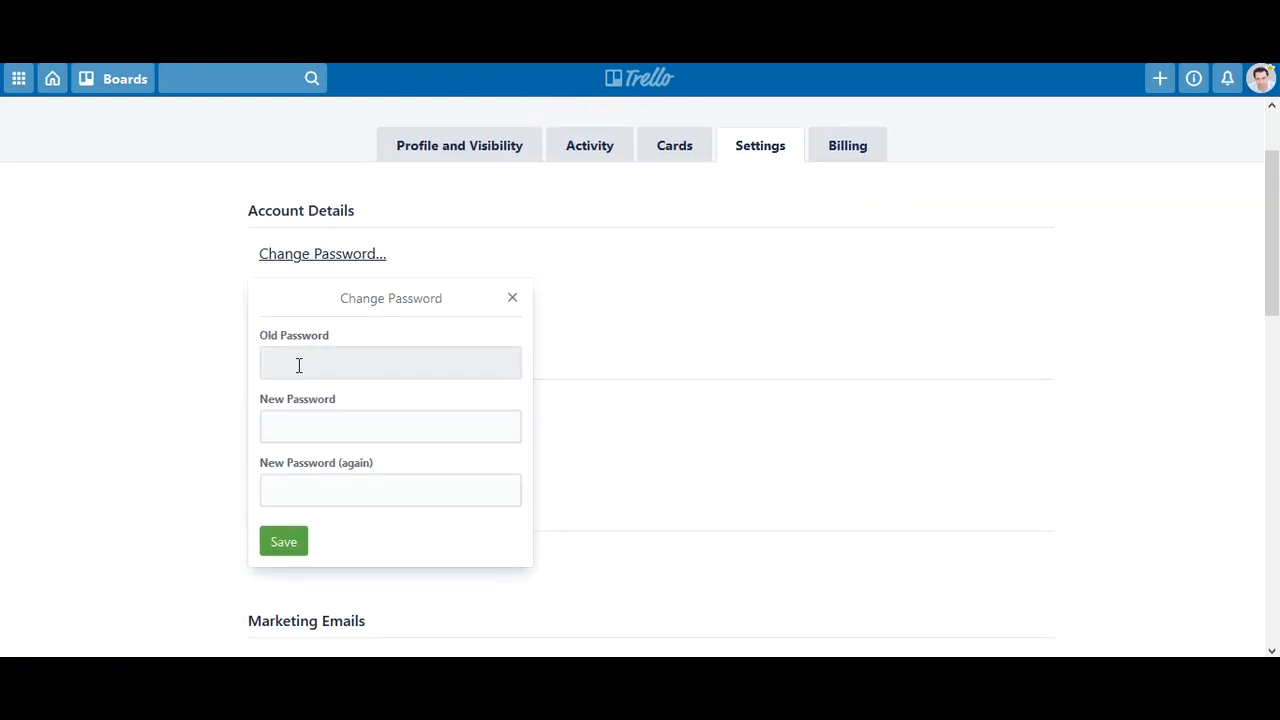
left_click(388, 364)
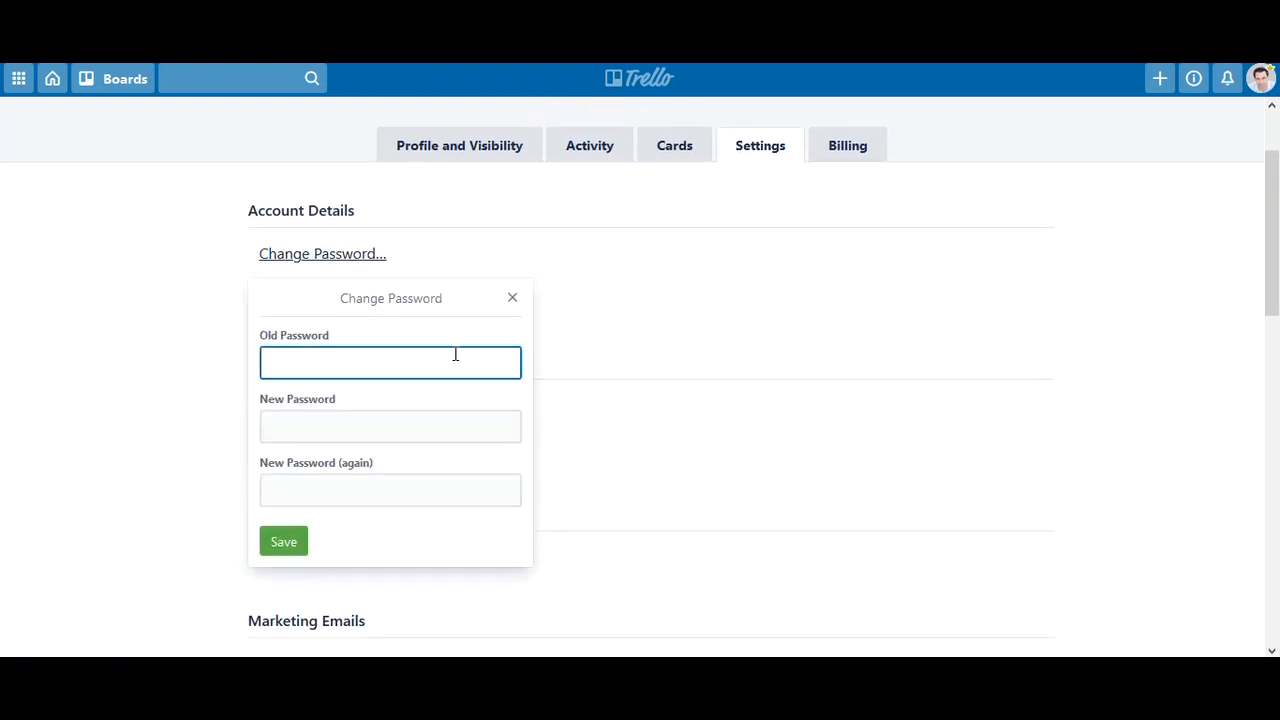
left_click(512, 296)
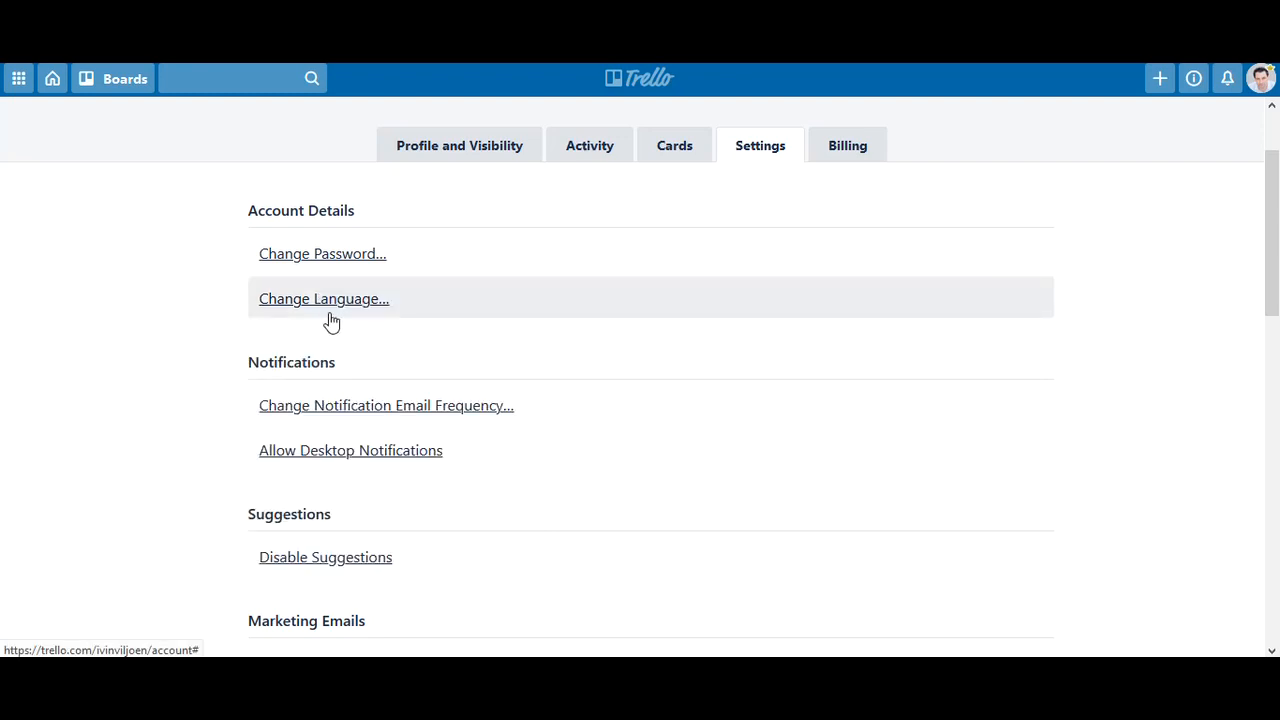
left_click(324, 298)
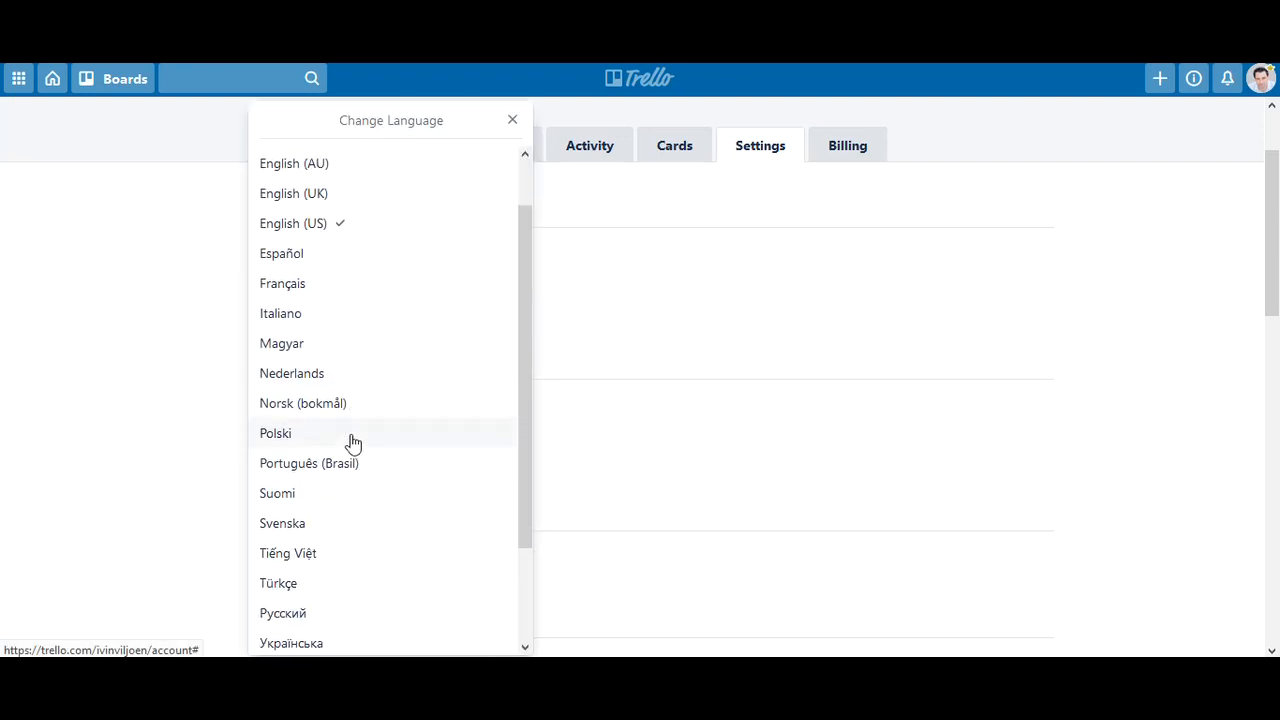
left_click(512, 120)
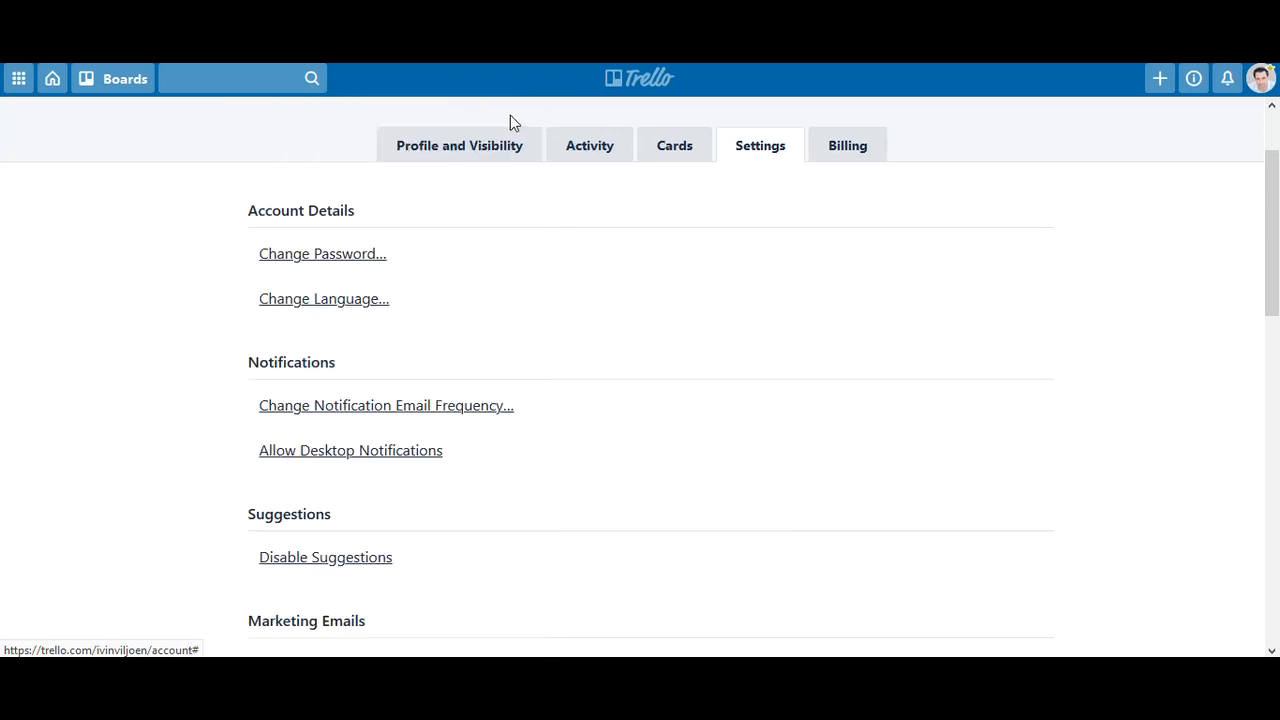
scroll("down", 3)
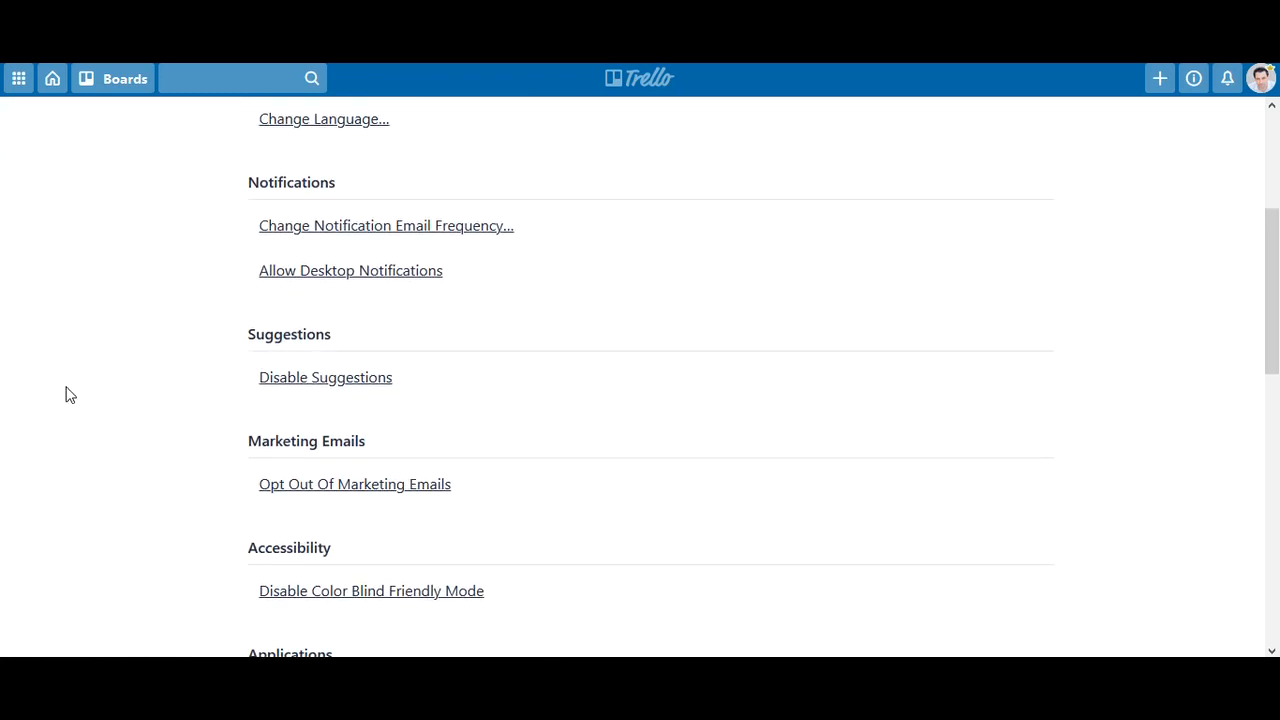
scroll("down", 3)
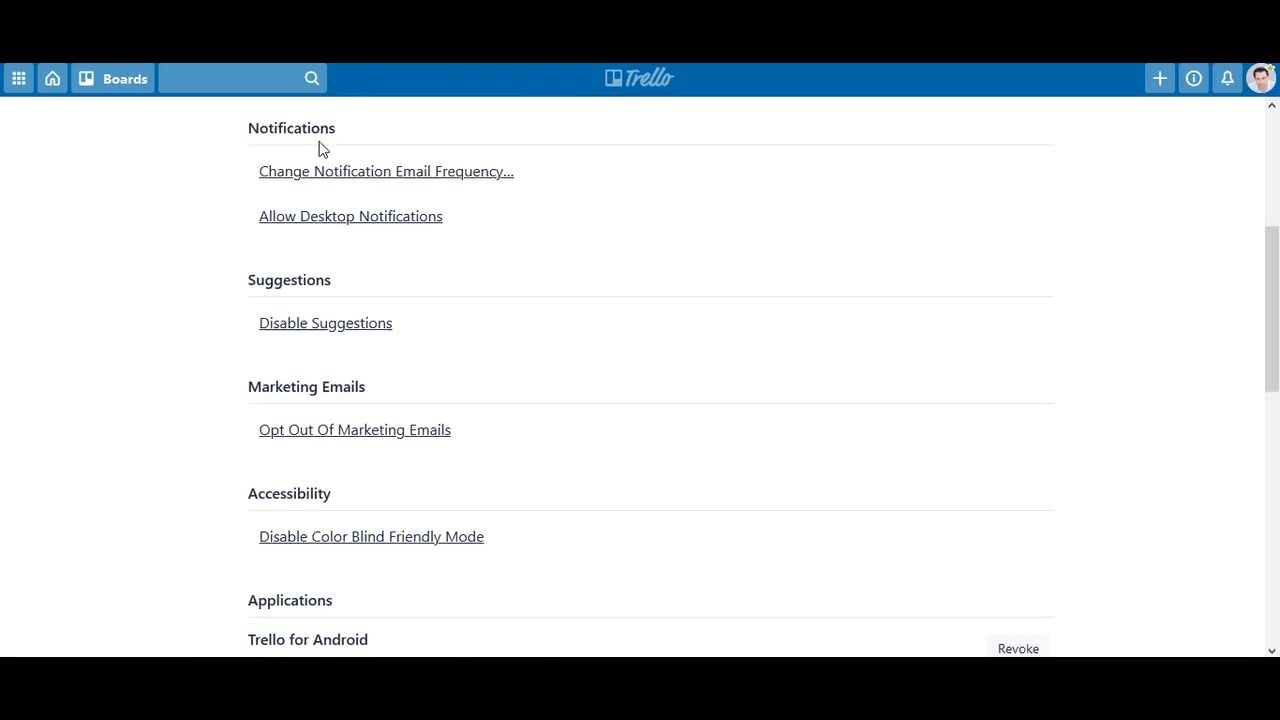
Review email frequency choices, keeping Periodically, and allow desktop notifications
left_click(386, 172)
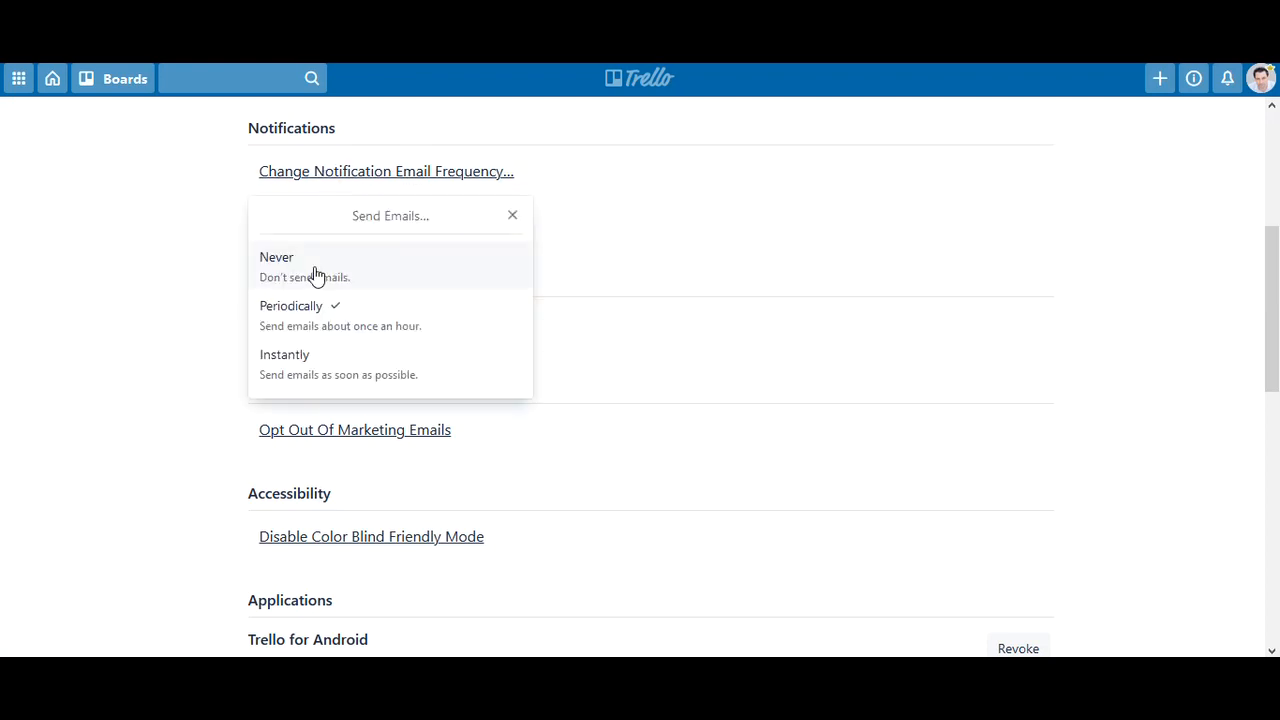
mouse_move(342, 374)
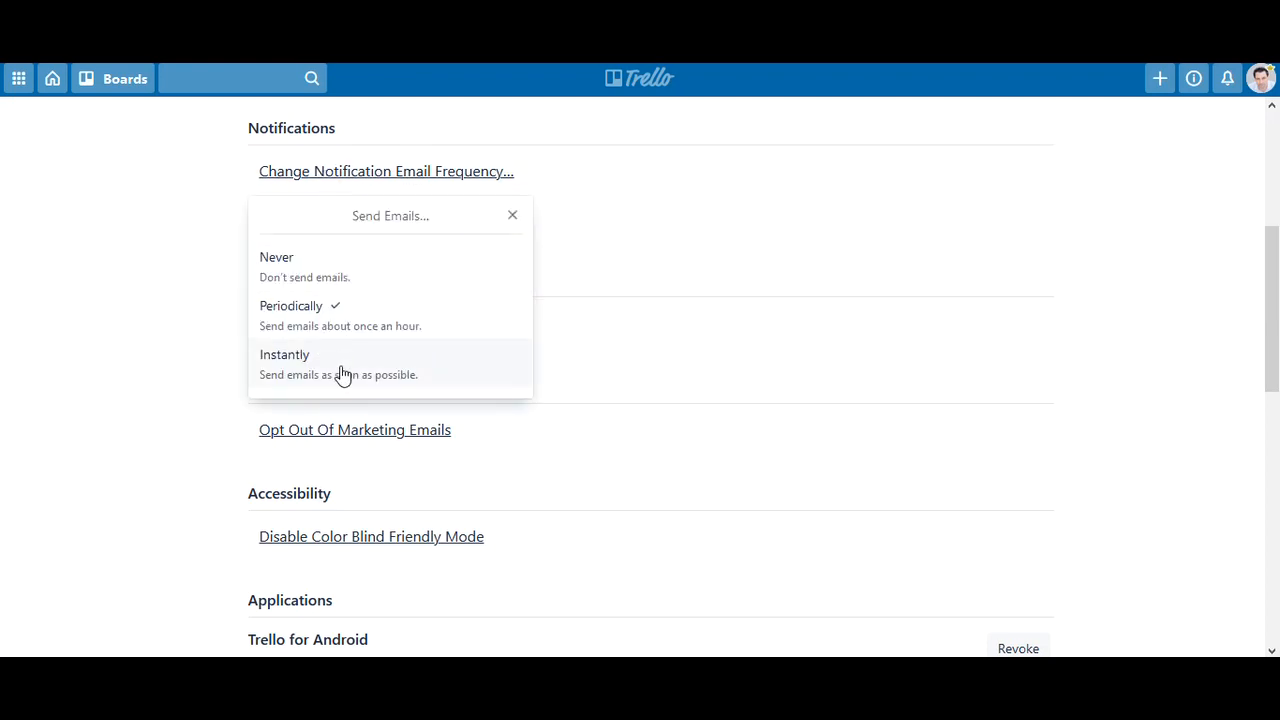
mouse_move(304, 318)
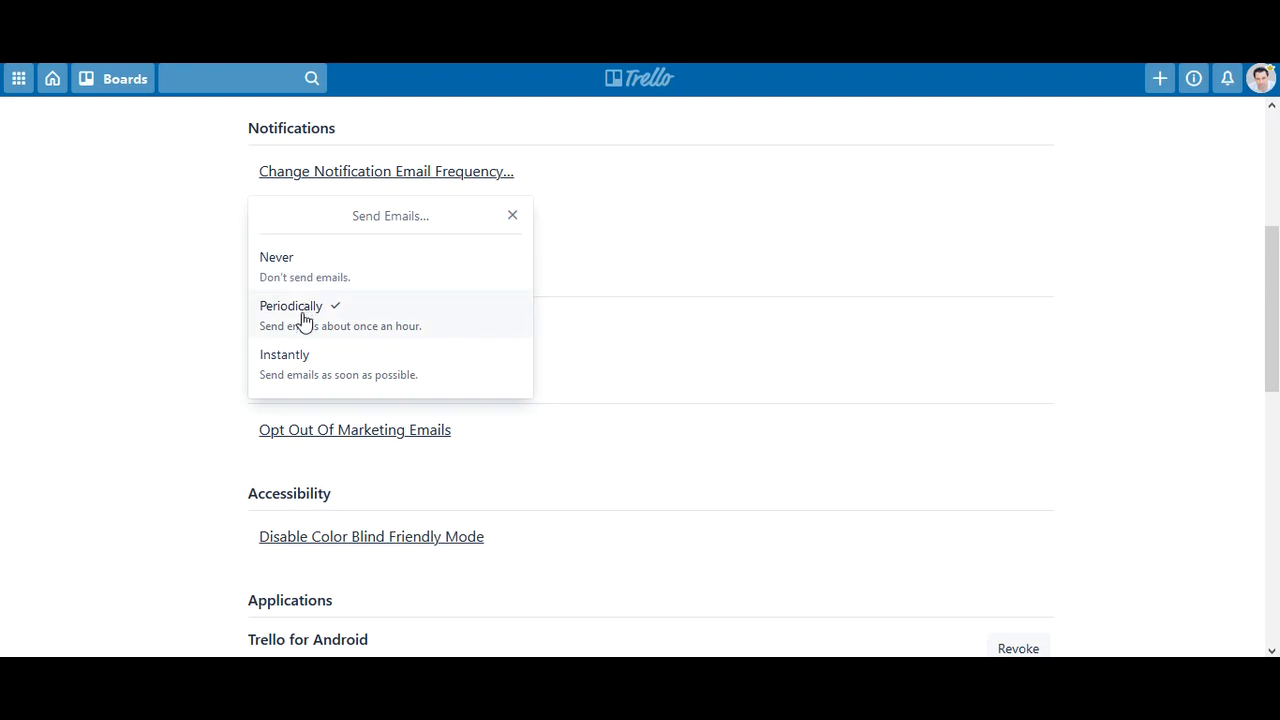
mouse_move(316, 370)
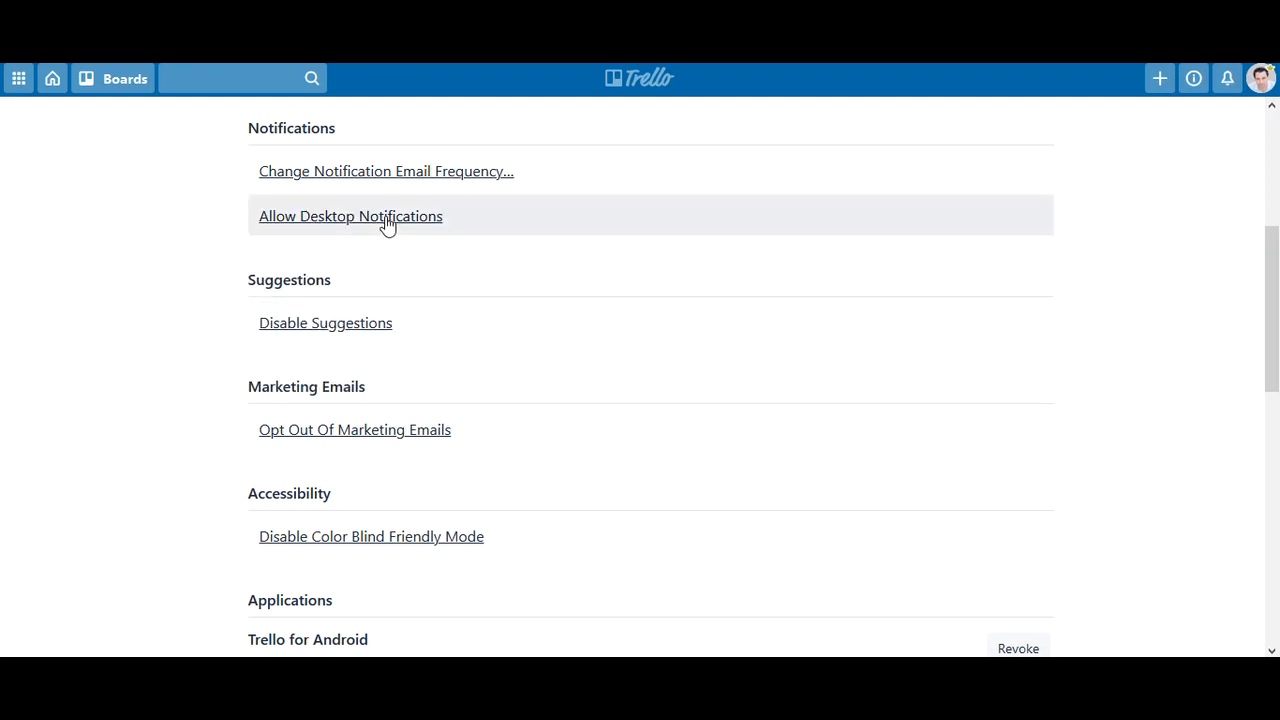
left_click(350, 216)
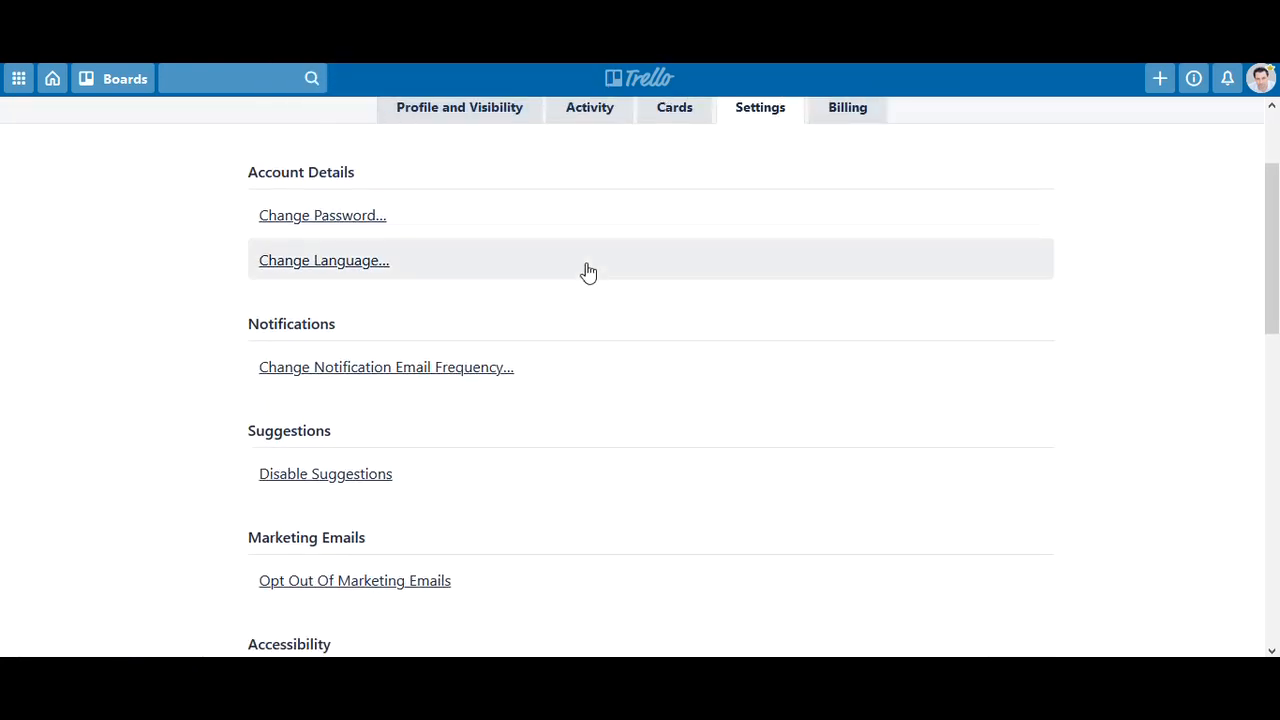
Disable suggestions and then enable them again
scroll("down", 3)
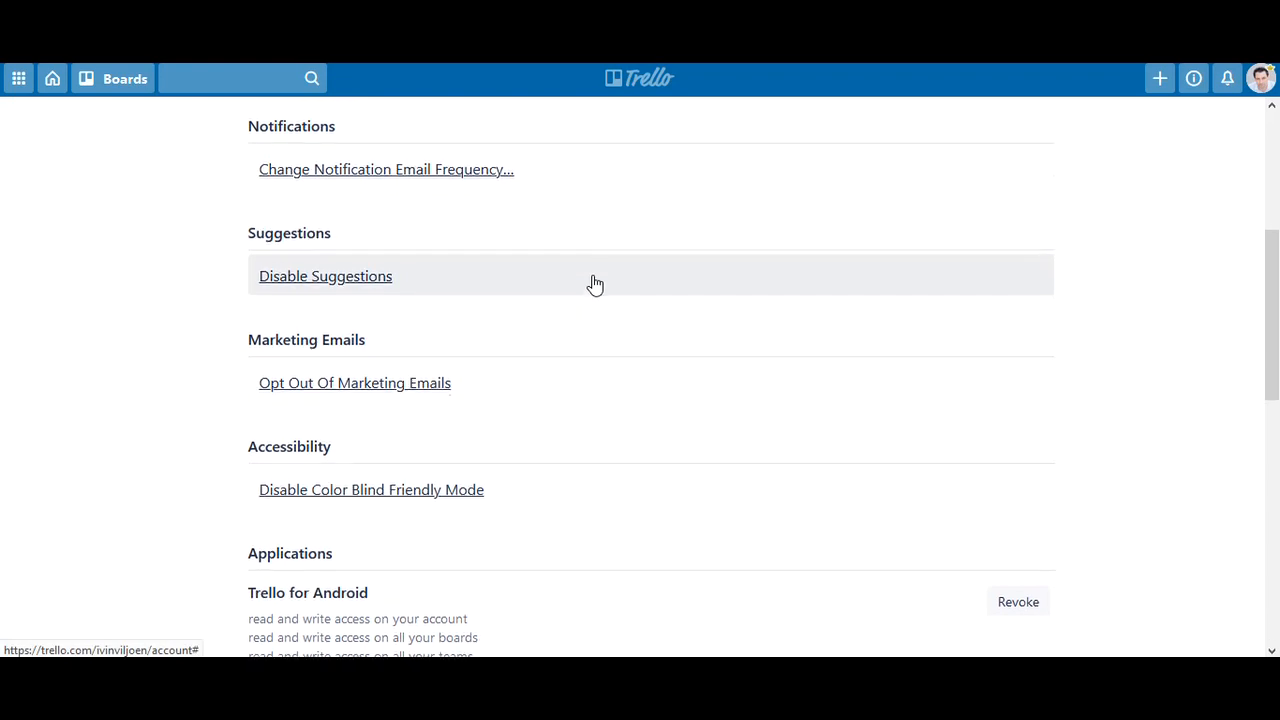
scroll("down", 3)
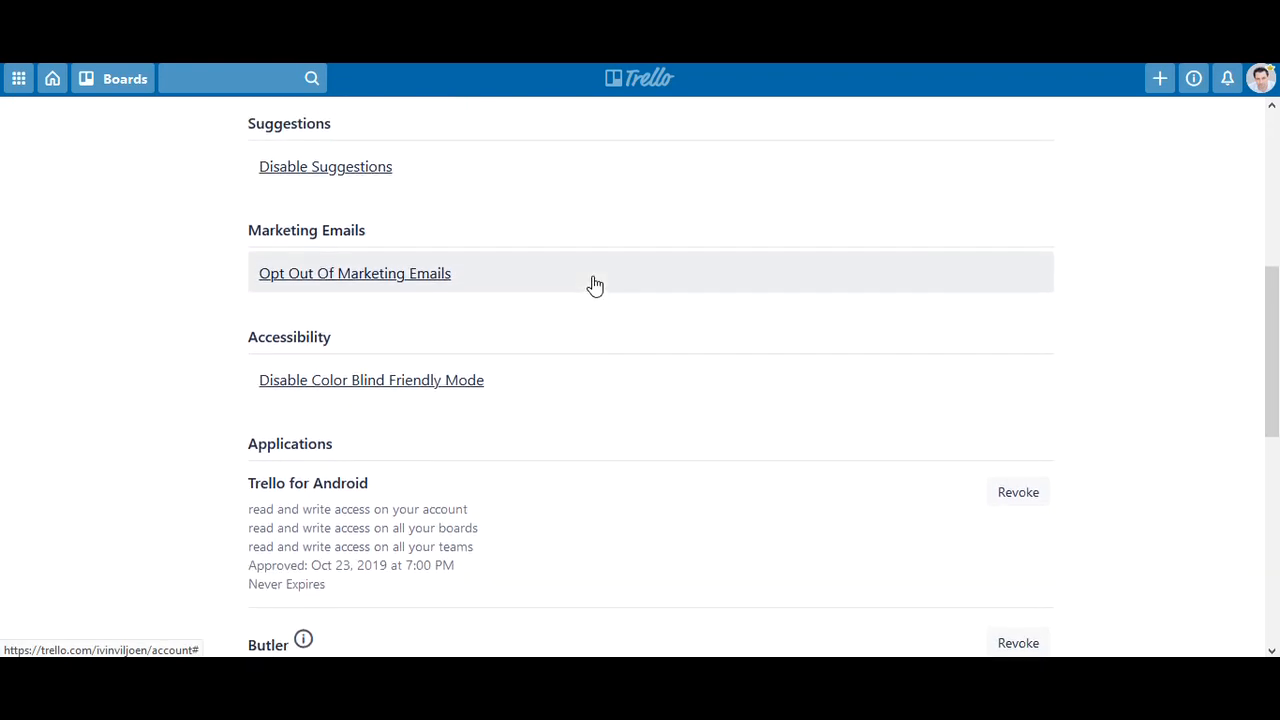
left_click(324, 166)
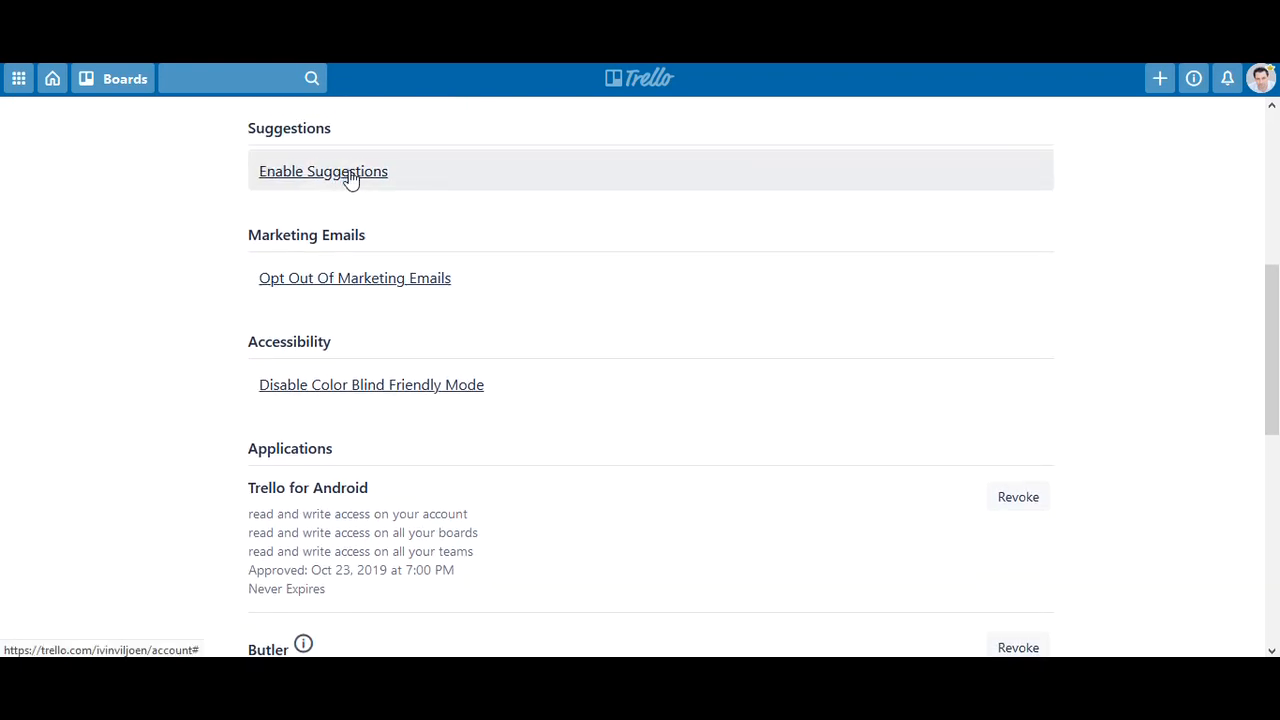
left_click(322, 172)
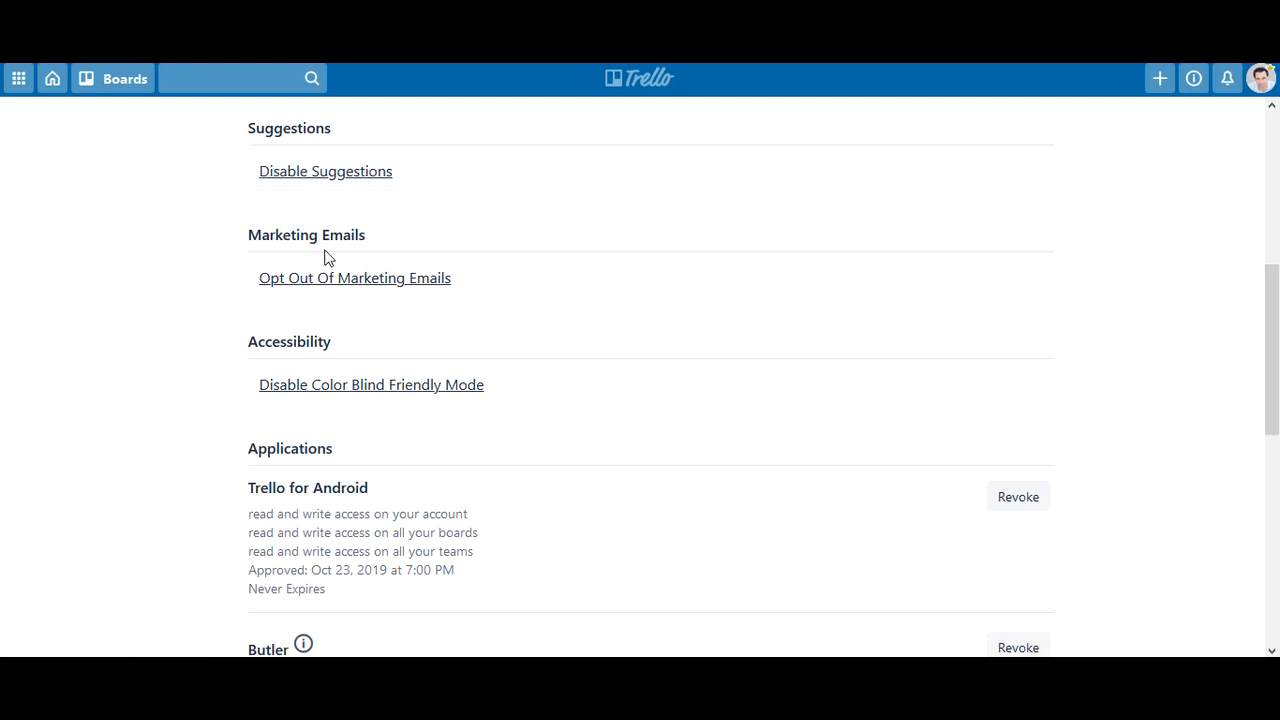
mouse_move(172, 350)
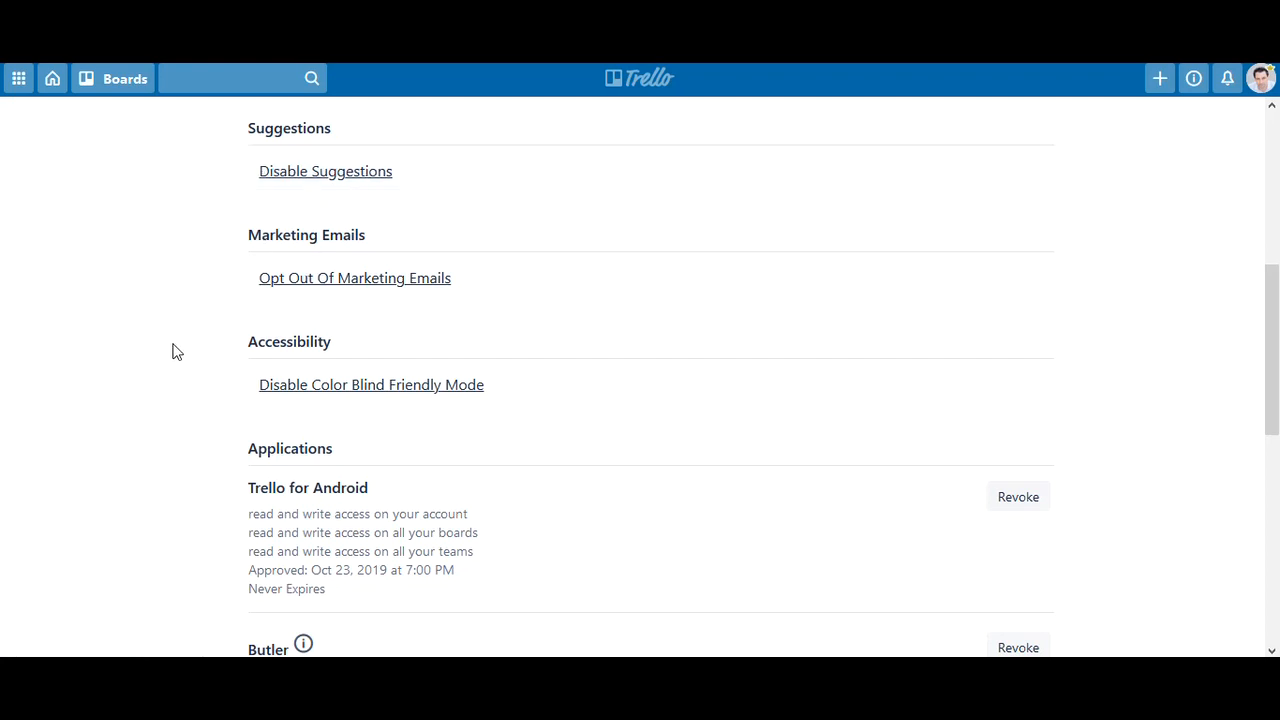
Opt out of marketing emails and toggle colour-blind friendly mode off and back on
scroll("down", 3)
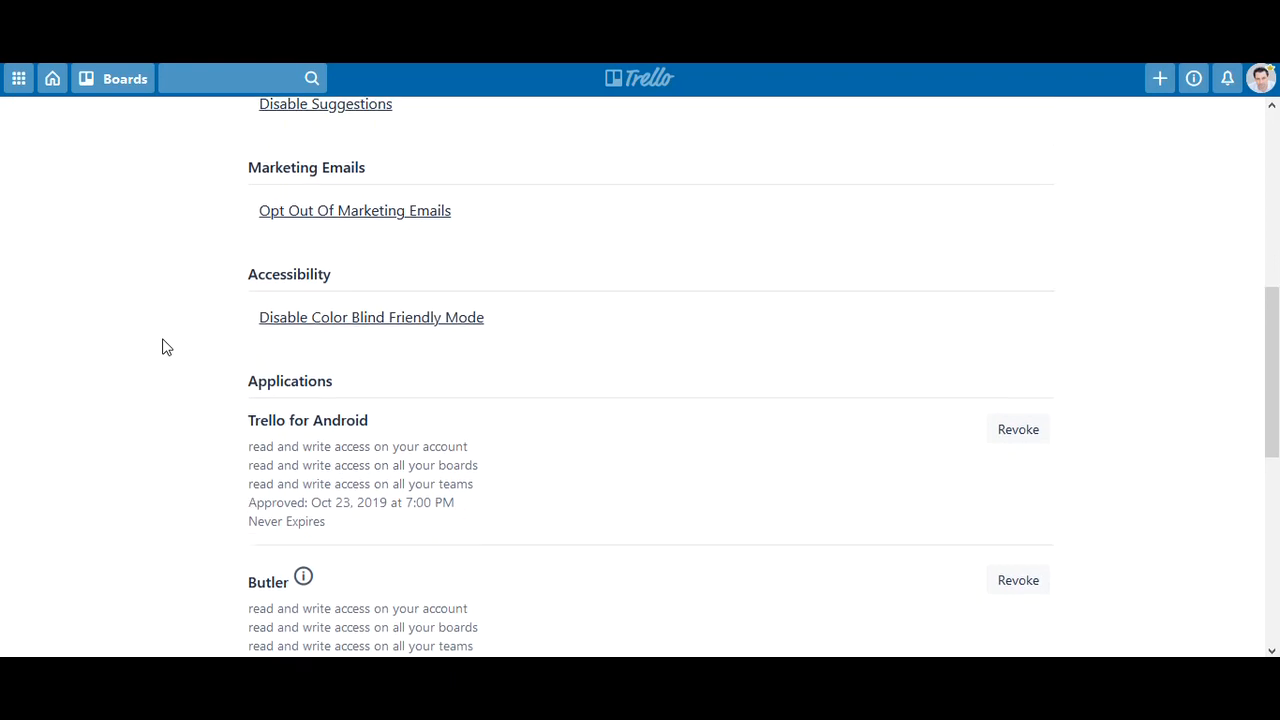
left_click(354, 210)
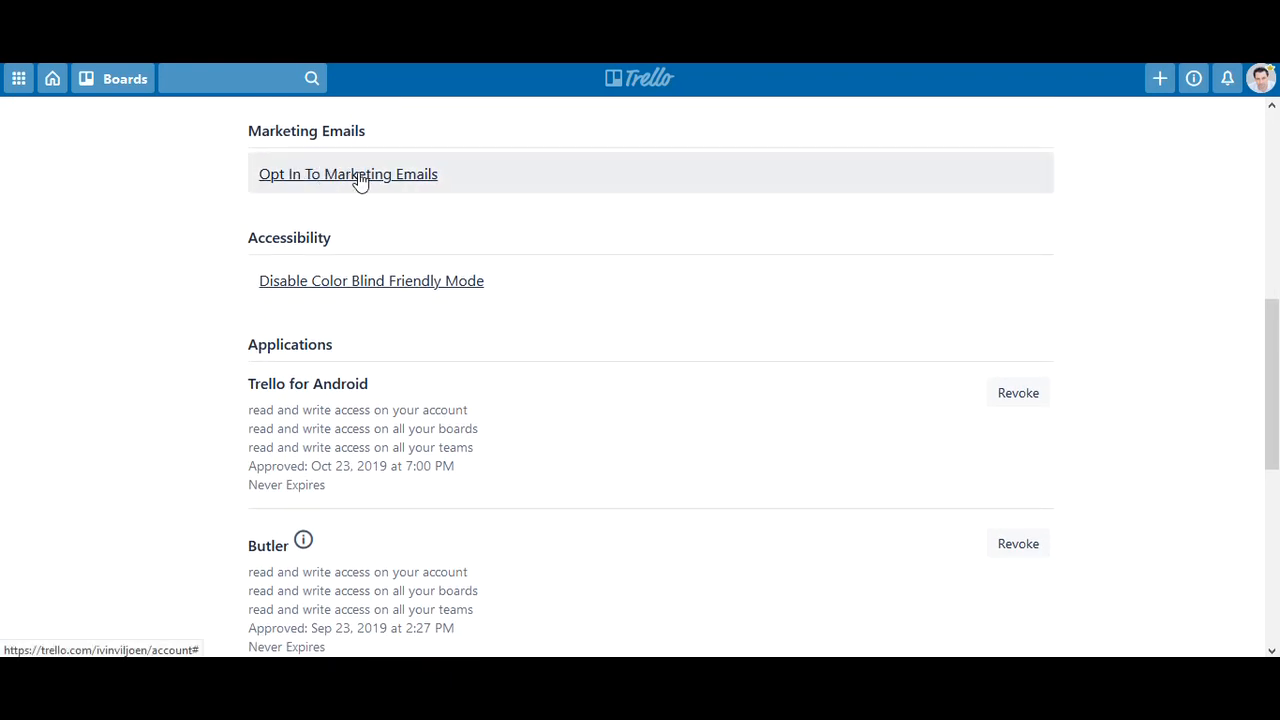
mouse_move(462, 254)
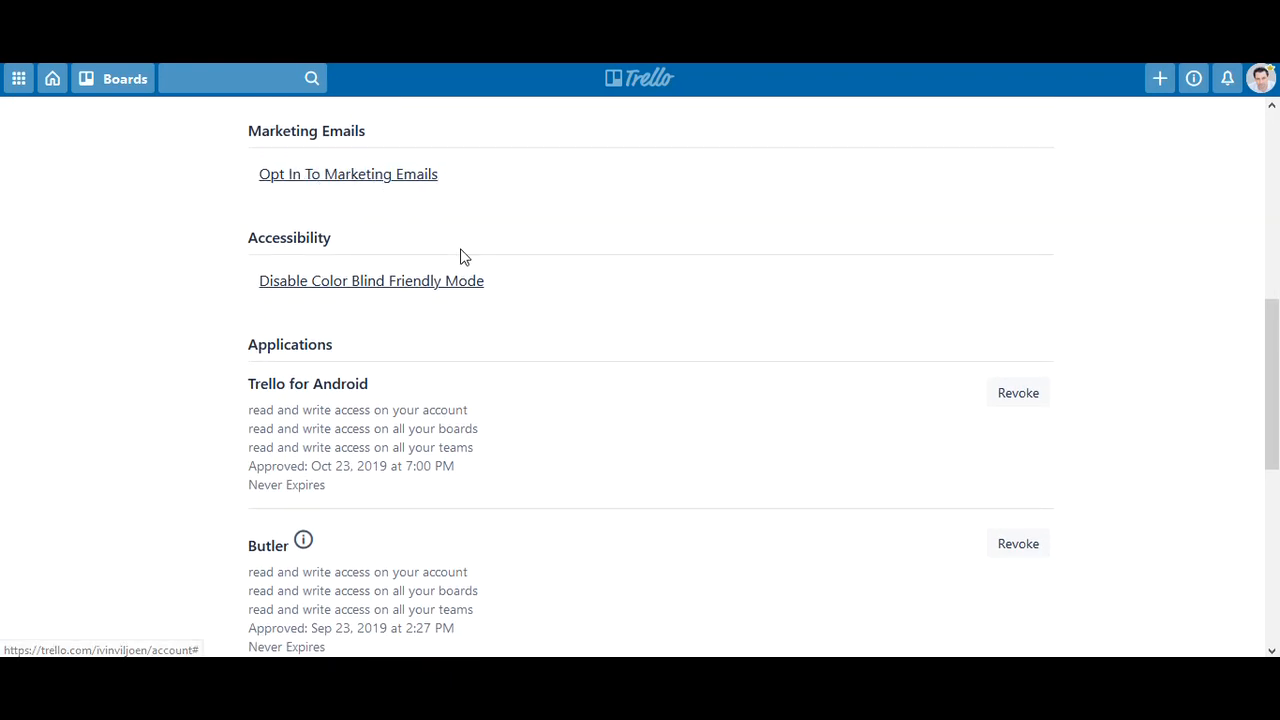
mouse_move(154, 320)
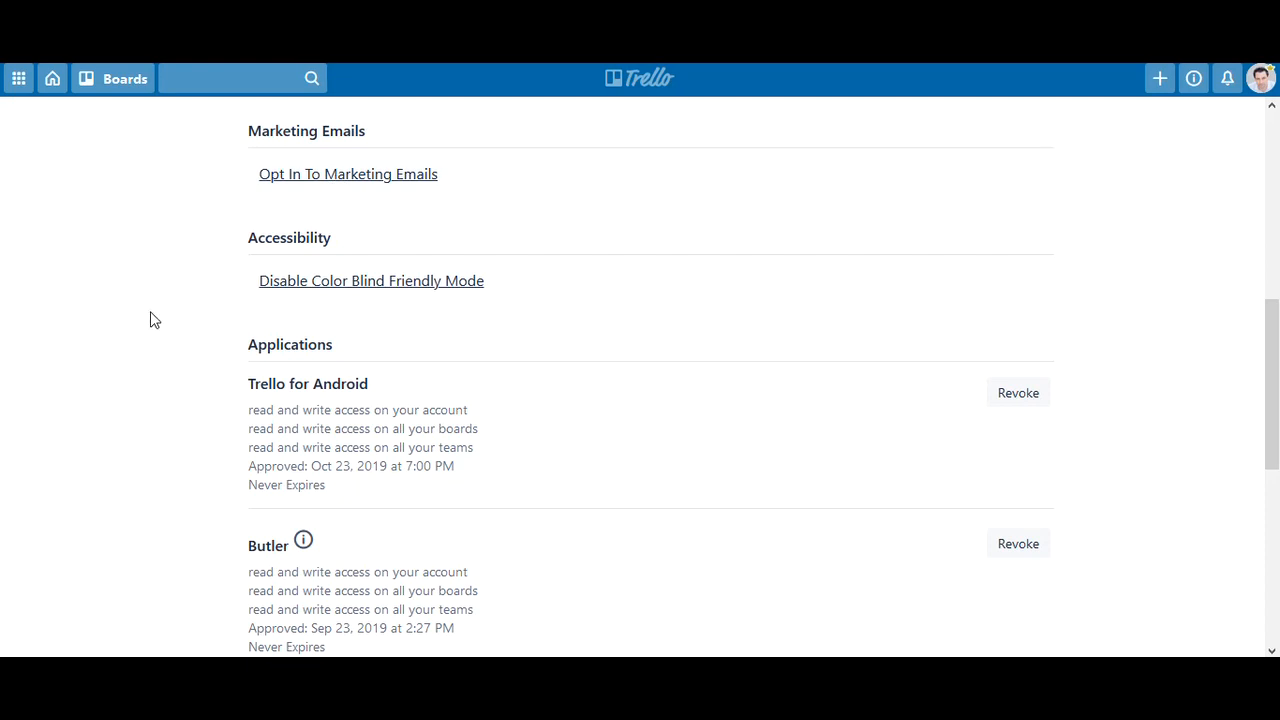
scroll("down", 3)
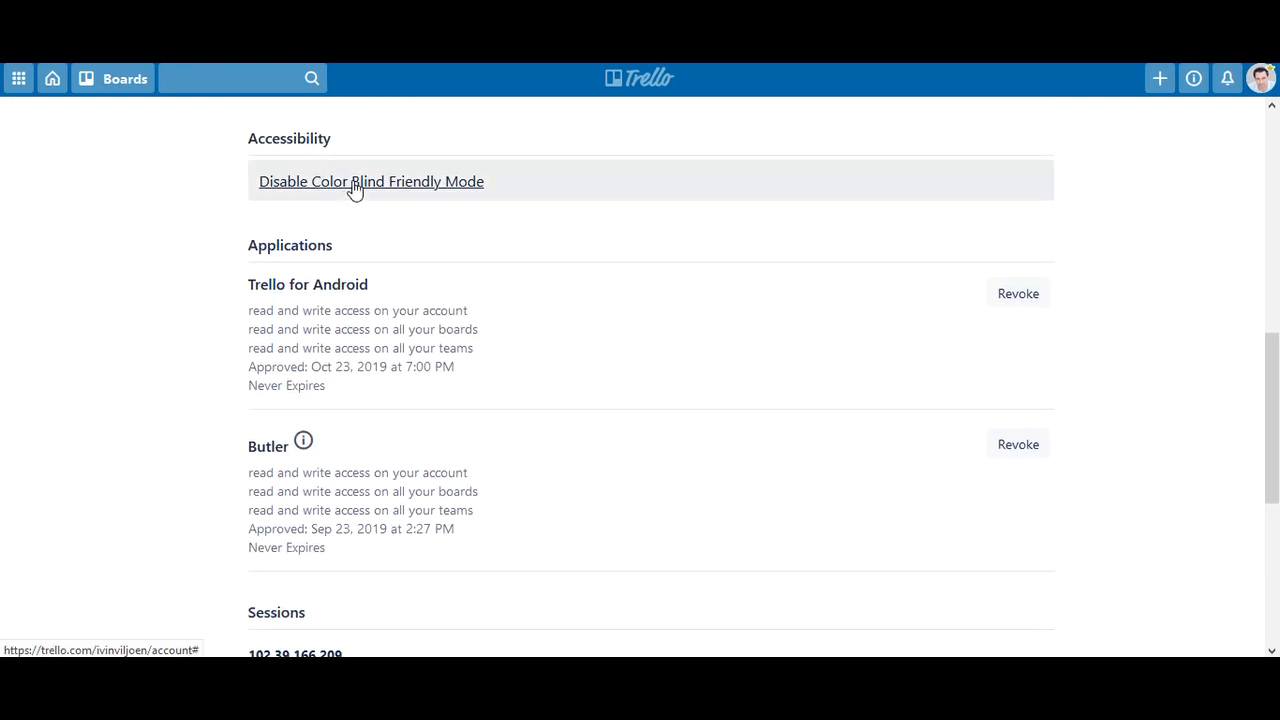
left_click(356, 184)
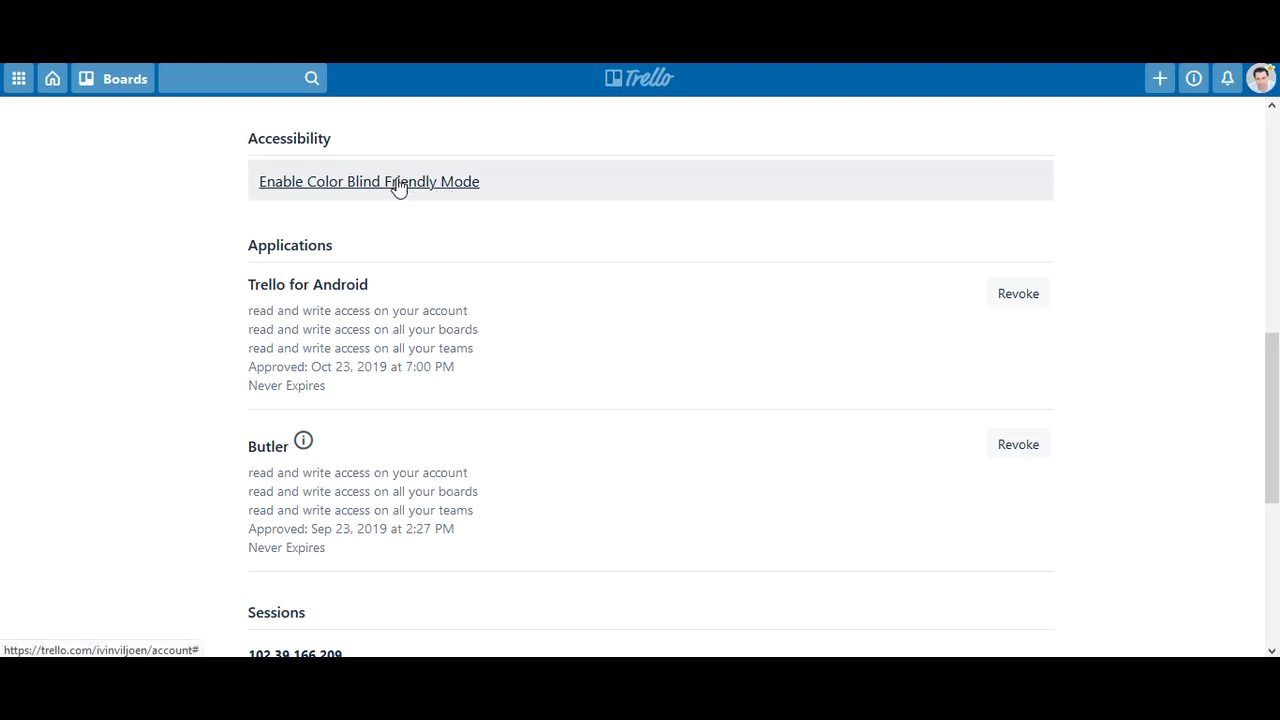
left_click(368, 180)
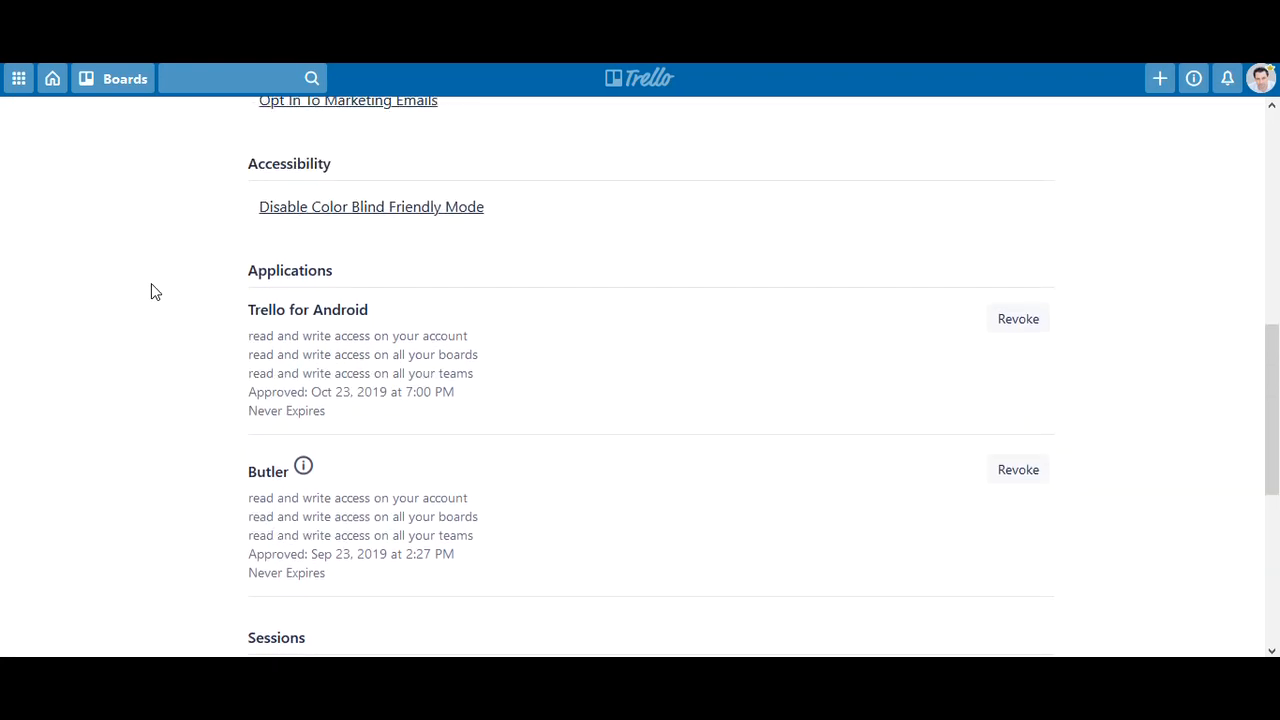
scroll("down", 3)
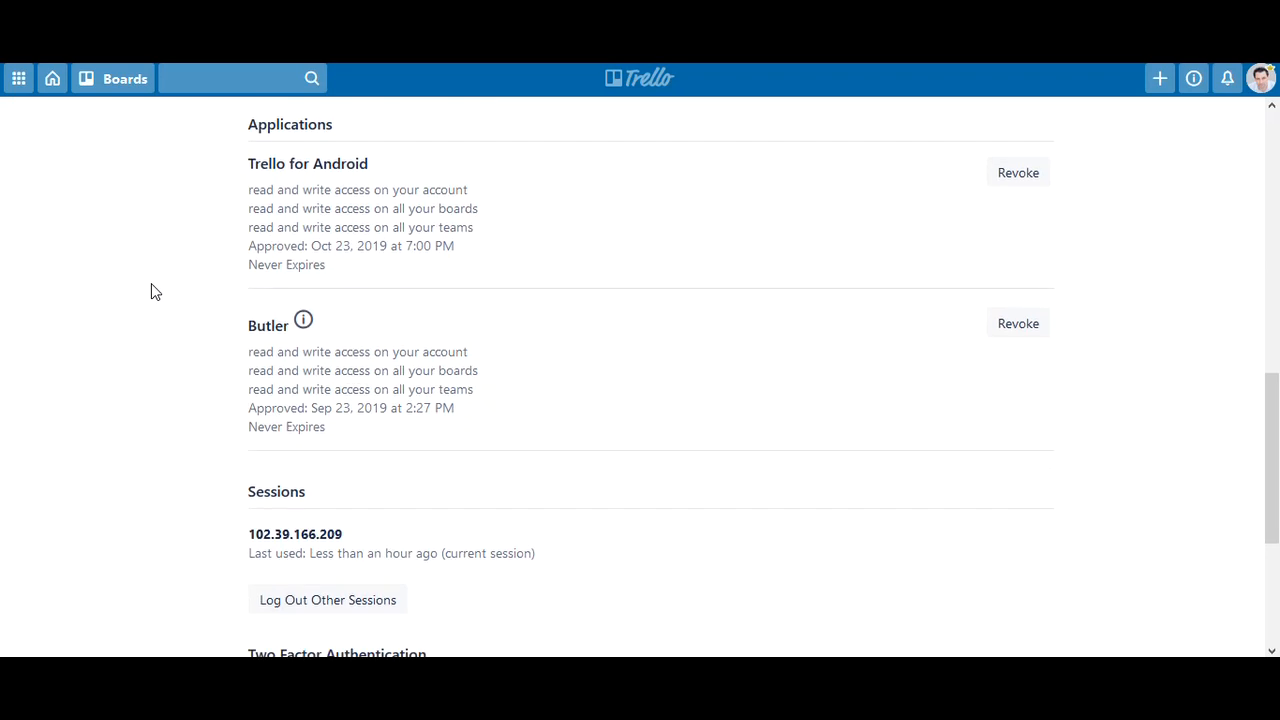
scroll("up", 3)
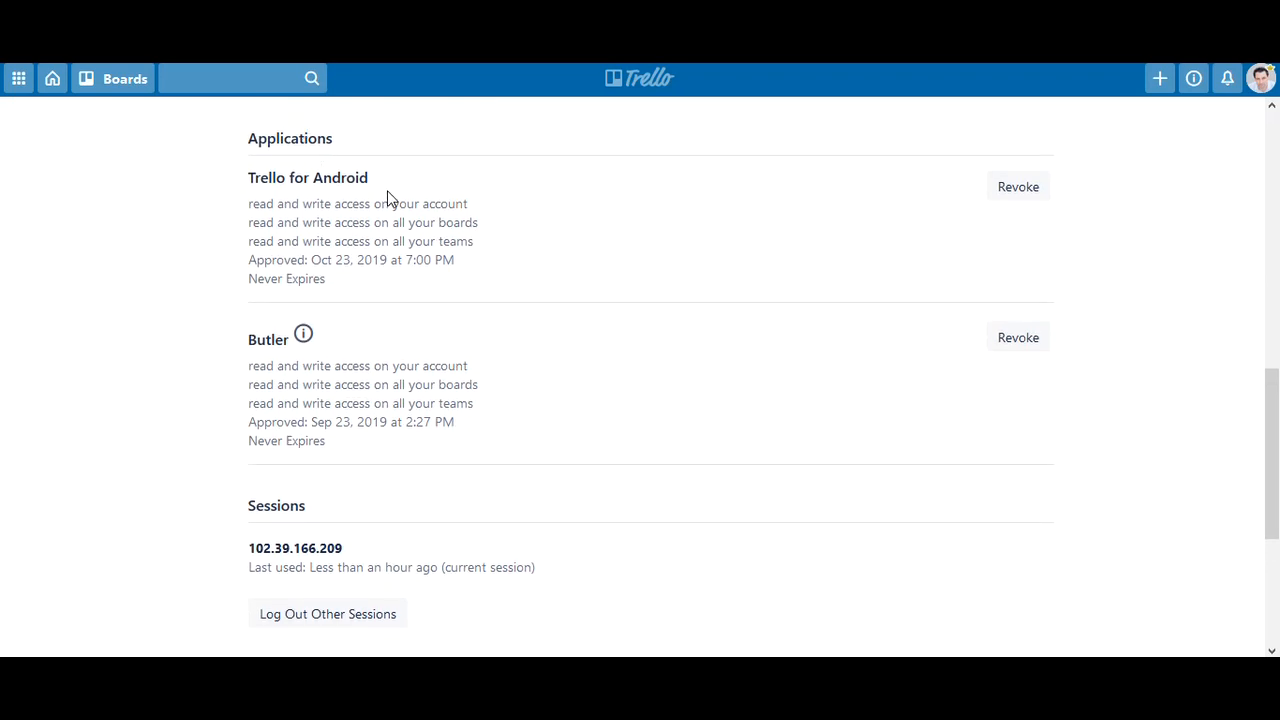
mouse_move(698, 208)
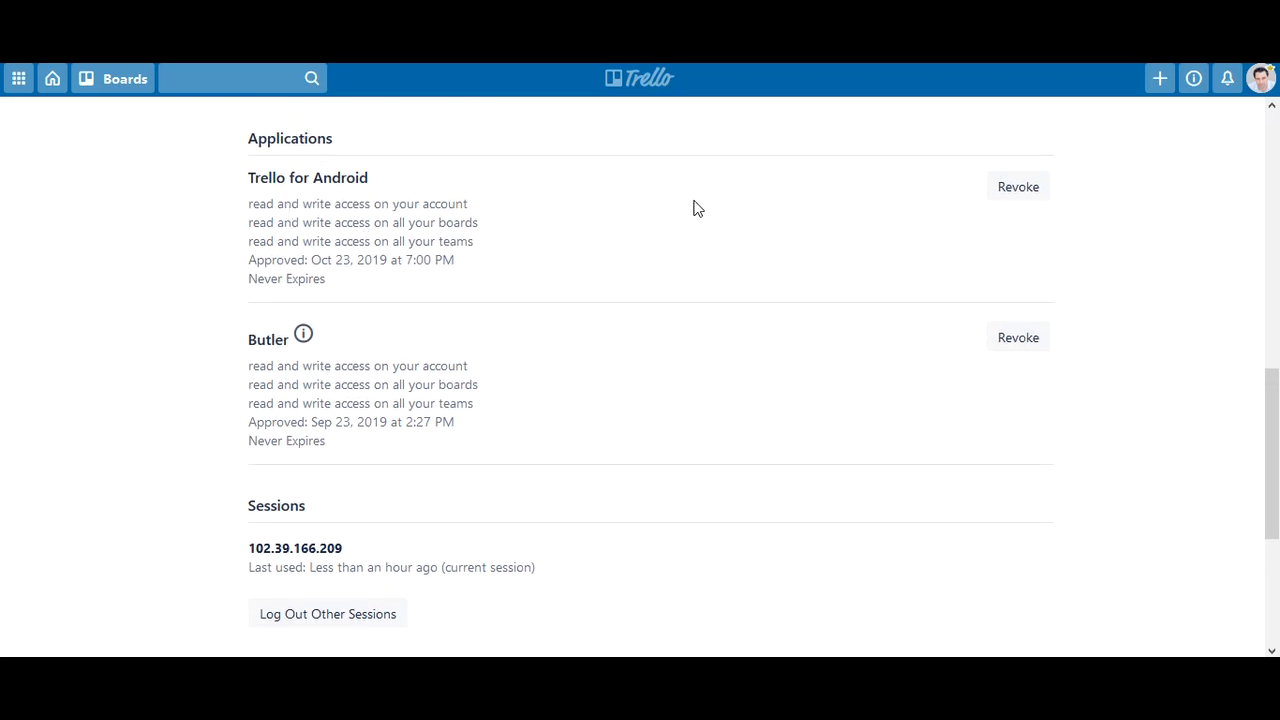
mouse_move(352, 264)
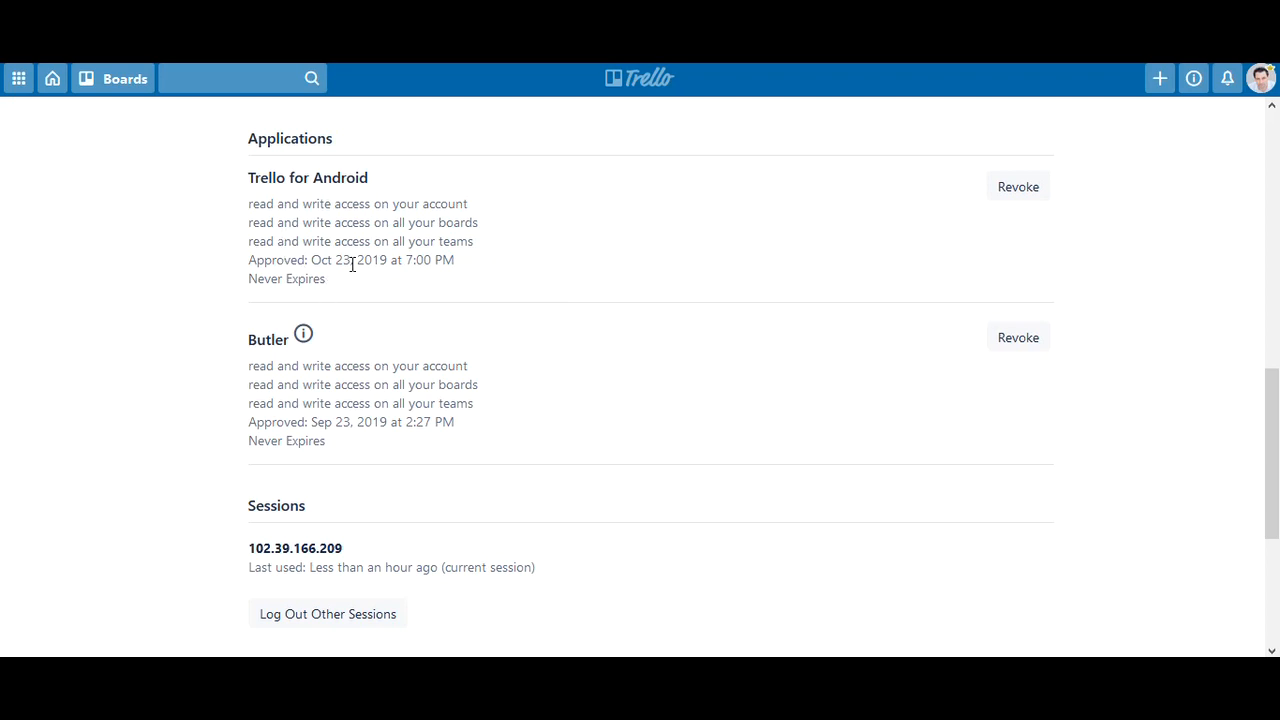
mouse_move(344, 210)
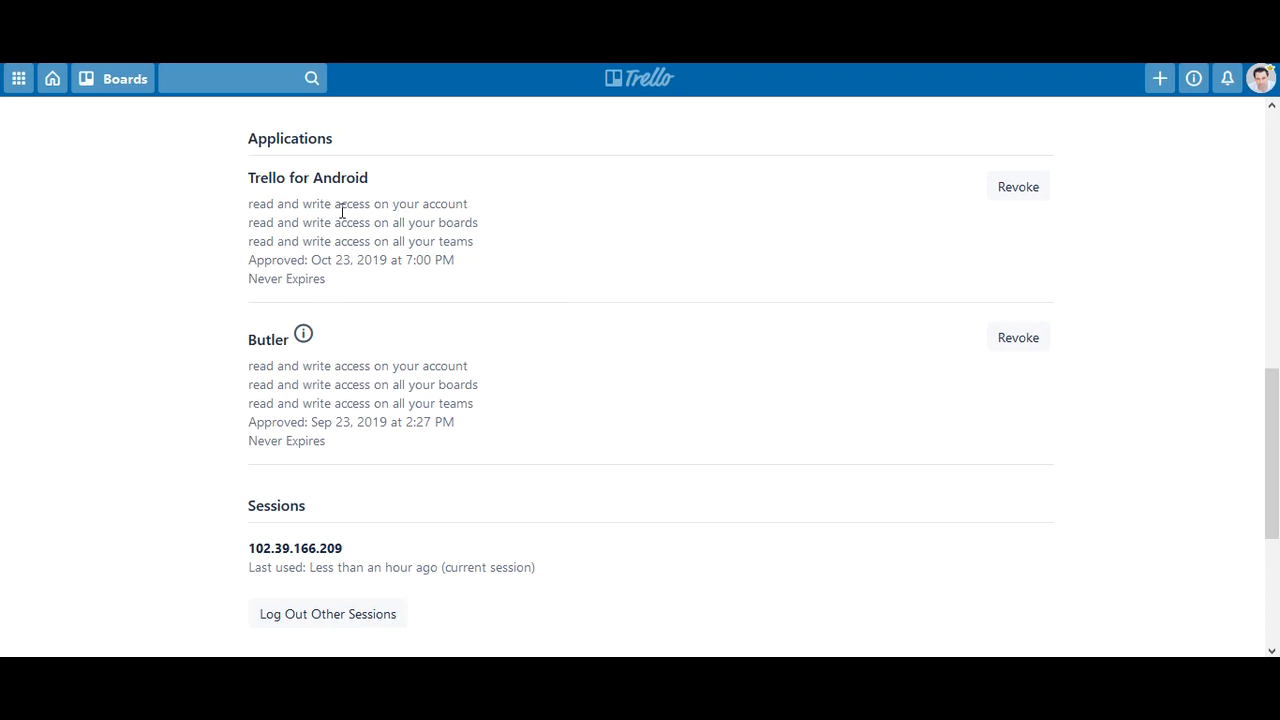
mouse_move(338, 238)
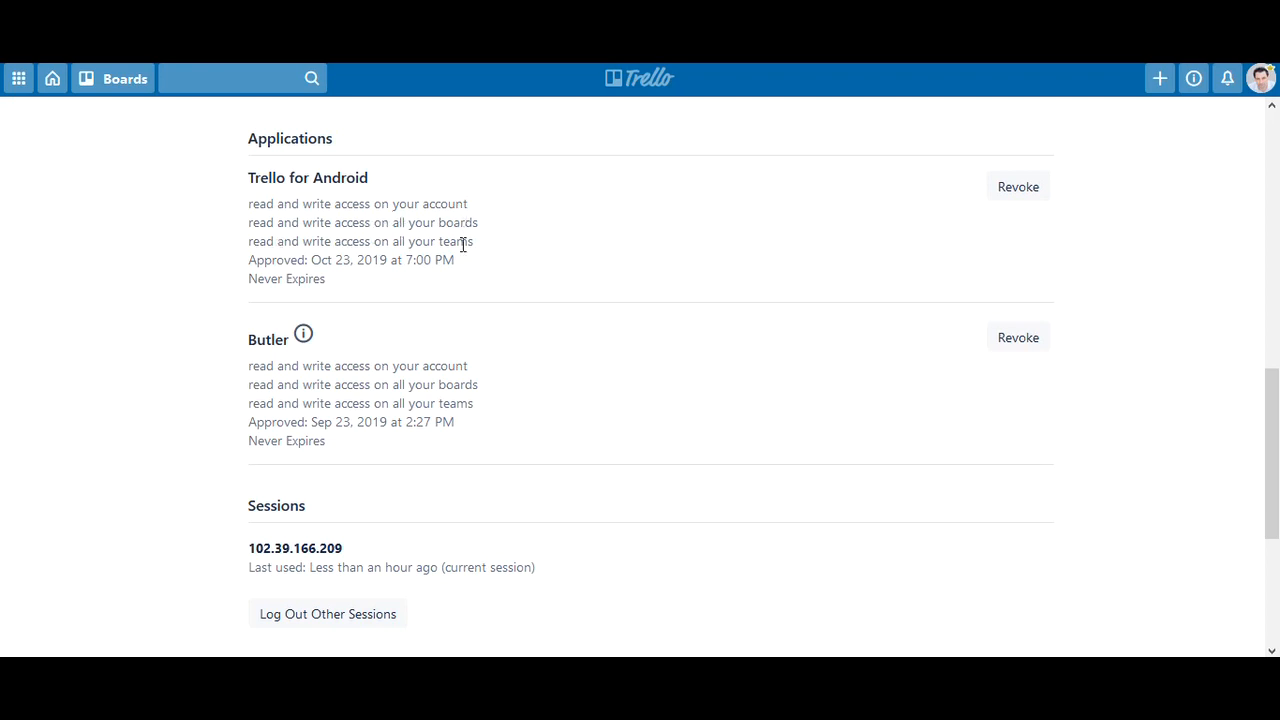
mouse_move(858, 204)
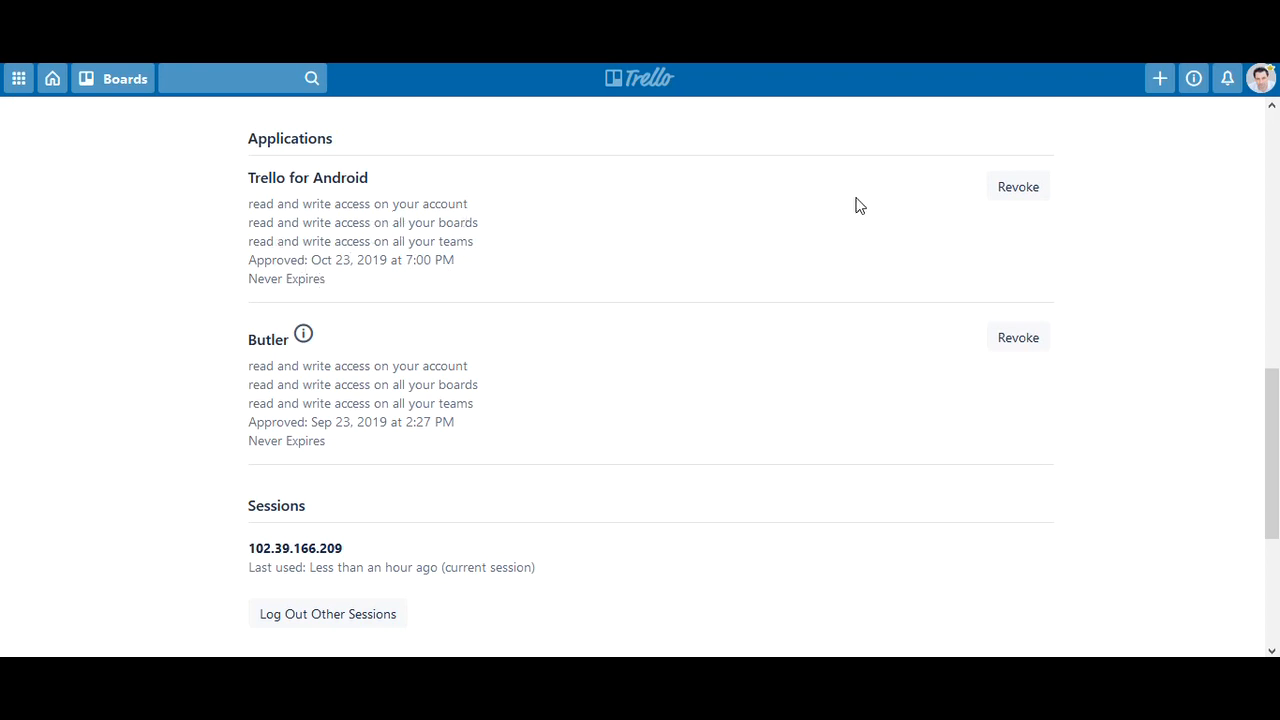
scroll("down", 3)
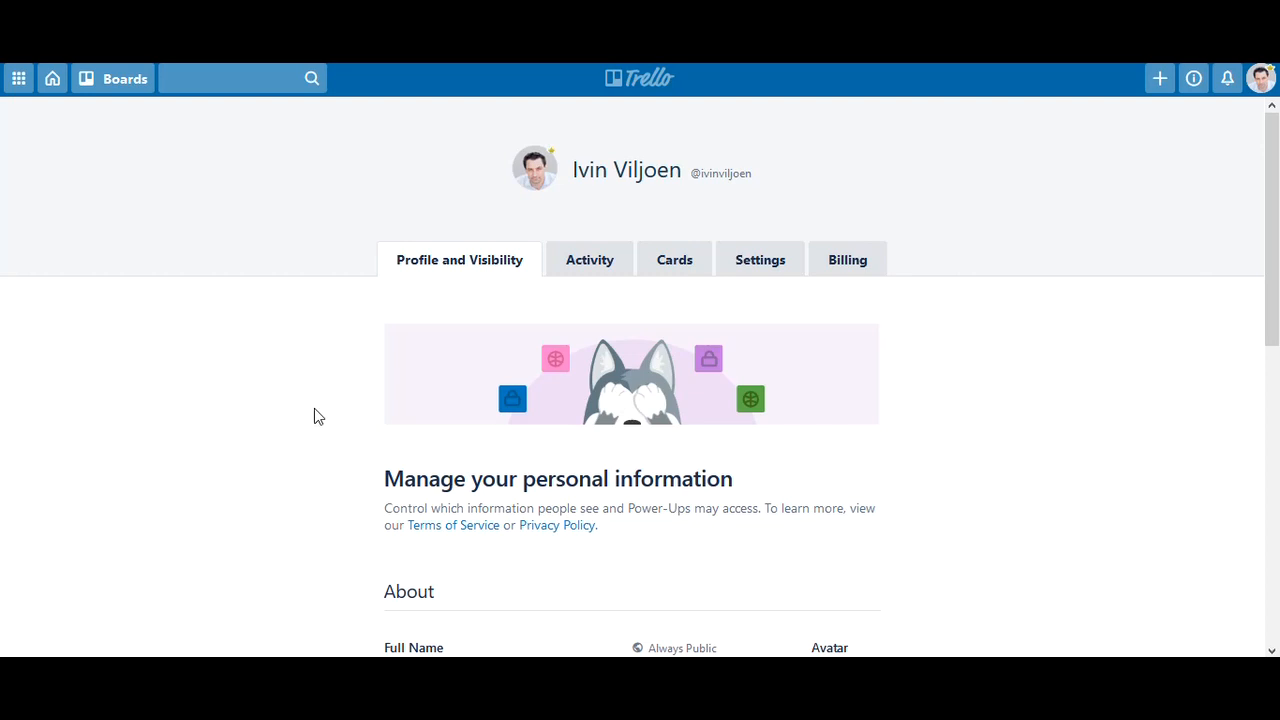
mouse_move(448, 620)
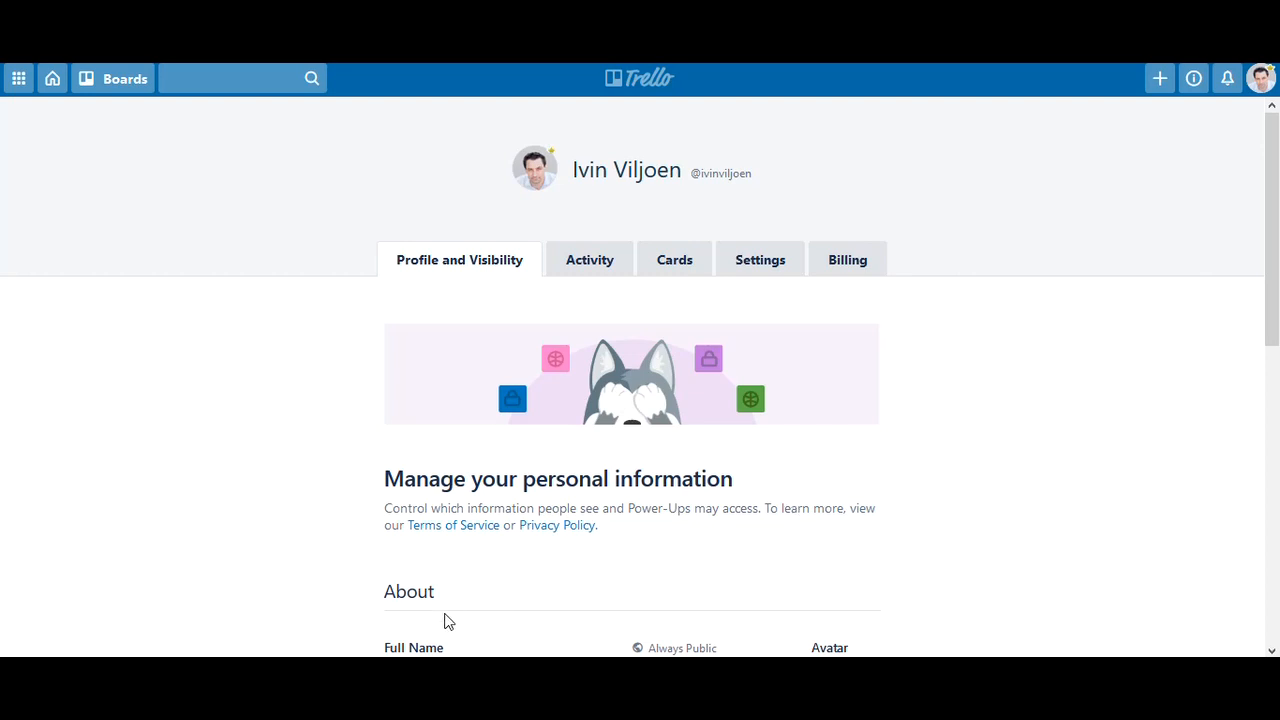